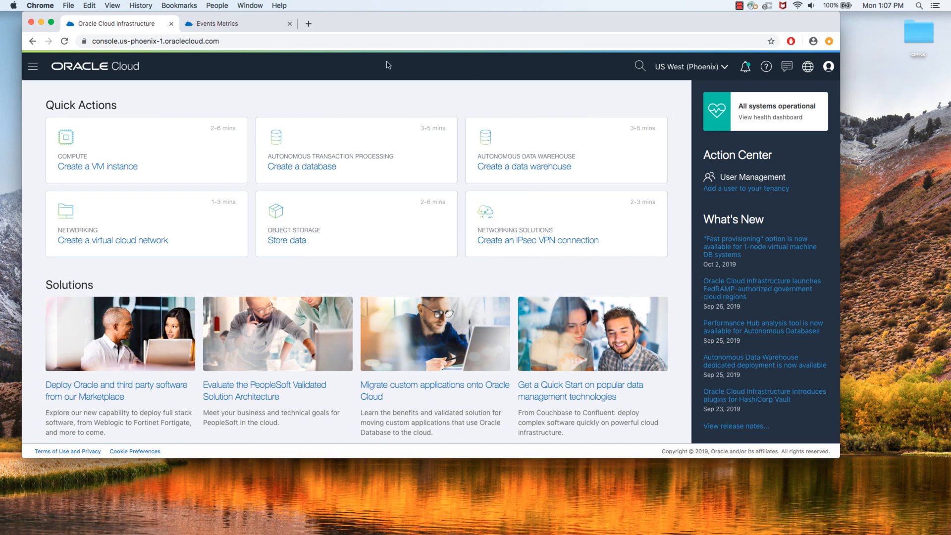
Reveal the console navigation menu listing Application Integration services, including Events Service
scroll("down", 3)
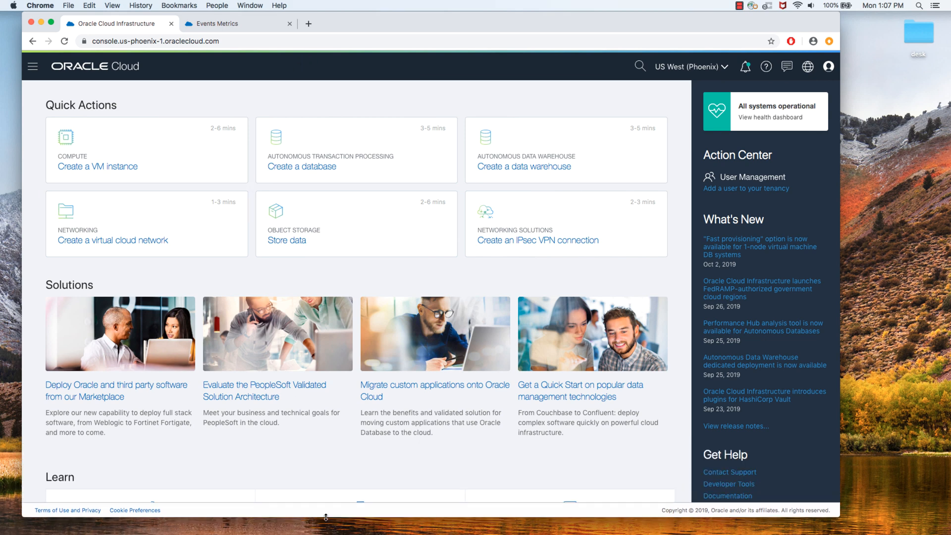
left_click(33, 67)
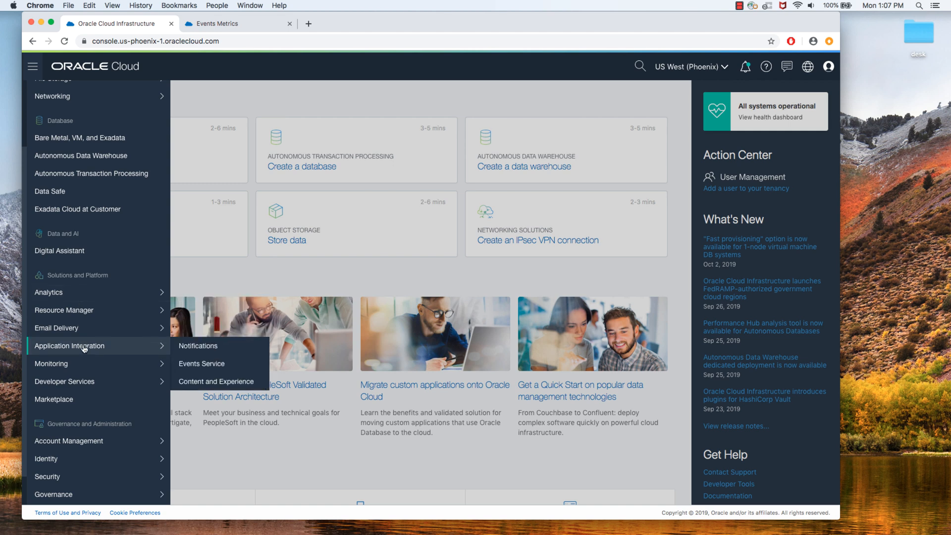
mouse_move(202, 363)
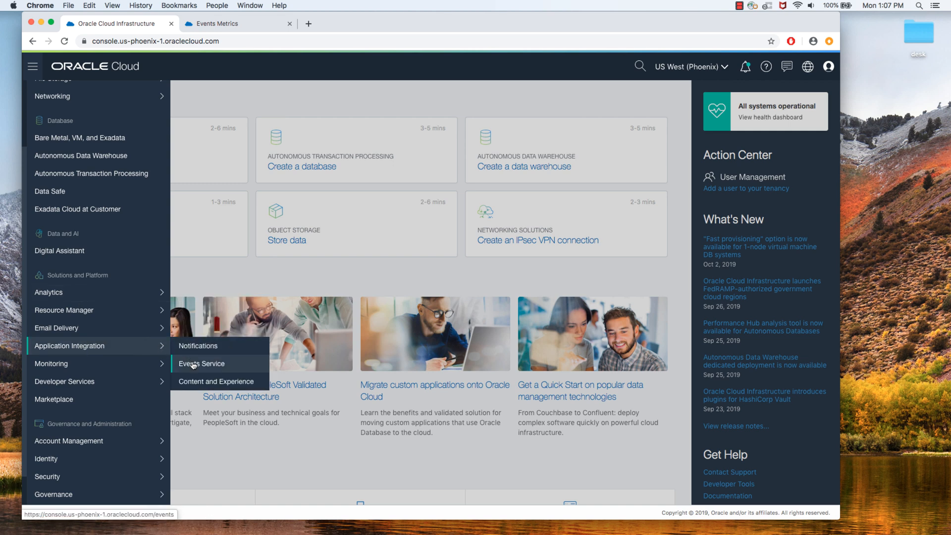
Go to the Events Service Rules page for the FnDemo compartment
left_click(202, 363)
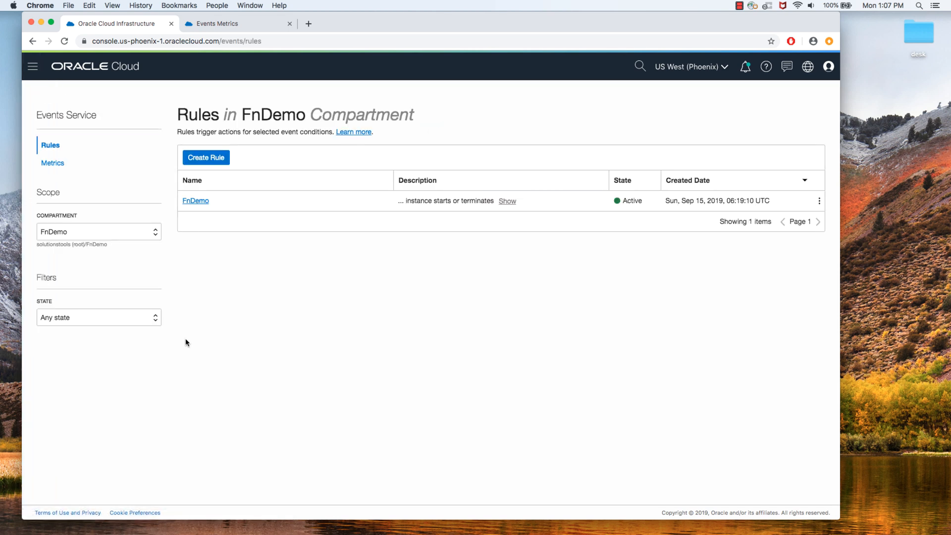
mouse_move(133, 243)
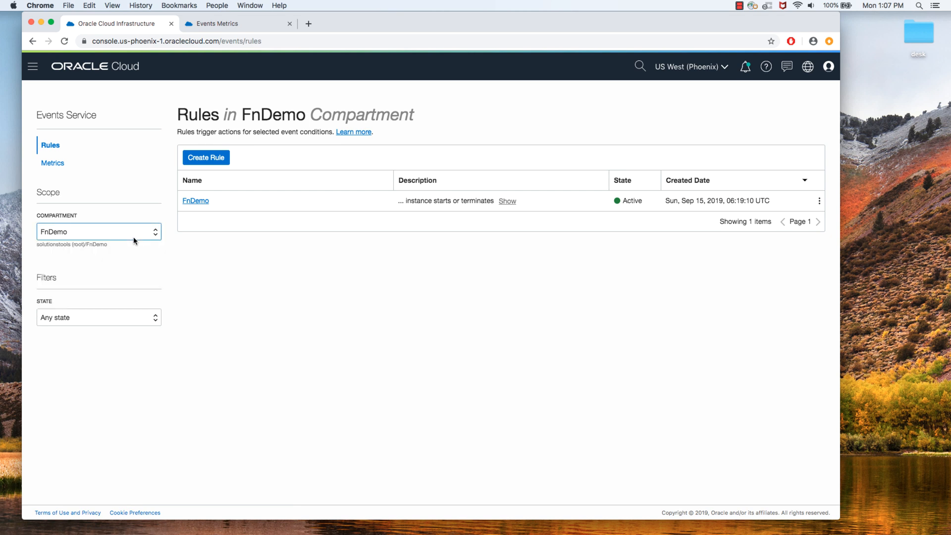
mouse_move(151, 246)
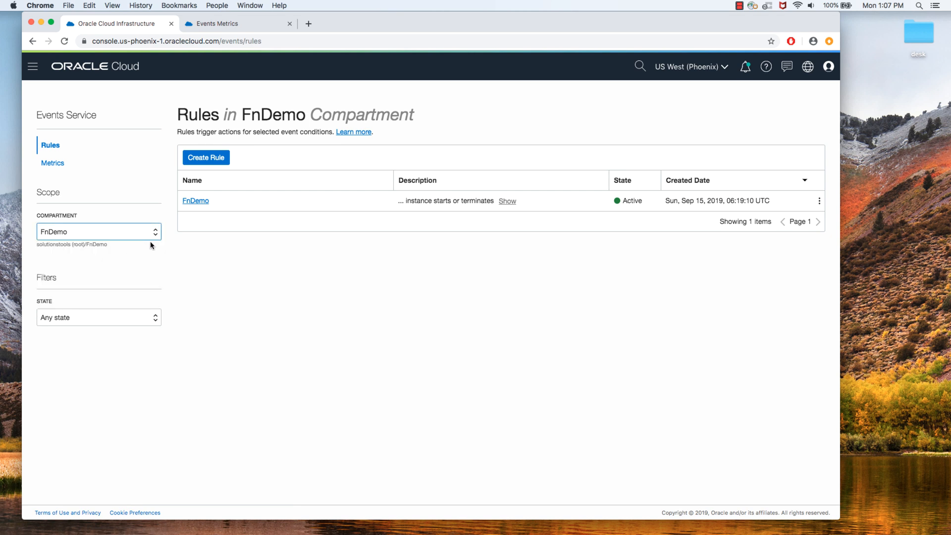
mouse_move(200, 214)
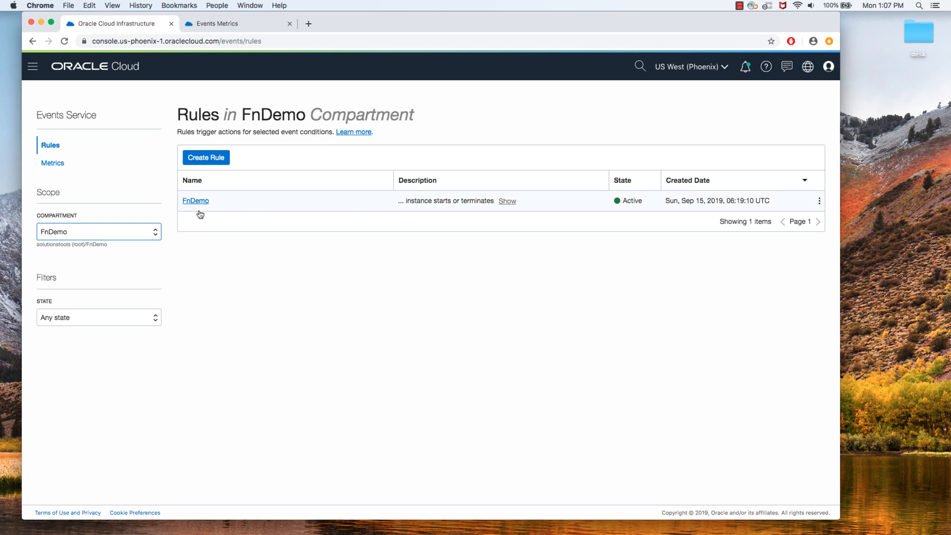
mouse_move(205, 157)
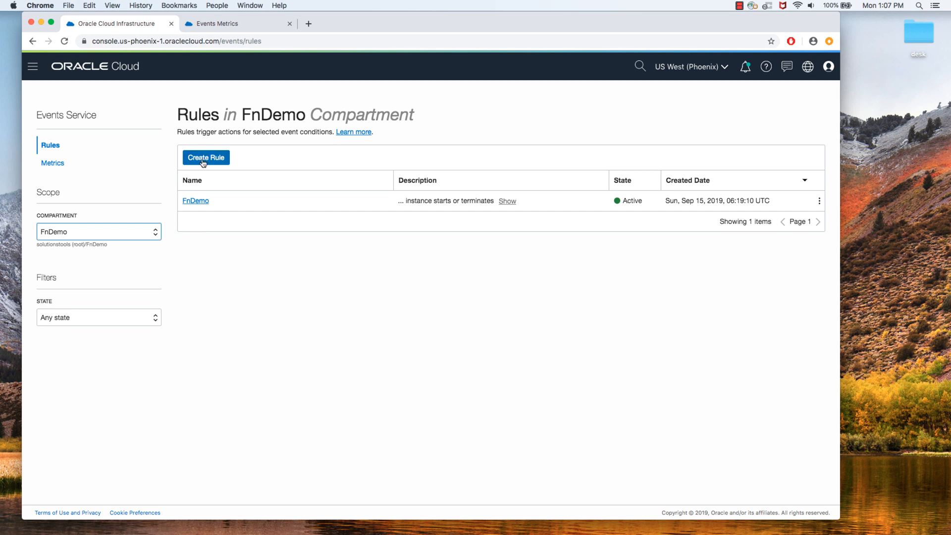
mouse_move(197, 224)
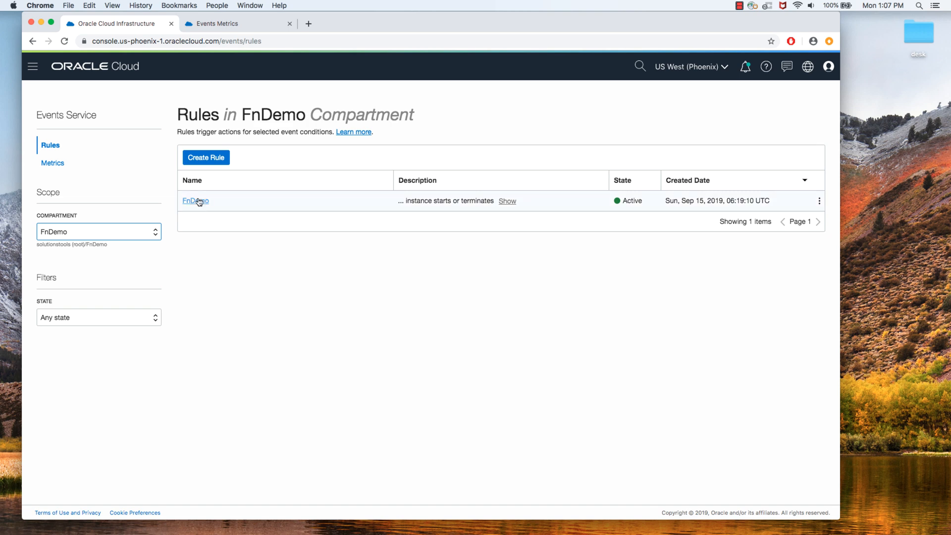
Start a new rule named object-upload described as 'object upload leads to a notification action'
left_click(206, 157)
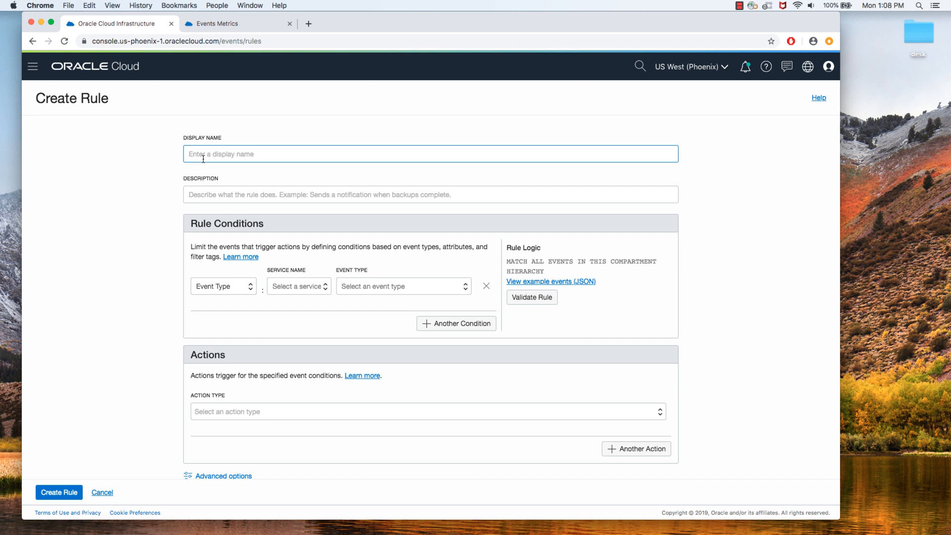
type("object")
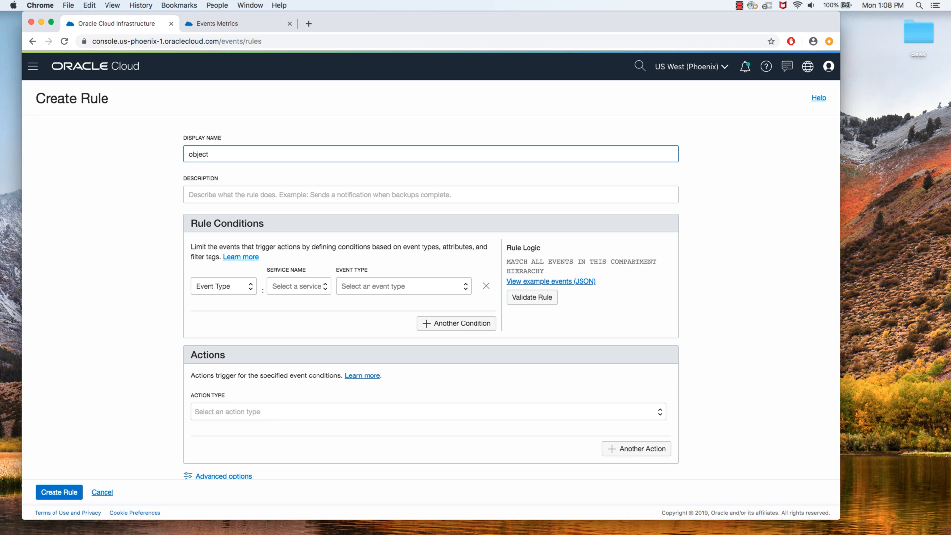
type("-upload")
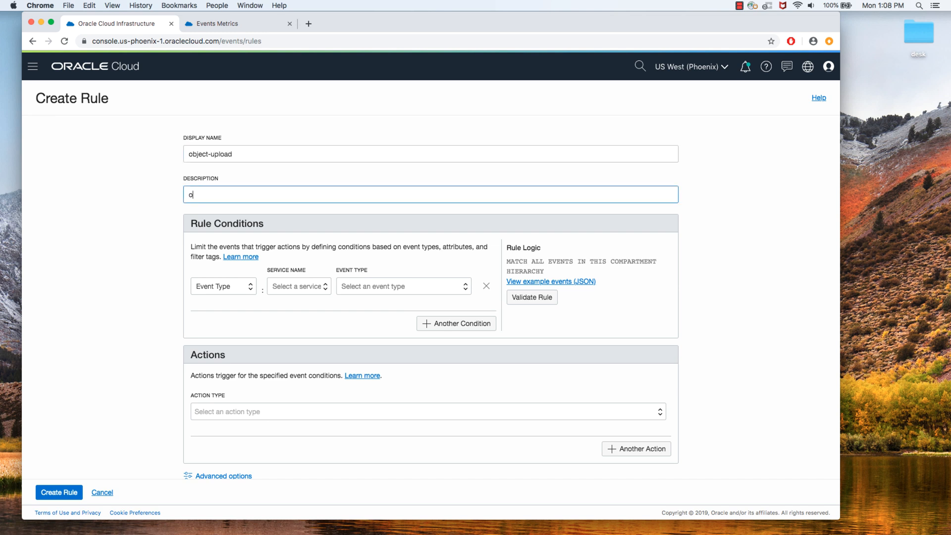
type("bject uploaded")
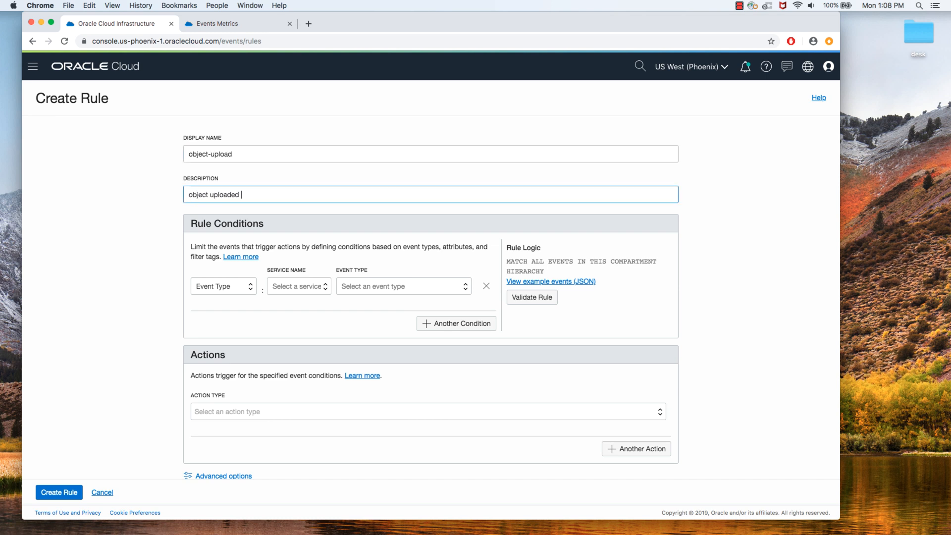
type("lead")
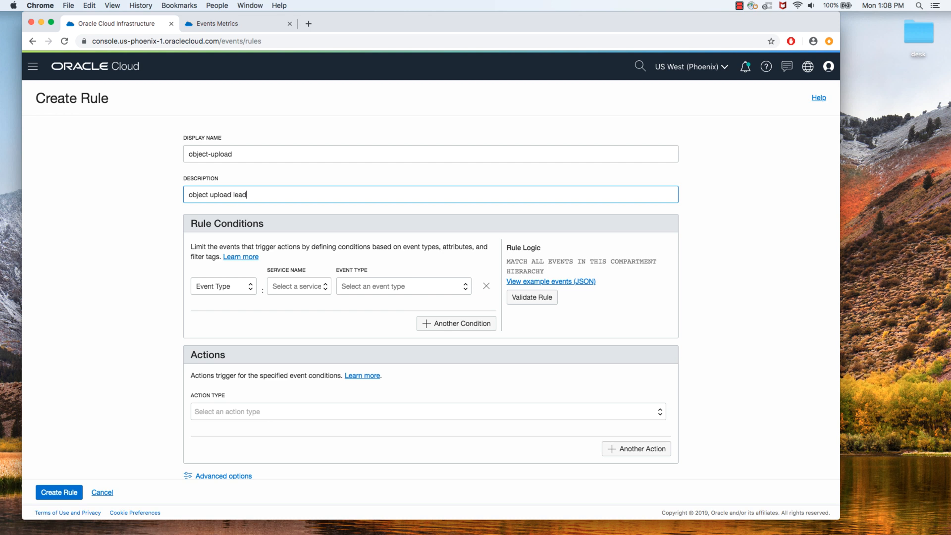
type("s to a")
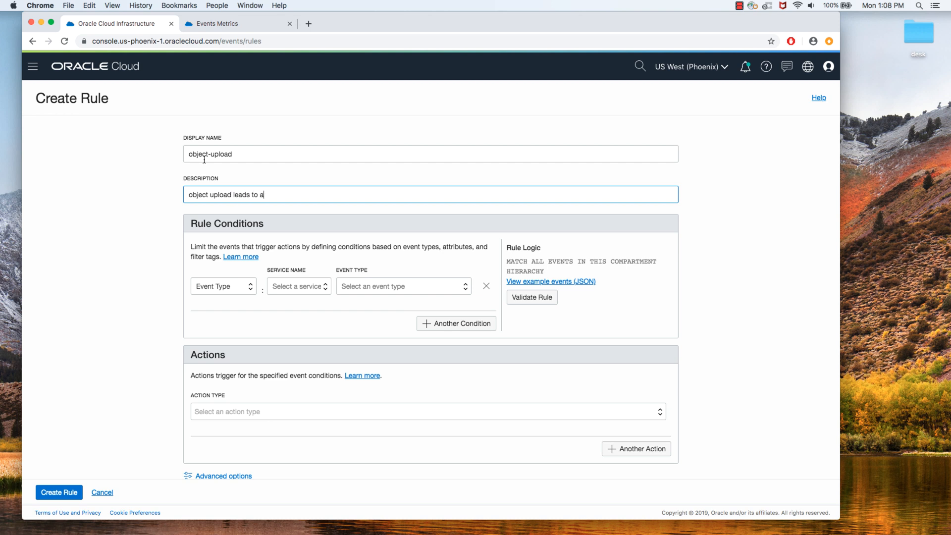
type("n event")
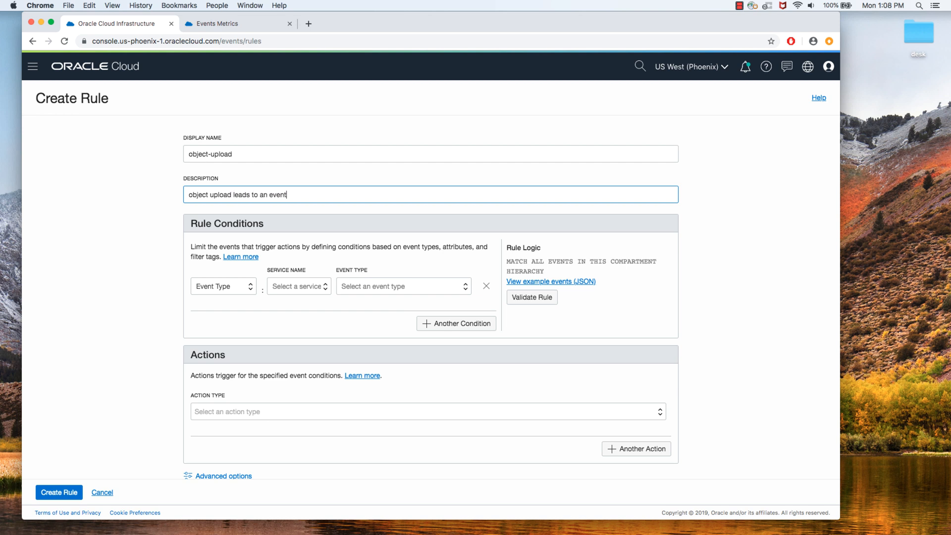
key("backspace")
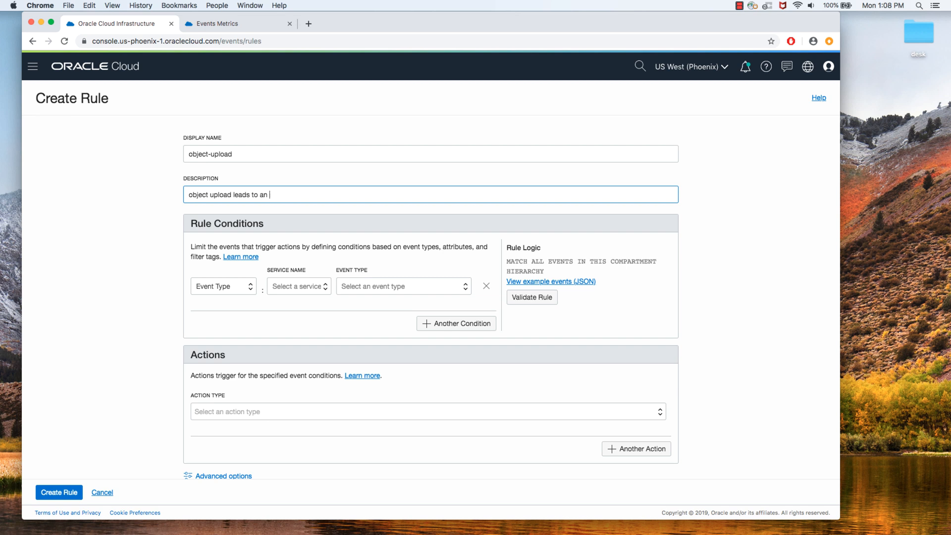
type("notific")
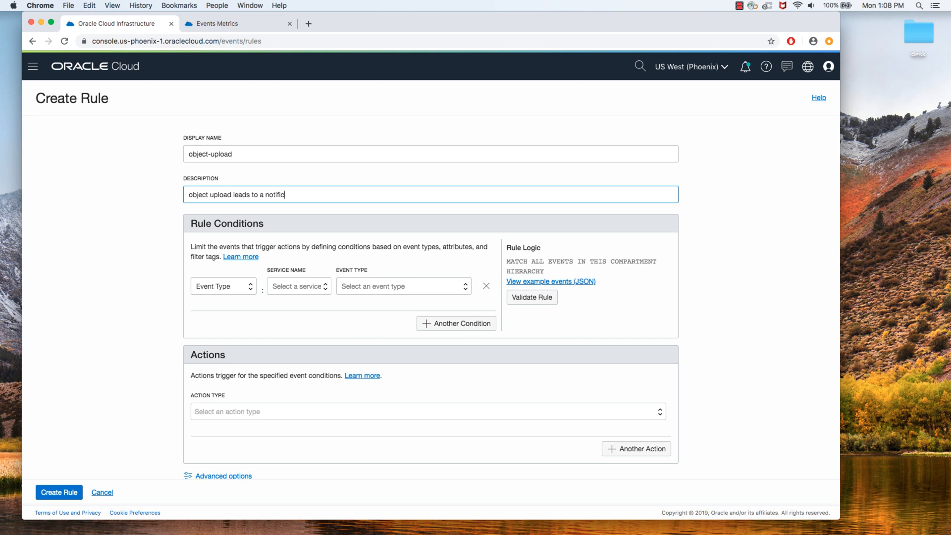
type("ation action")
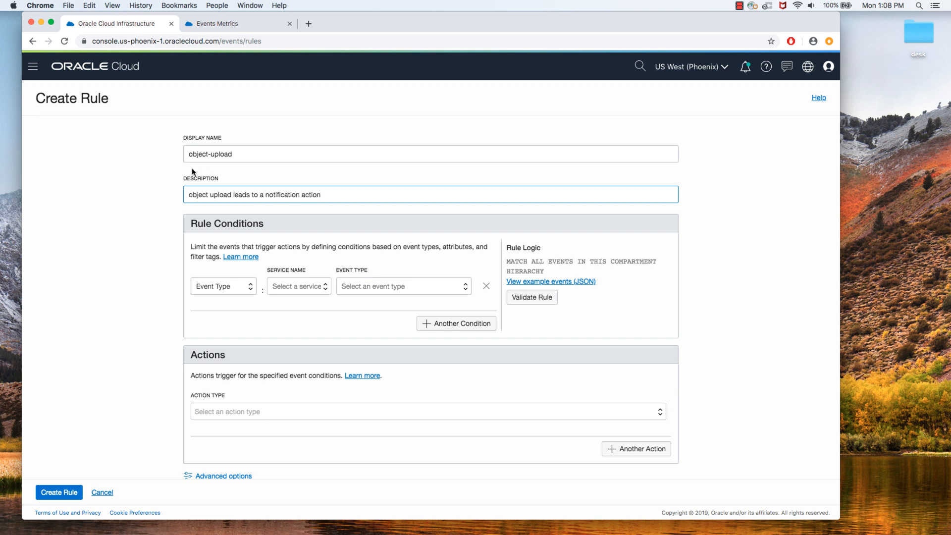
mouse_move(241, 292)
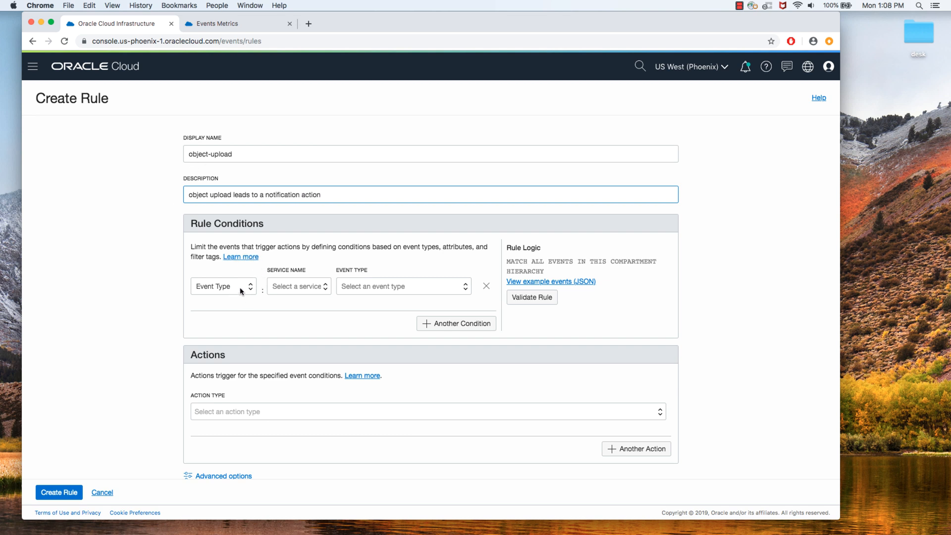
mouse_move(376, 287)
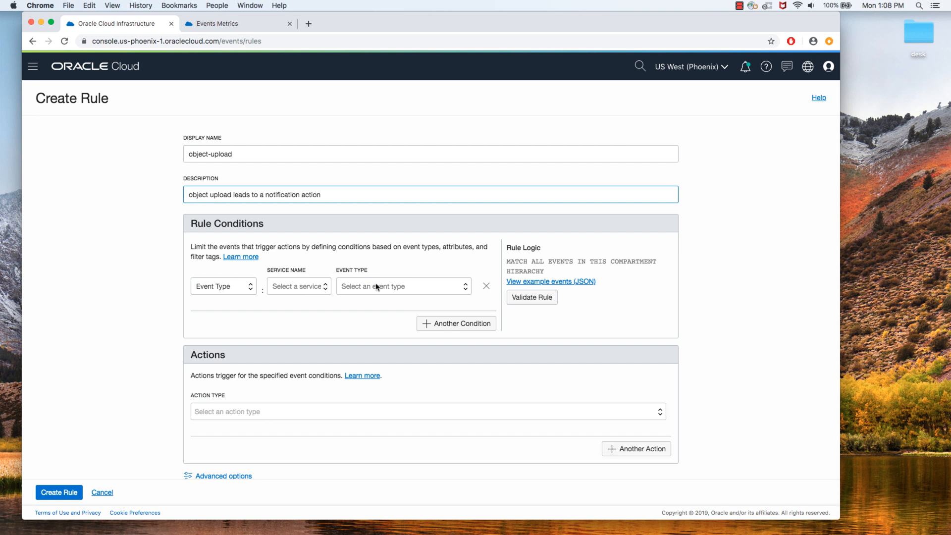
Set the rule condition to Object Storage service with event type Object - Create
left_click(402, 286)
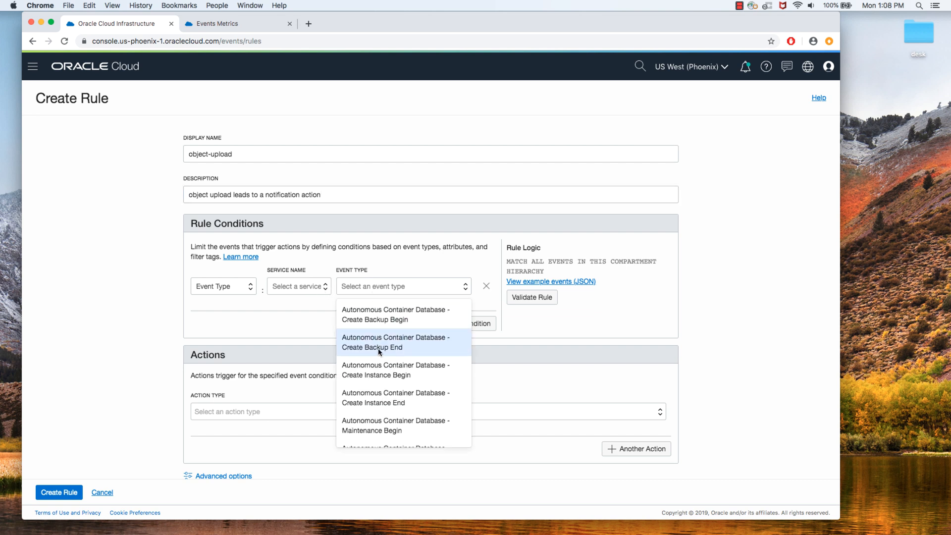
scroll("down", 3)
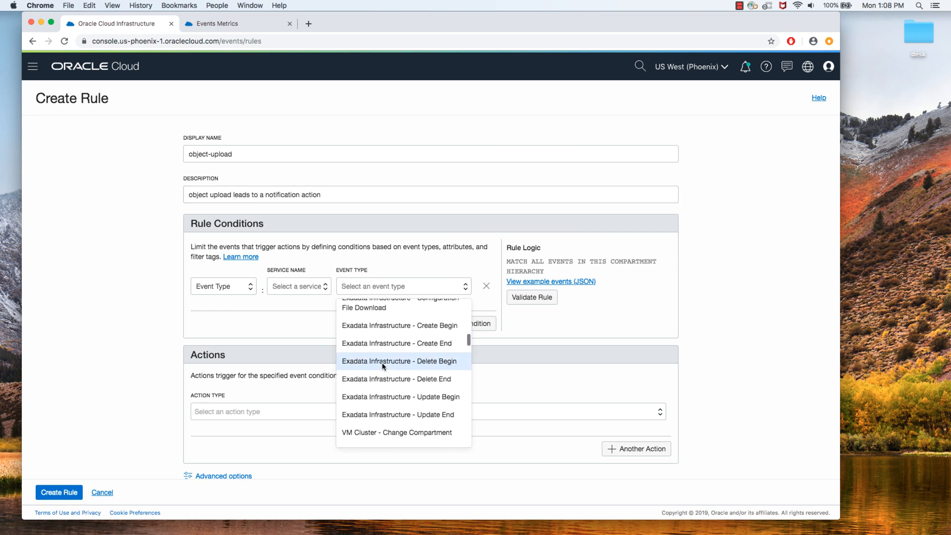
scroll("up", 3)
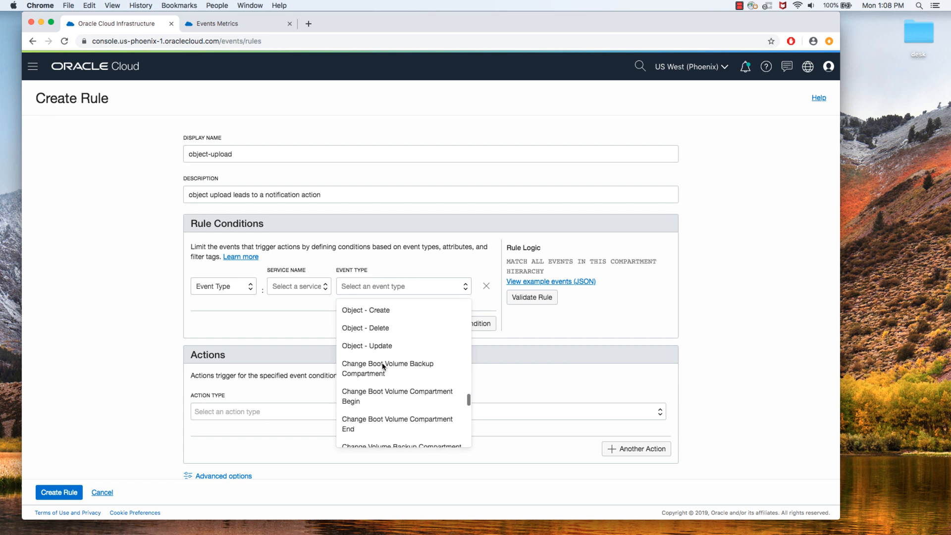
left_click(298, 286)
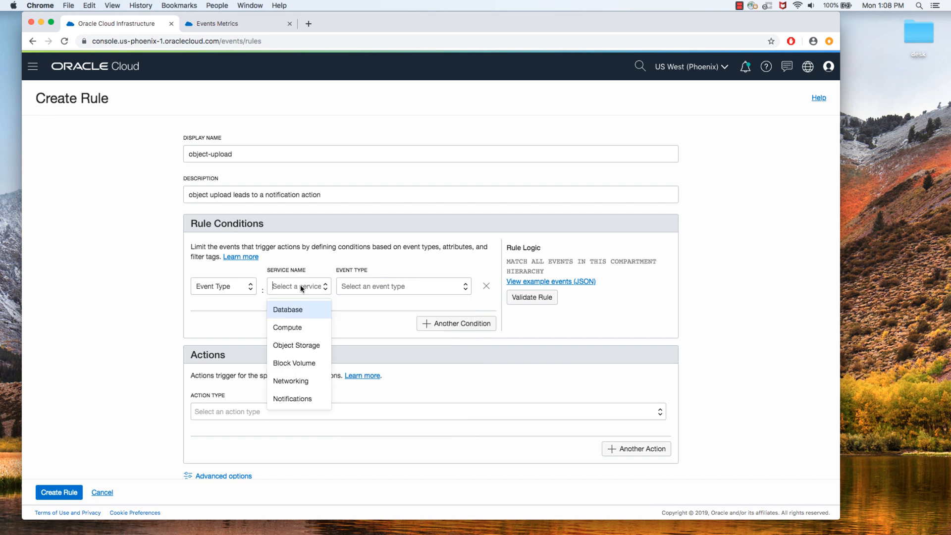
mouse_move(293, 309)
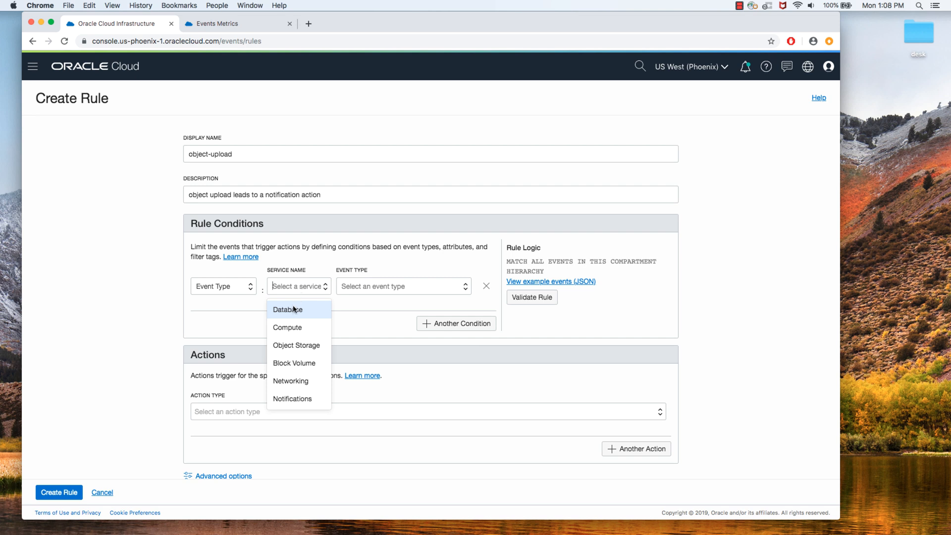
mouse_move(297, 345)
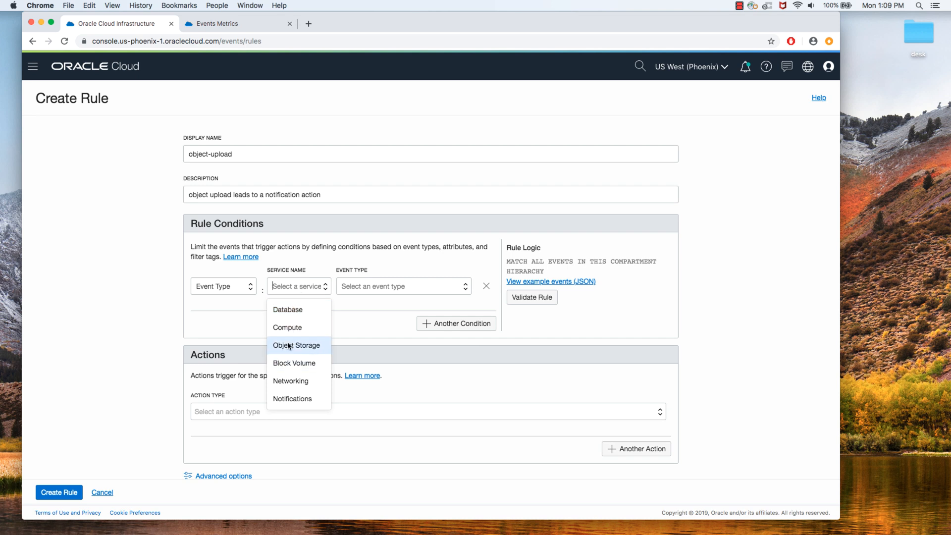
mouse_move(287, 309)
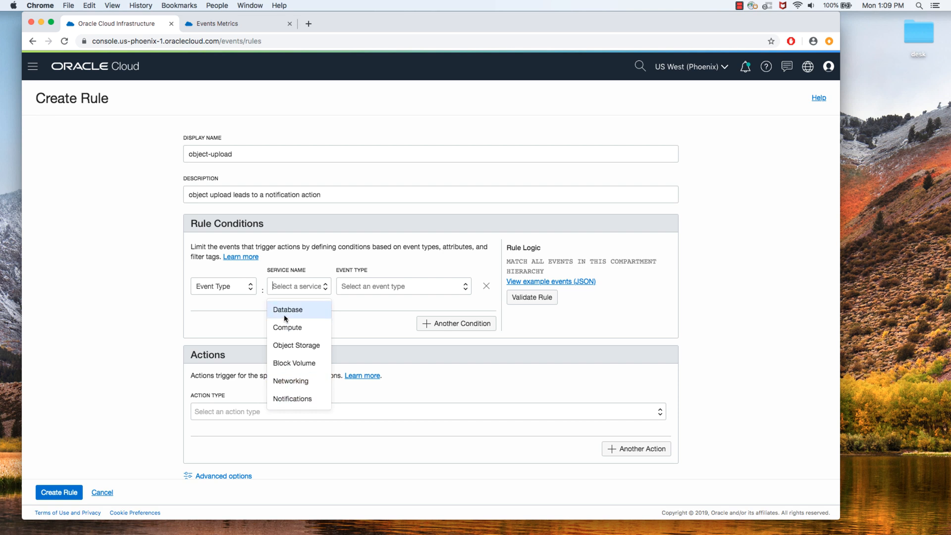
mouse_move(296, 345)
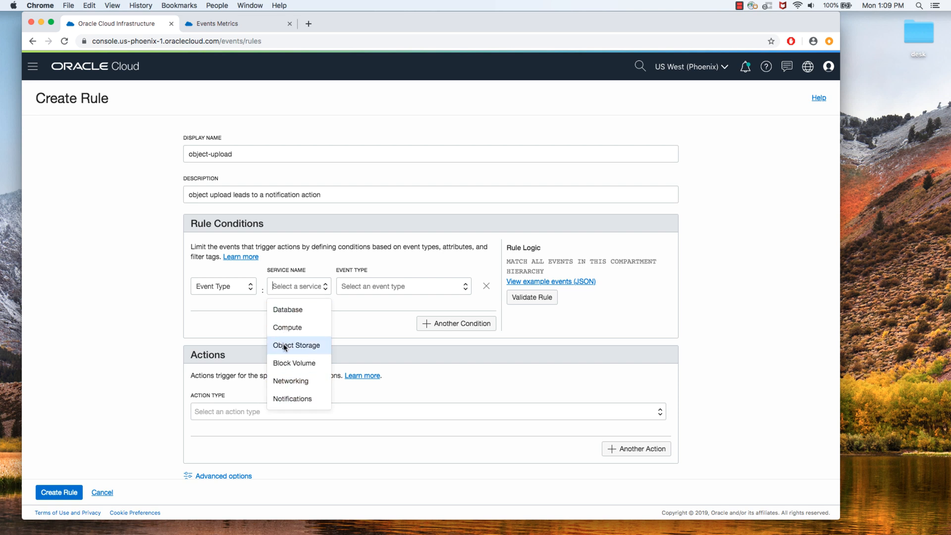
left_click(297, 345)
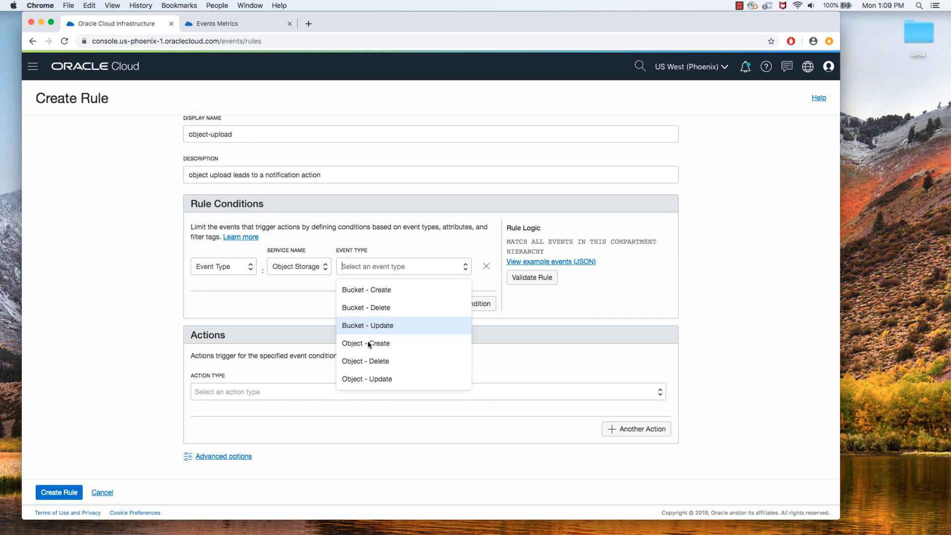
mouse_move(365, 344)
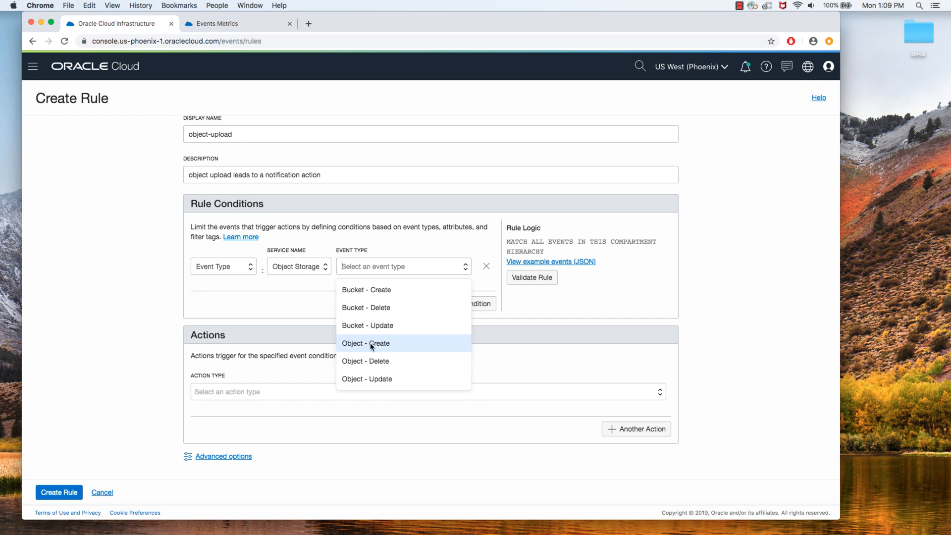
left_click(367, 343)
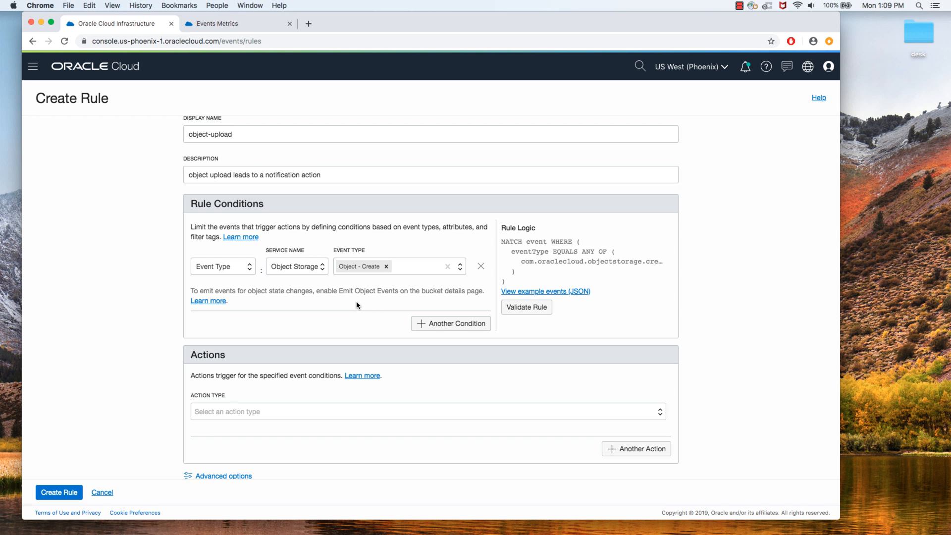
mouse_move(451, 324)
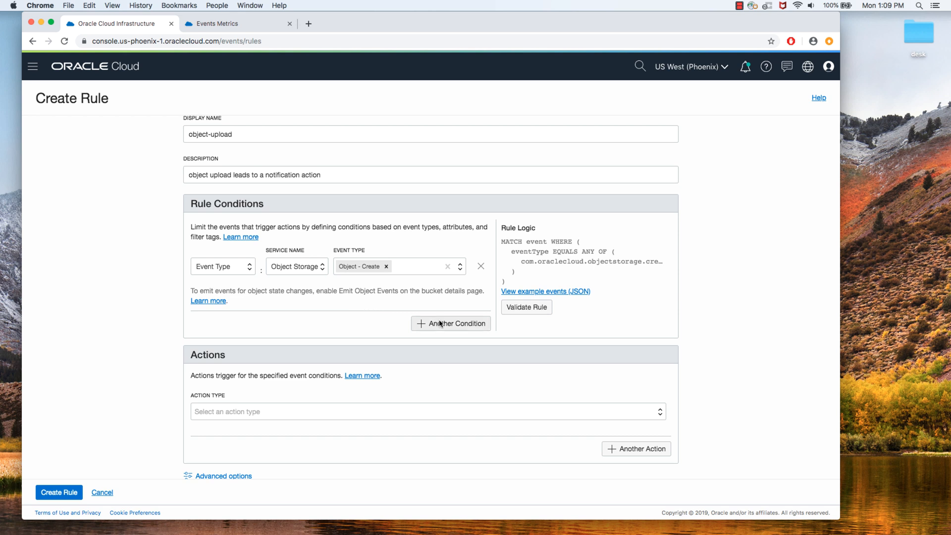
Add a second attribute condition requiring bucketName to equal event-demo
left_click(451, 322)
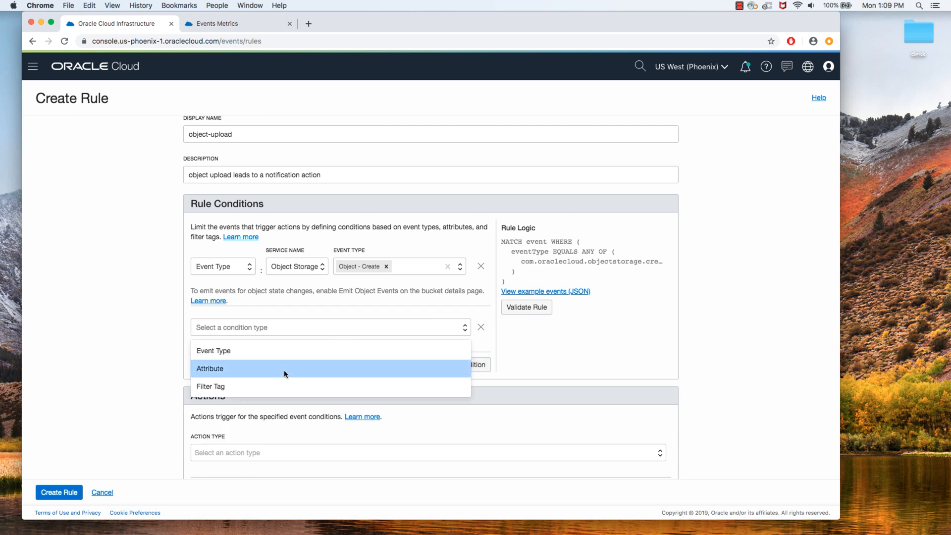
left_click(209, 368)
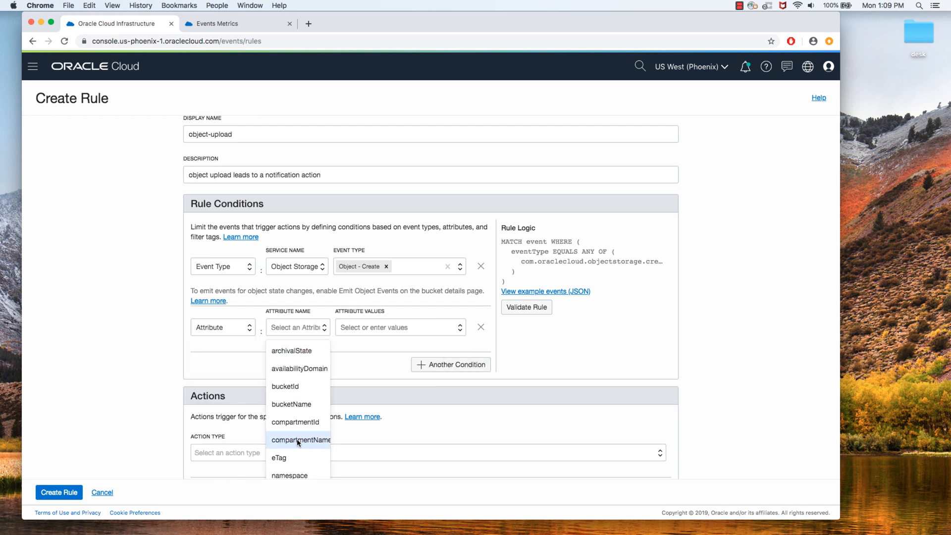
left_click(291, 405)
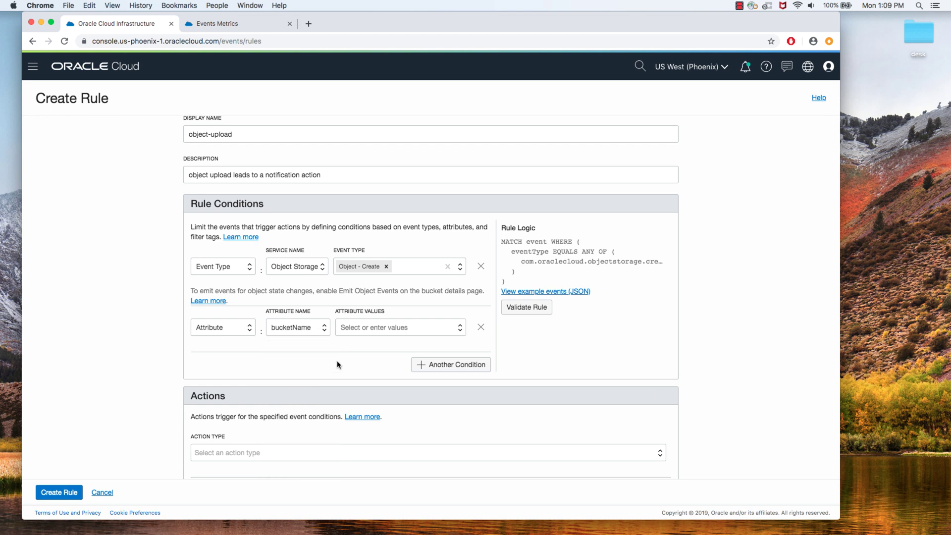
type("e")
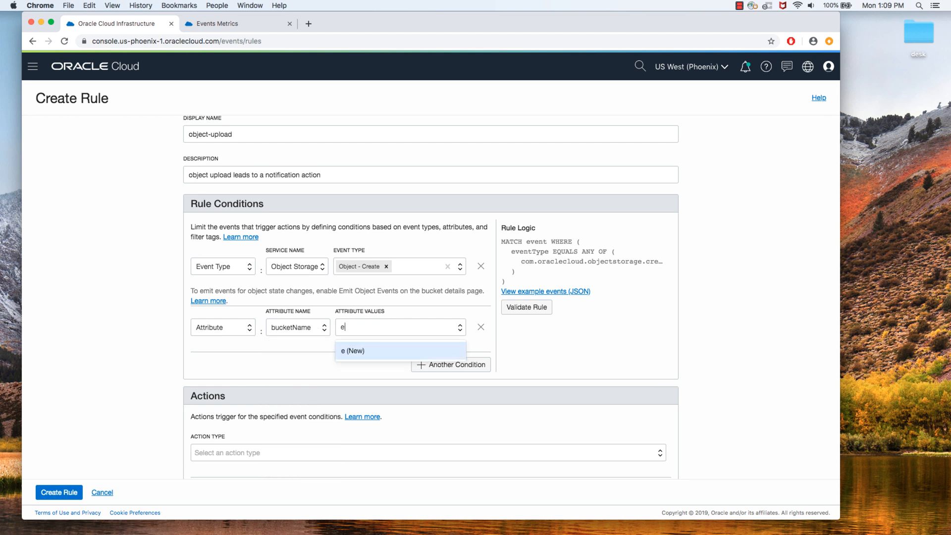
type("vent-dem")
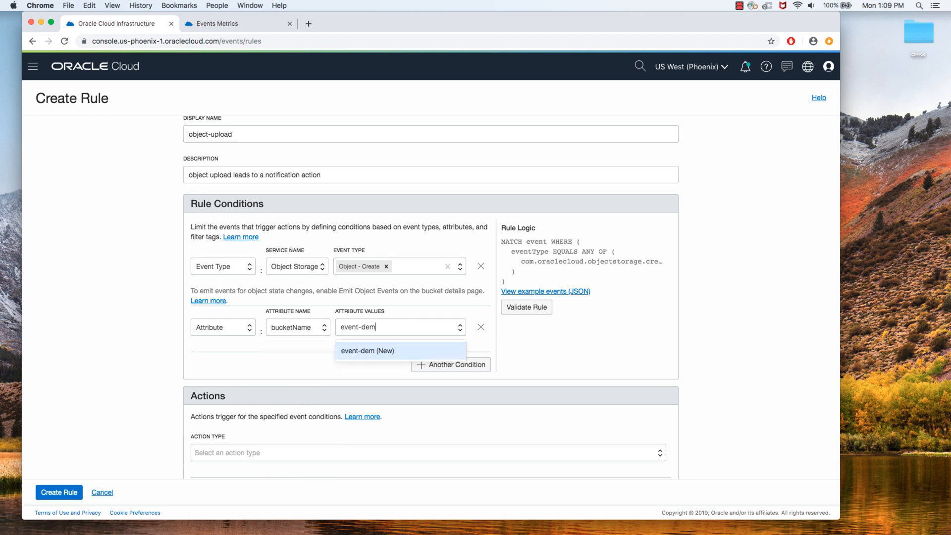
left_click(367, 351)
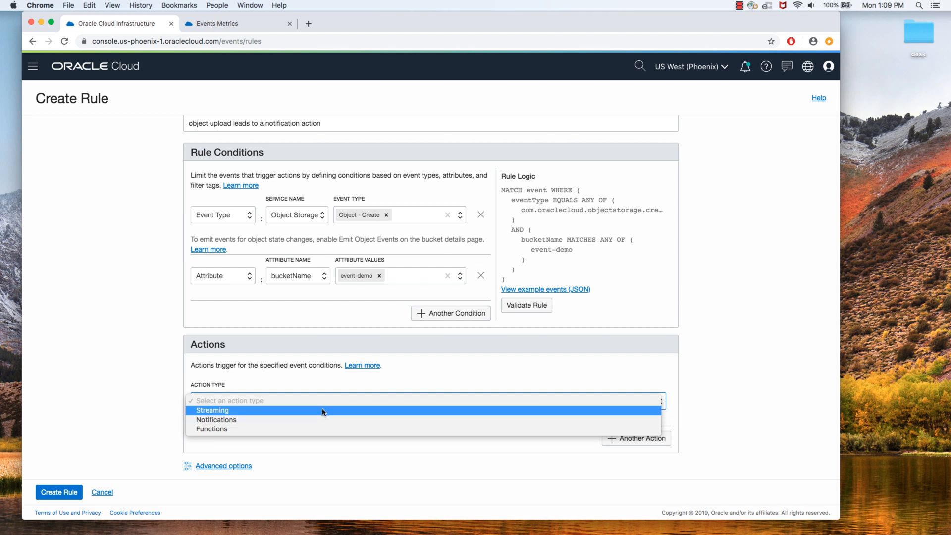
Add a Streaming action delivering events to the FnStream stream in the FnDemo compartment
left_click(213, 410)
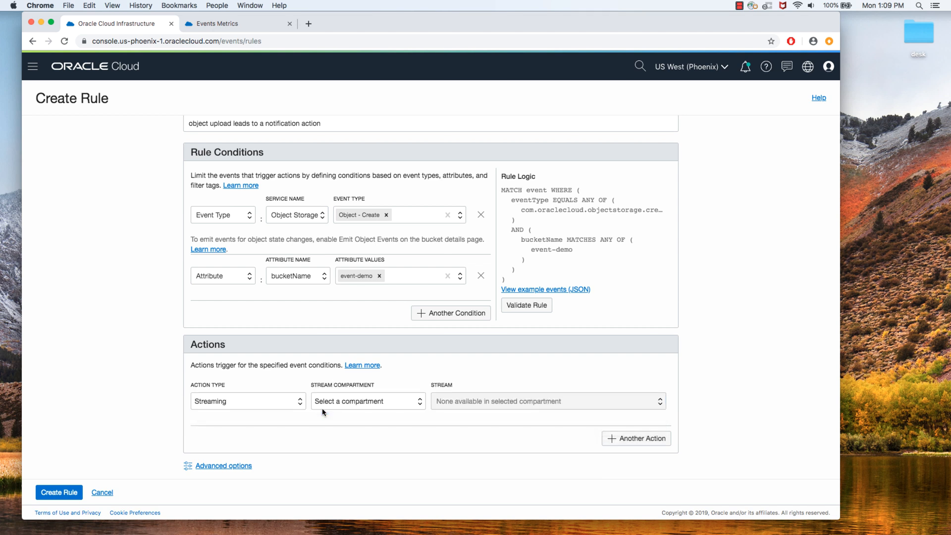
left_click(364, 400)
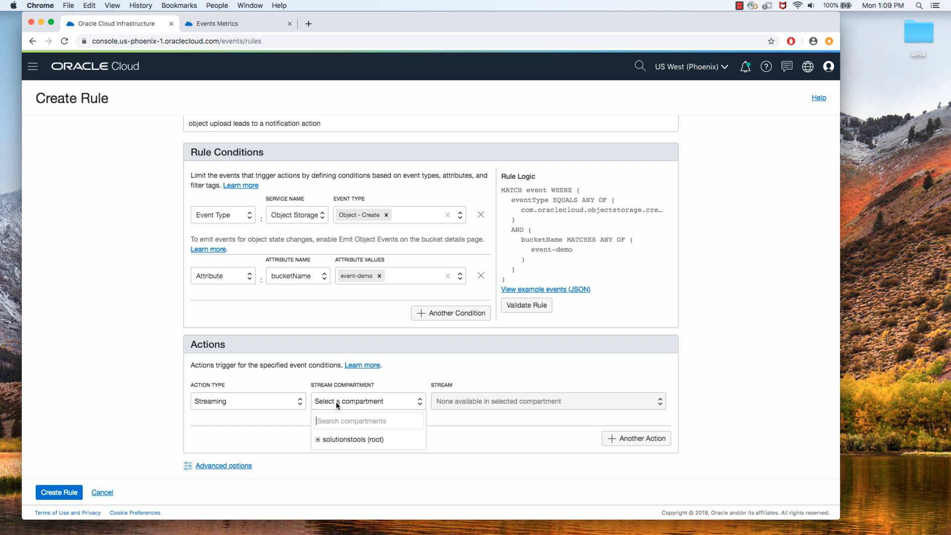
type("F")
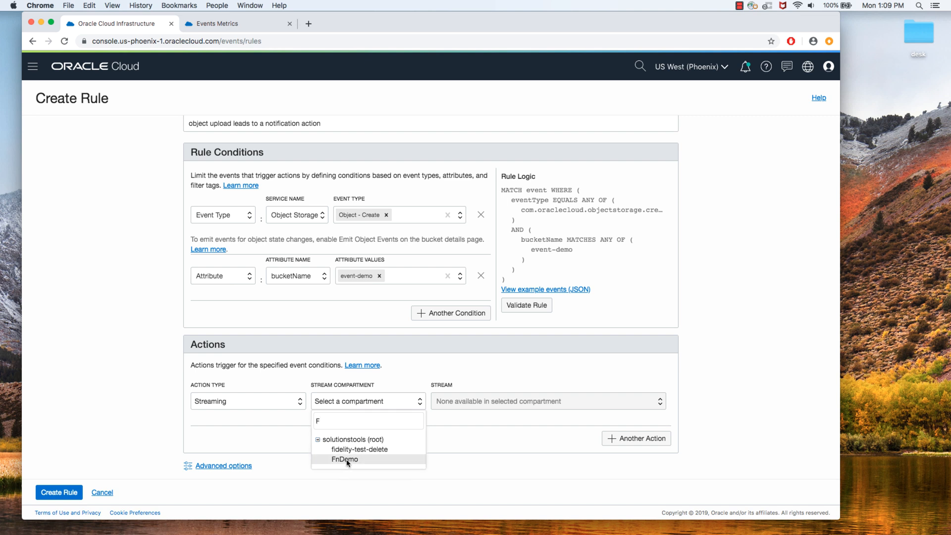
left_click(344, 459)
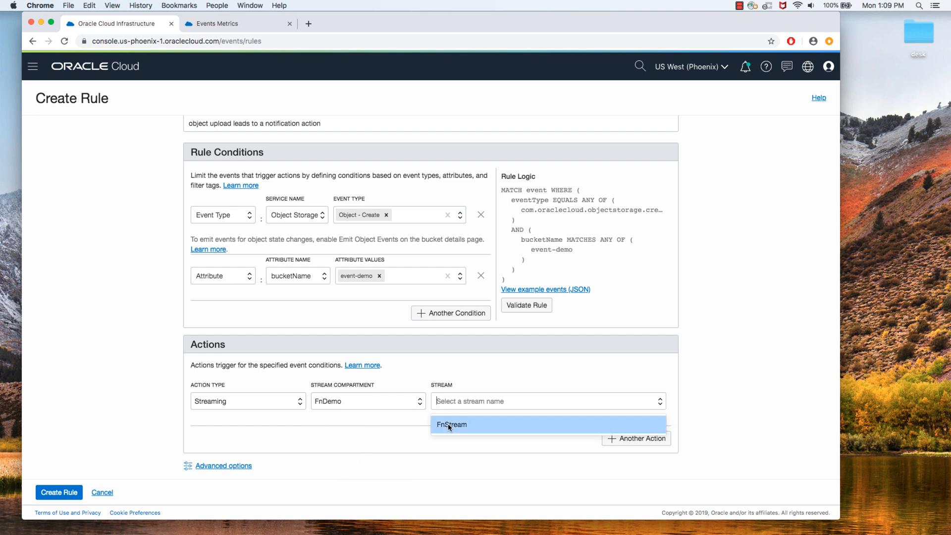
left_click(452, 424)
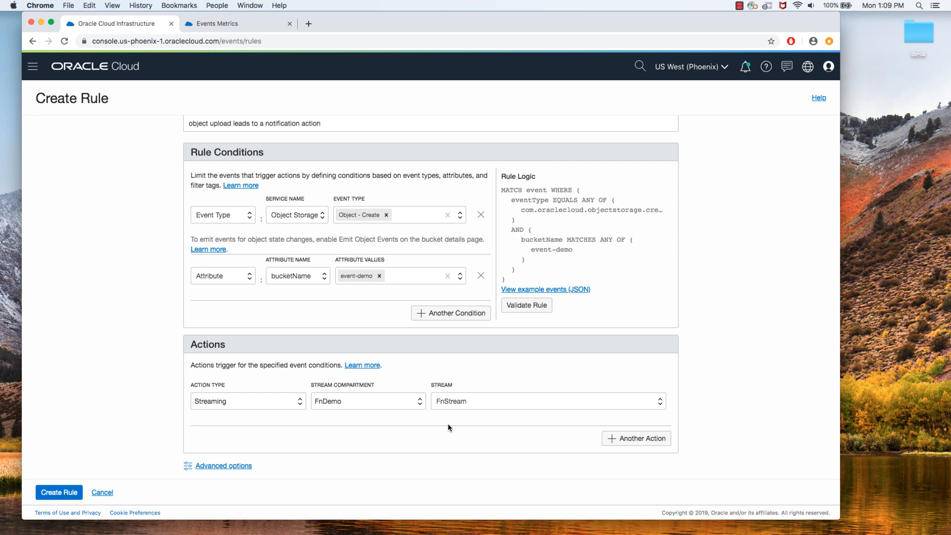
Add a Notifications action publishing to the FnDemo topic in the FnDemo compartment
left_click(636, 438)
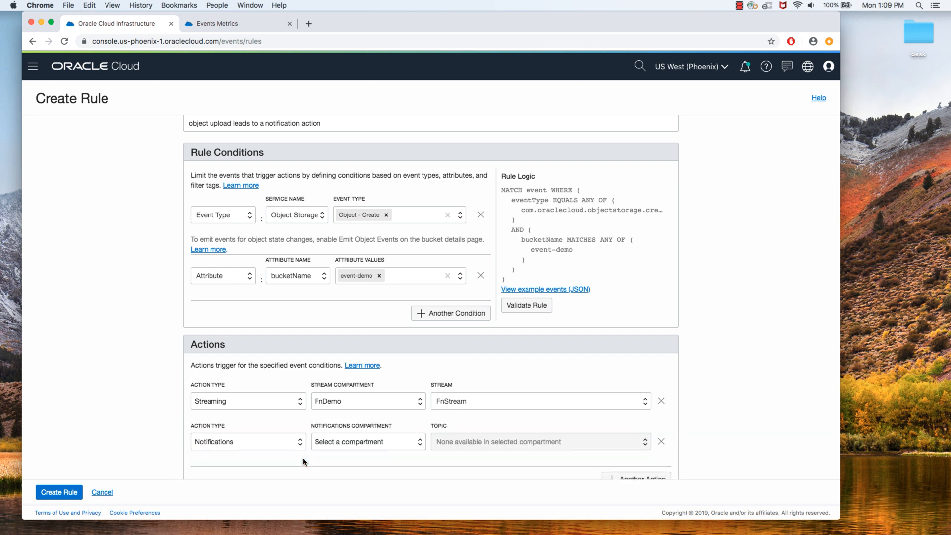
left_click(368, 441)
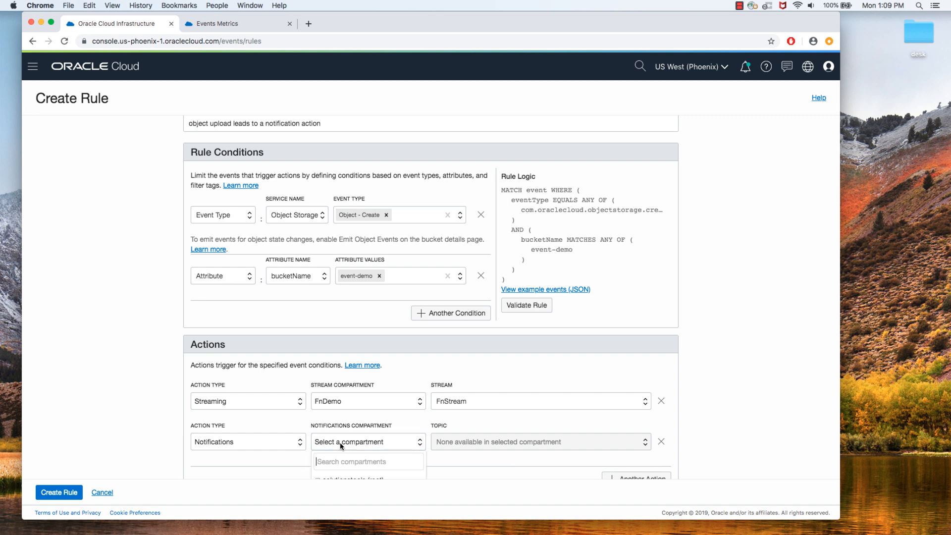
type("FnDemo")
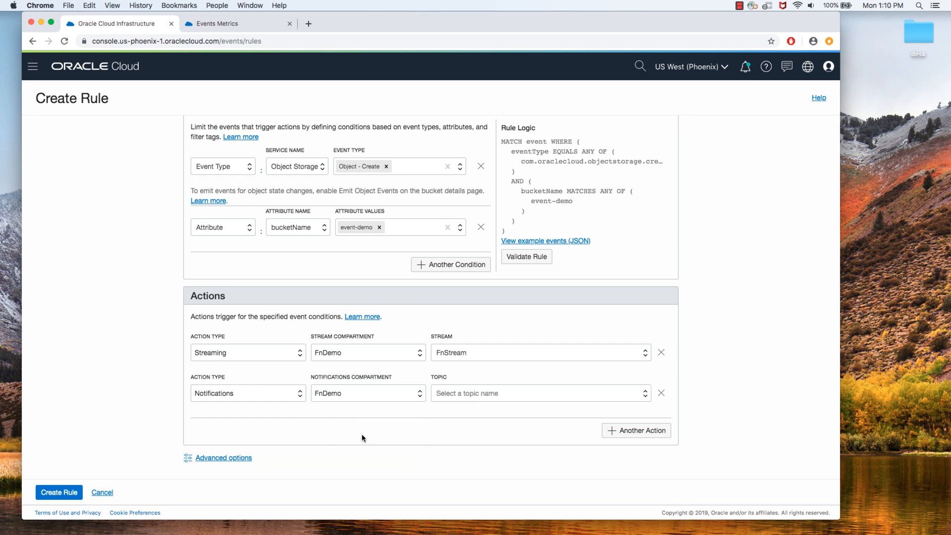
left_click(539, 393)
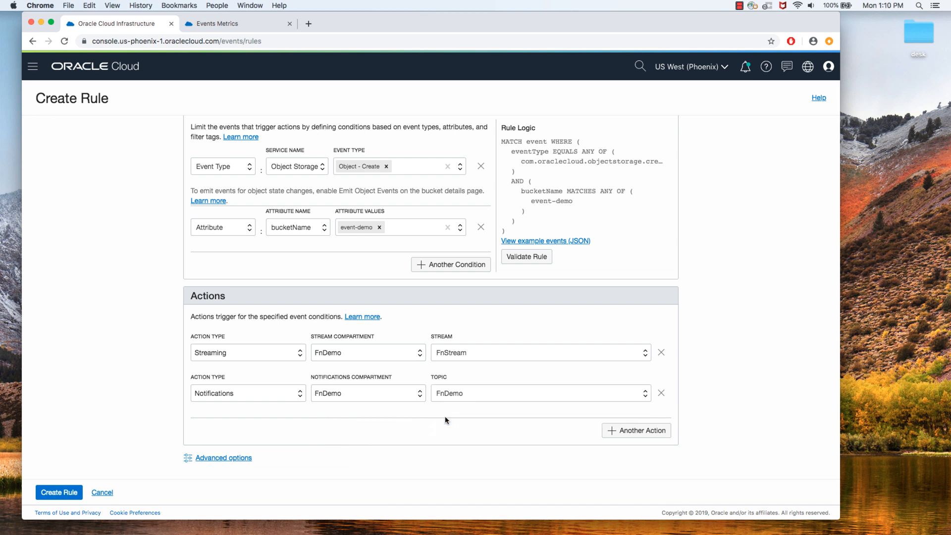
mouse_move(435, 417)
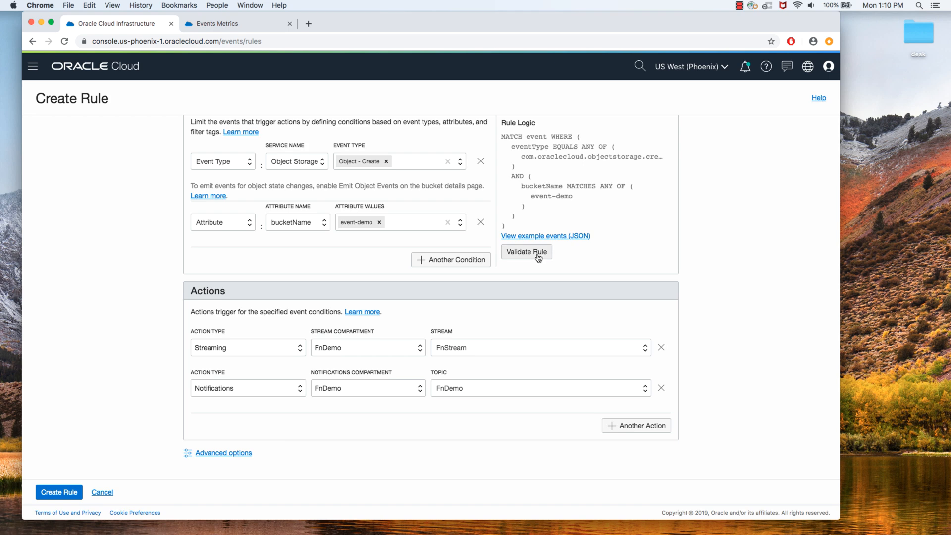
mouse_move(538, 254)
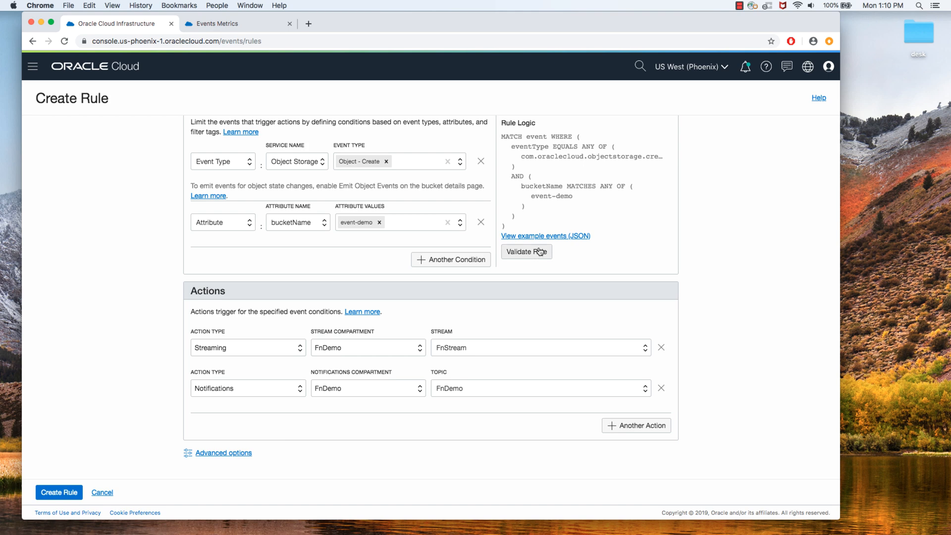
mouse_move(543, 238)
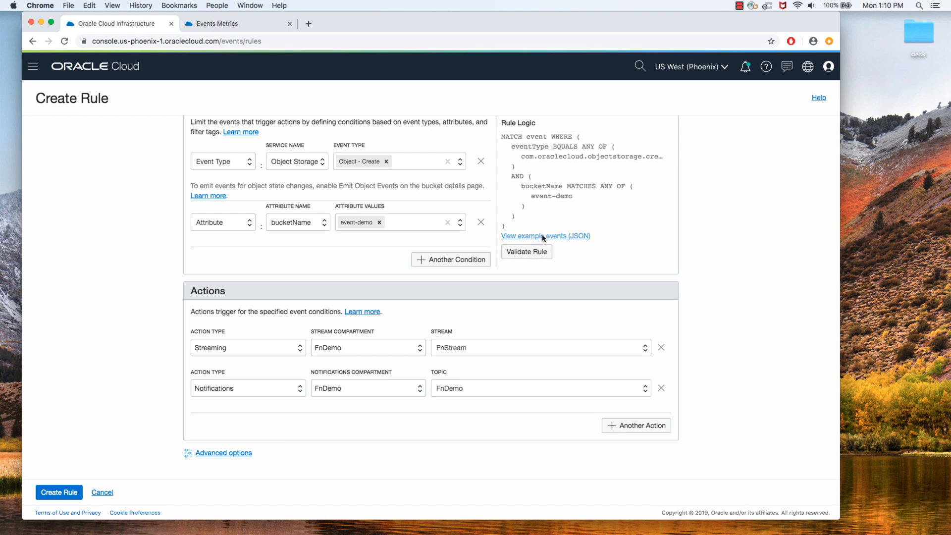
View the sample JSON payload for an Object Storage Object - Create event
left_click(545, 235)
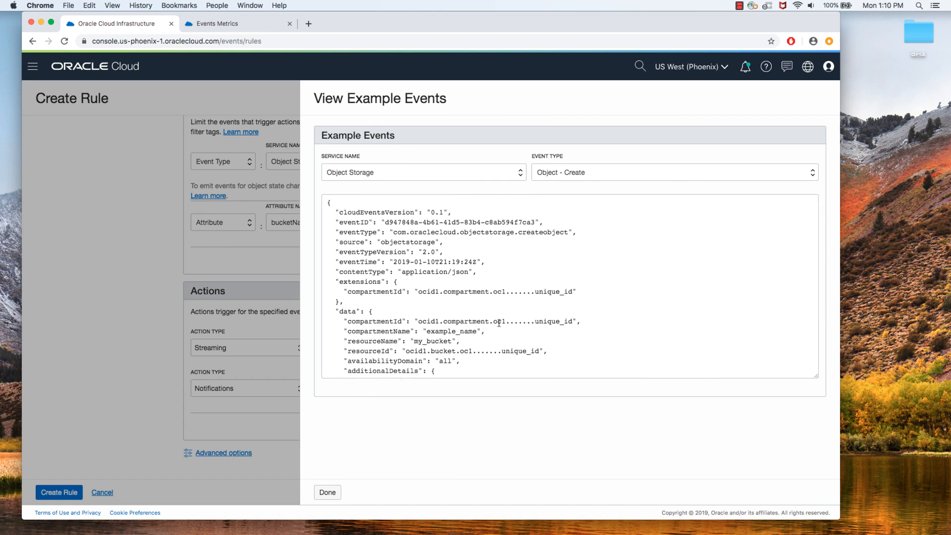
mouse_move(425, 243)
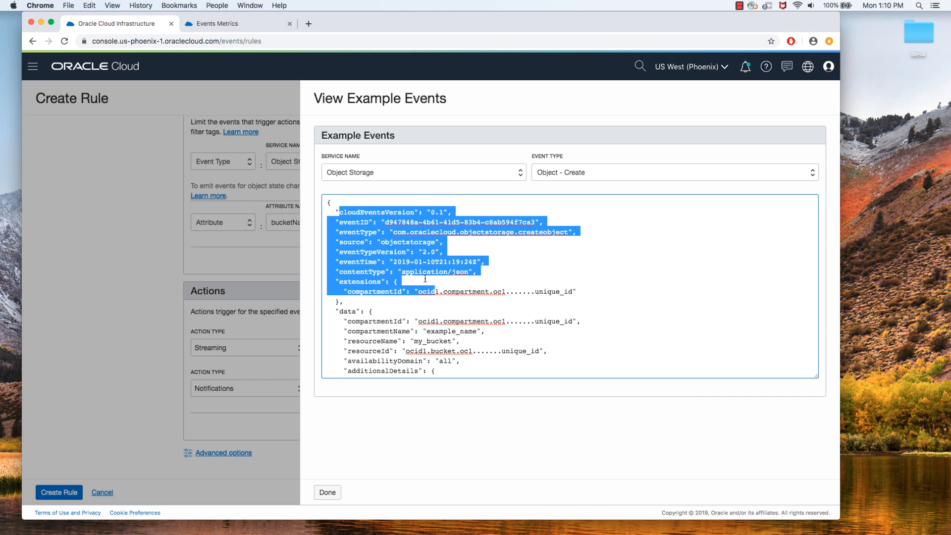
left_click(424, 279)
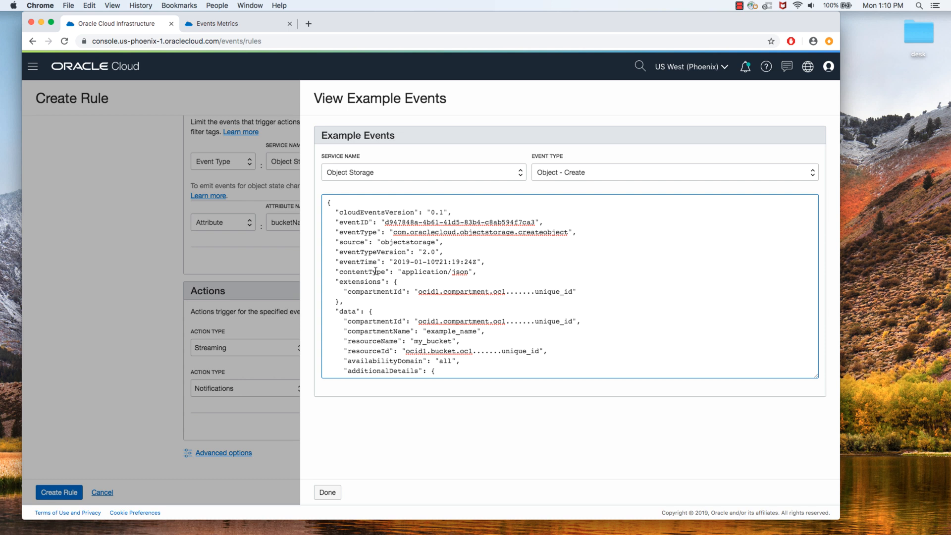
scroll("down", 3)
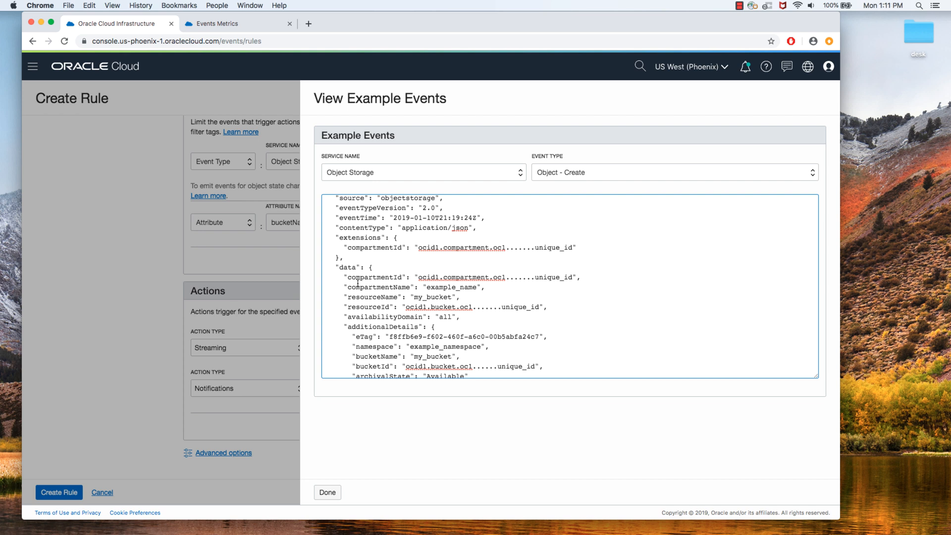
scroll("down", 3)
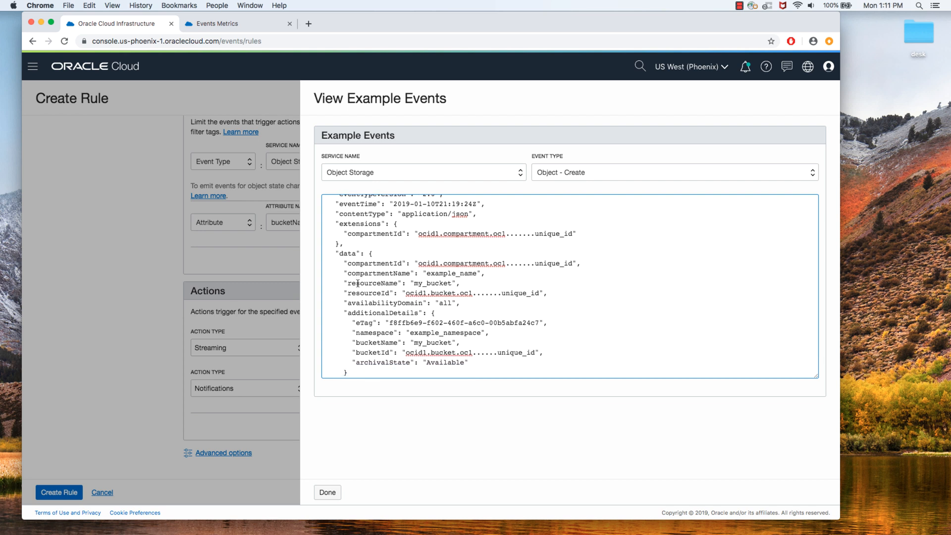
scroll("down", 3)
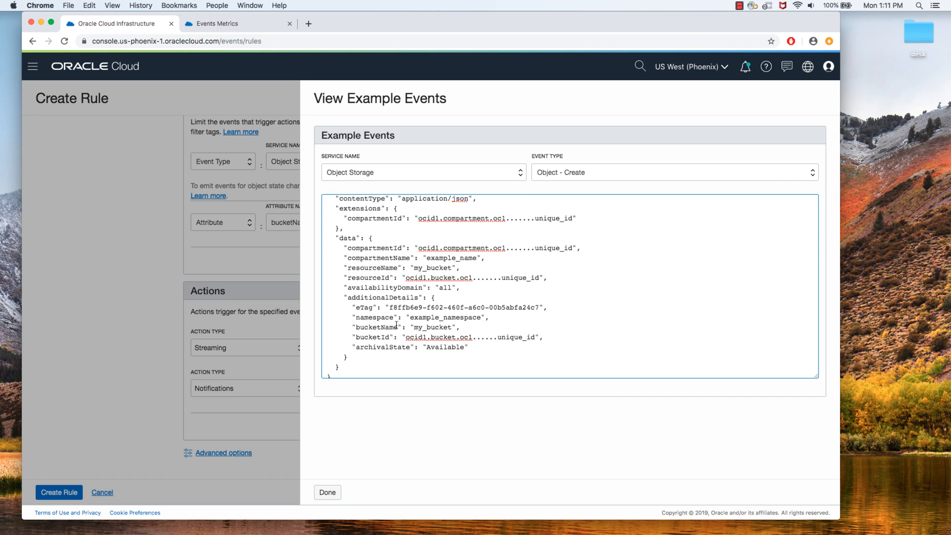
scroll("down", 3)
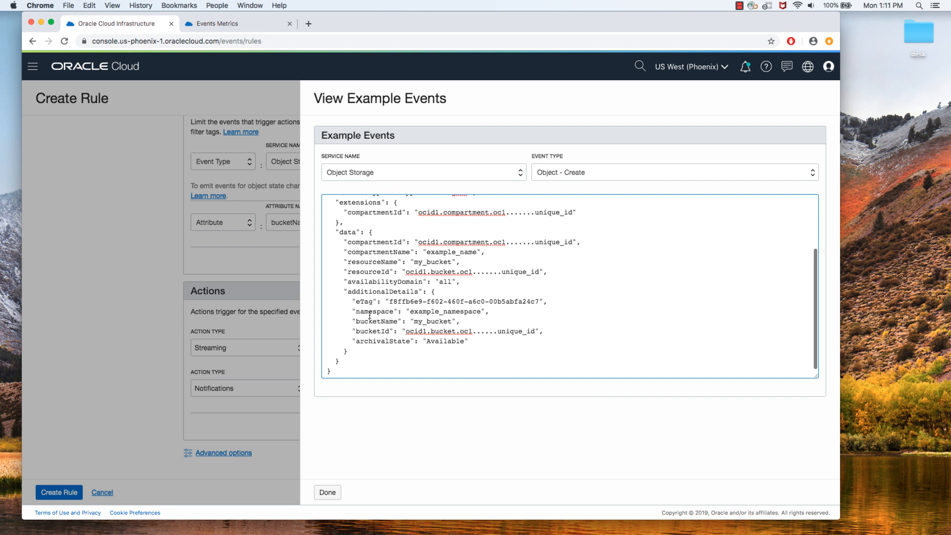
mouse_move(351, 406)
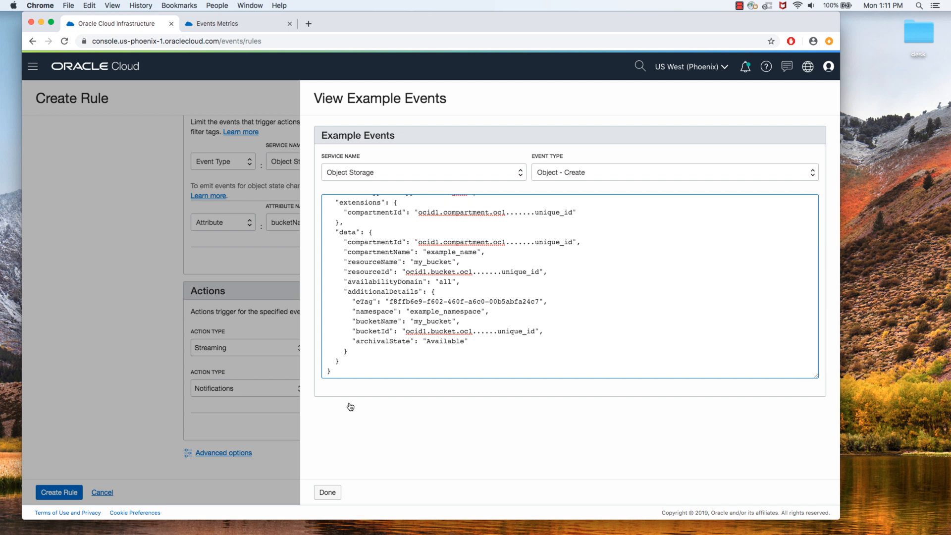
Switch the example event type to Object - Delete to see its sample payload
left_click(672, 173)
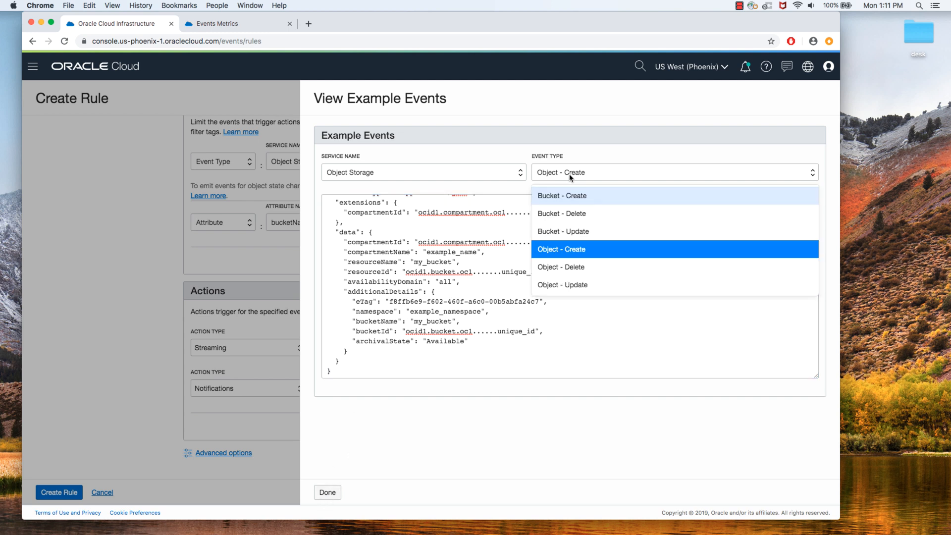
left_click(561, 267)
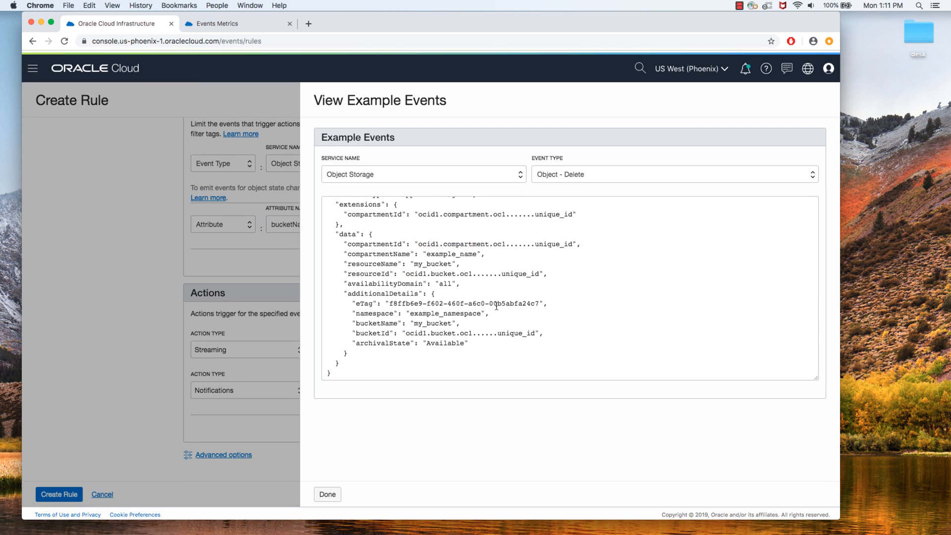
Close the example events panel and create the object-upload rule
left_click(327, 495)
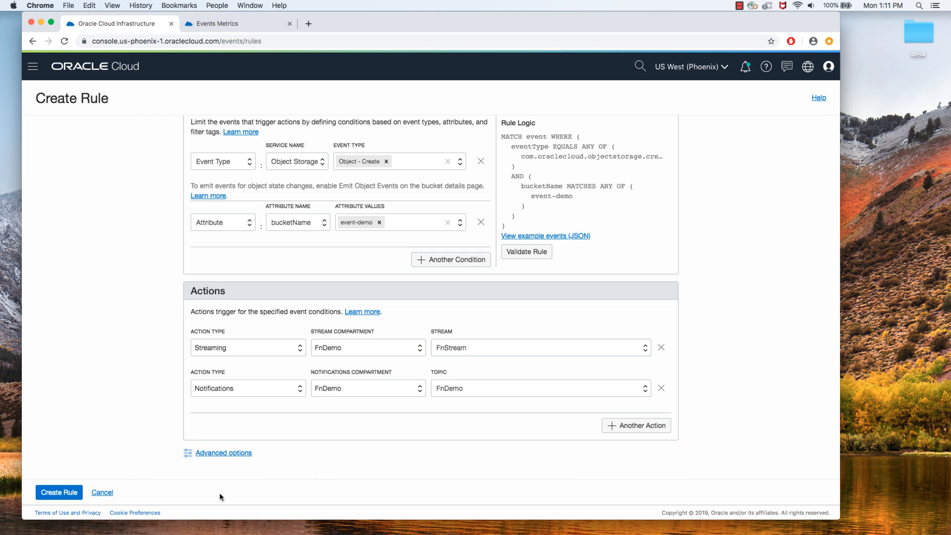
left_click(59, 492)
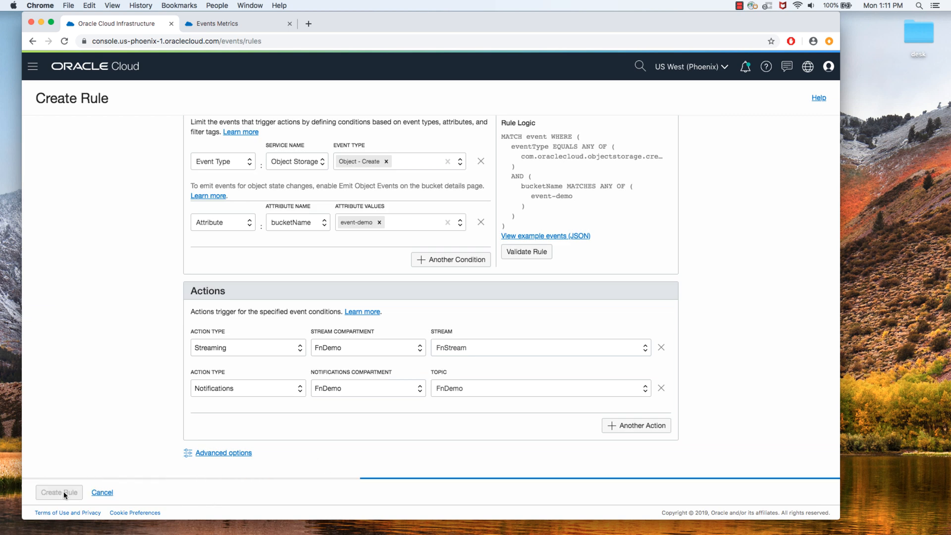
left_click(59, 492)
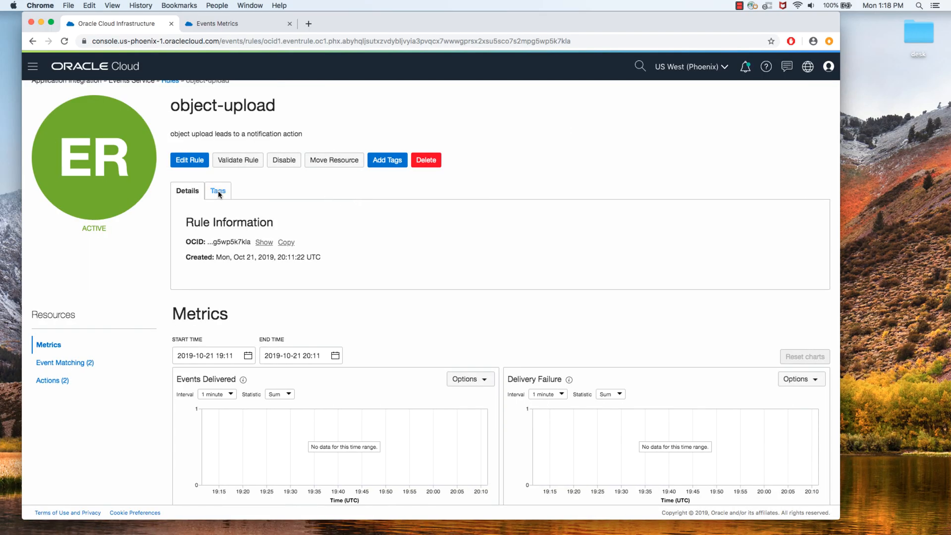
mouse_move(45, 71)
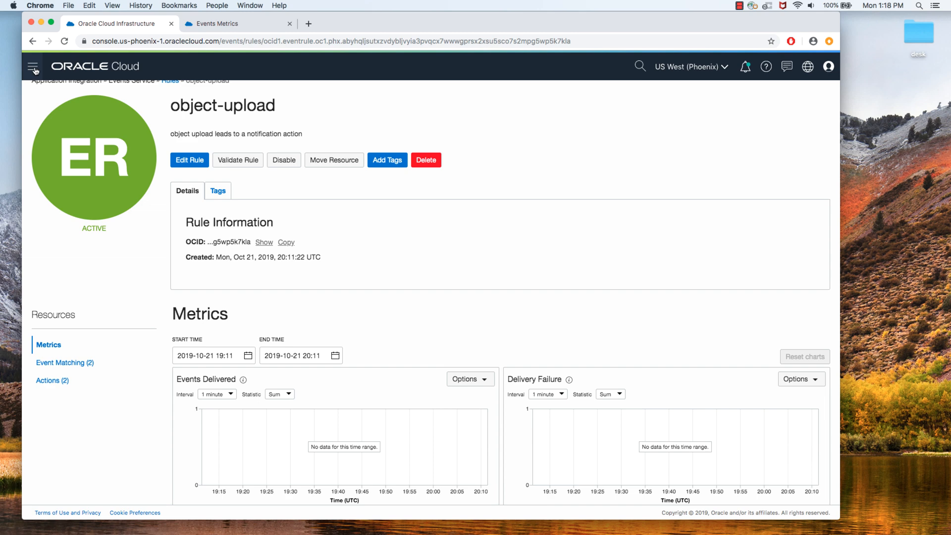
Return to the Events Service Rules list showing object-upload and FnDemo rules
left_click(33, 67)
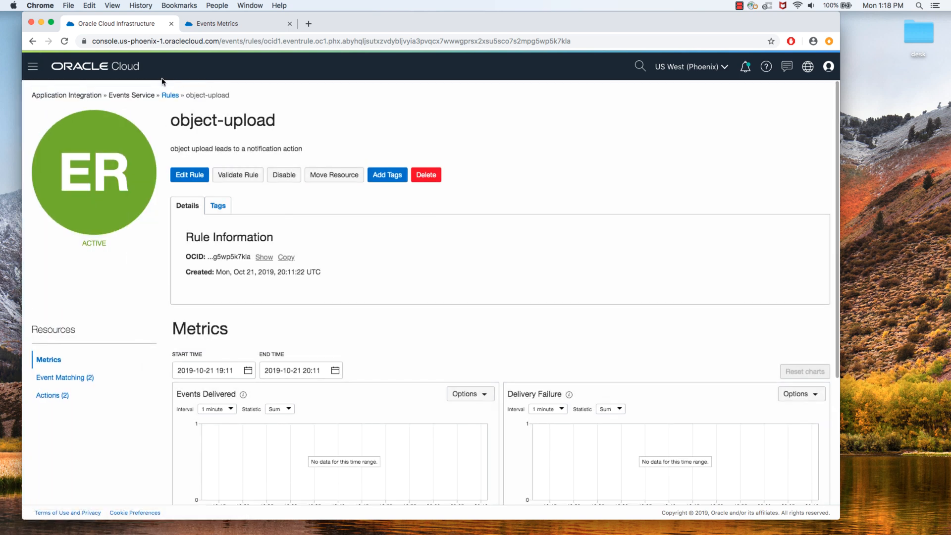
left_click(170, 95)
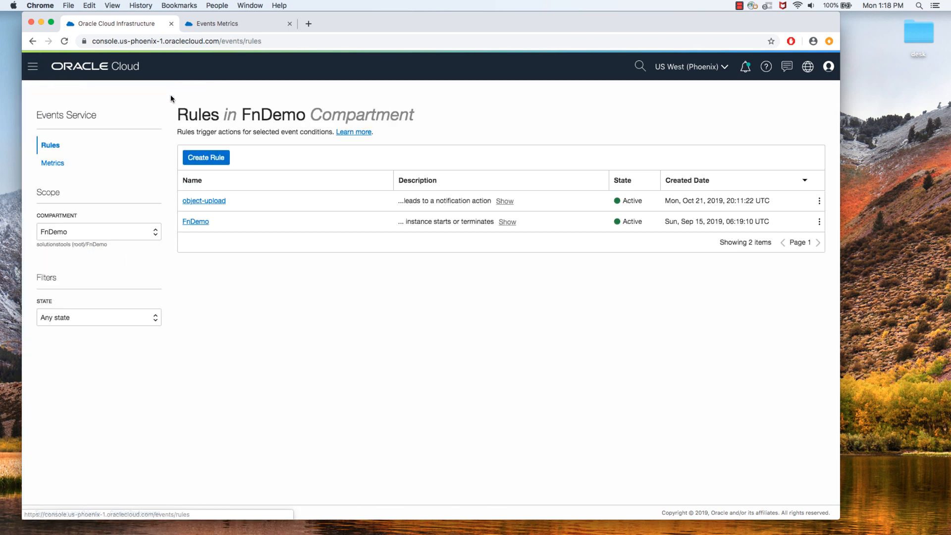
mouse_move(196, 221)
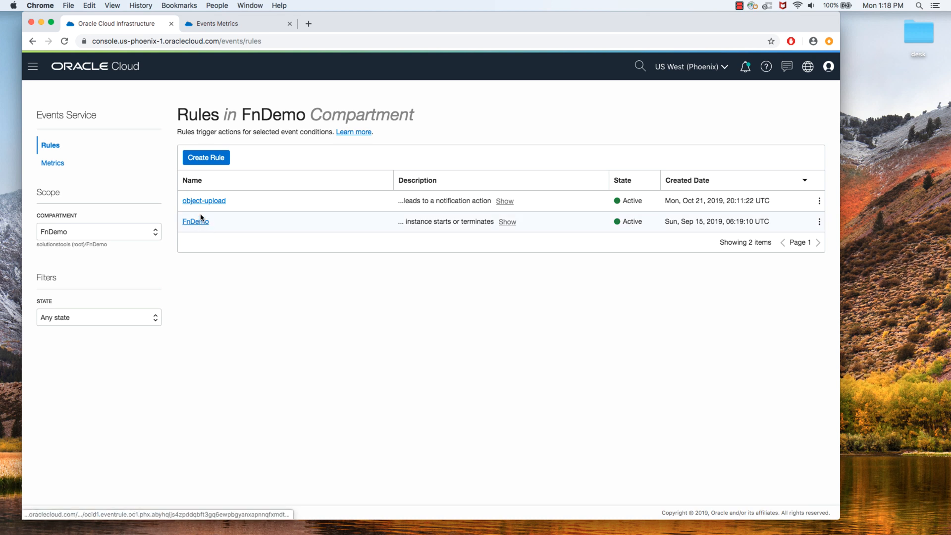
mouse_move(195, 221)
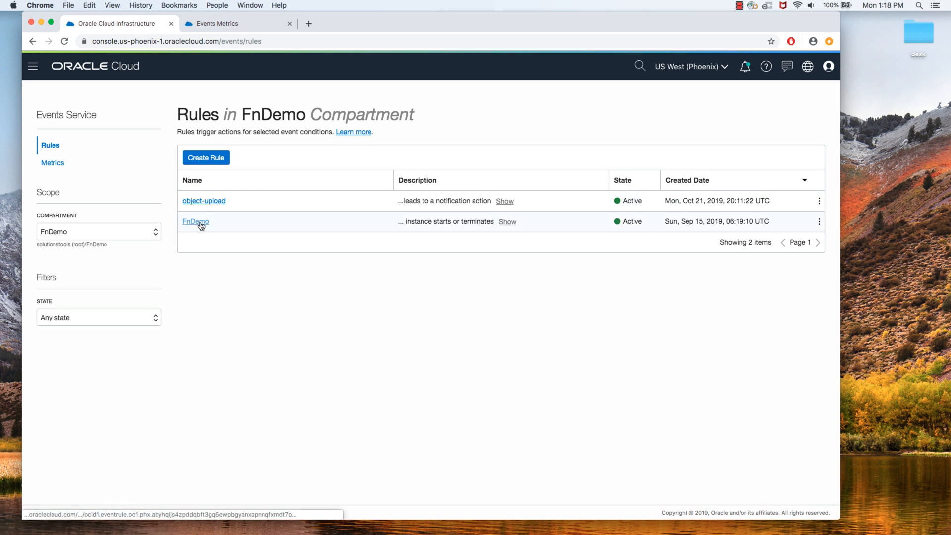
mouse_move(197, 224)
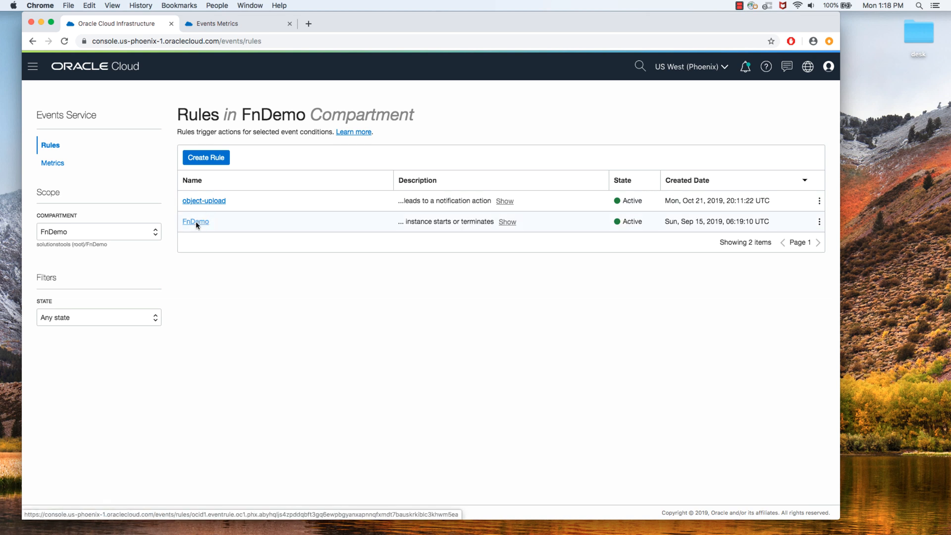
View the FnDemo rule's event matching: Instance - Launch End and Instance - Terminate End
left_click(196, 222)
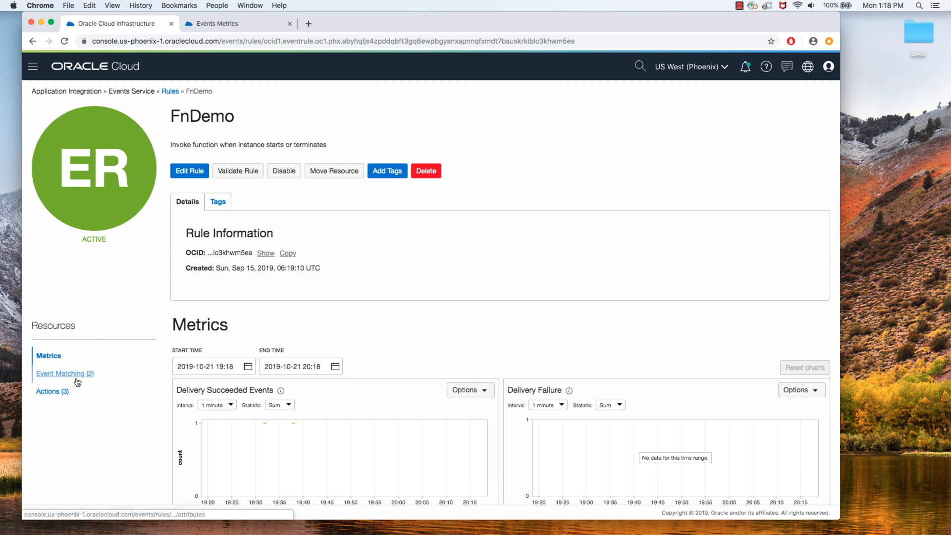
left_click(60, 373)
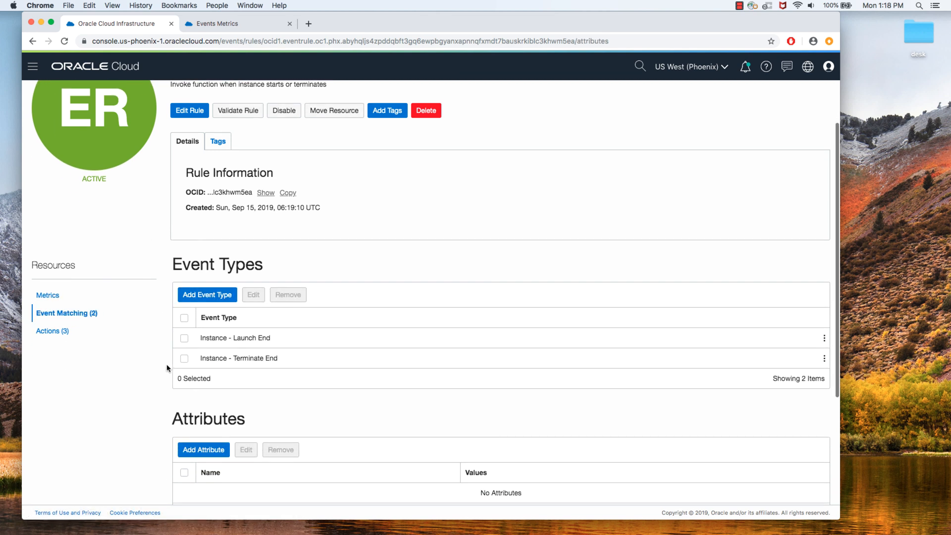
mouse_move(247, 365)
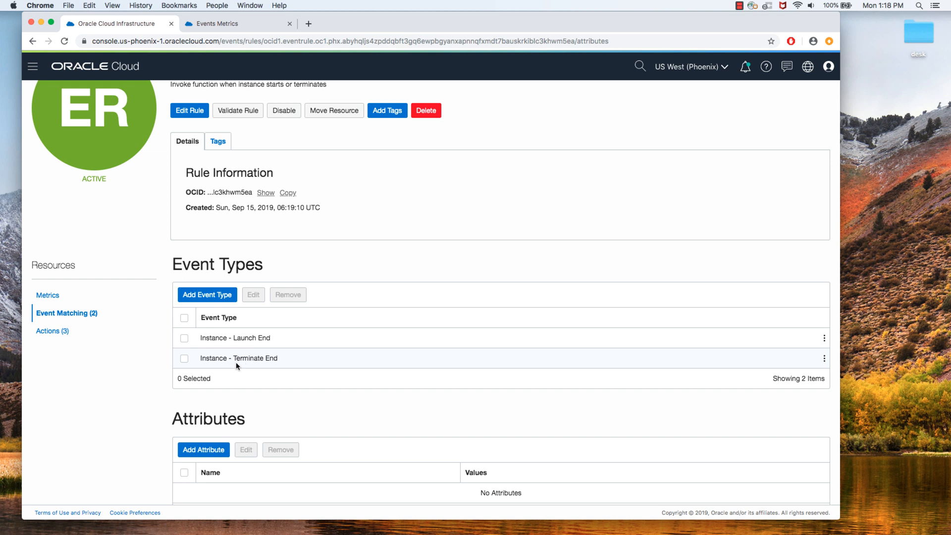
mouse_move(263, 346)
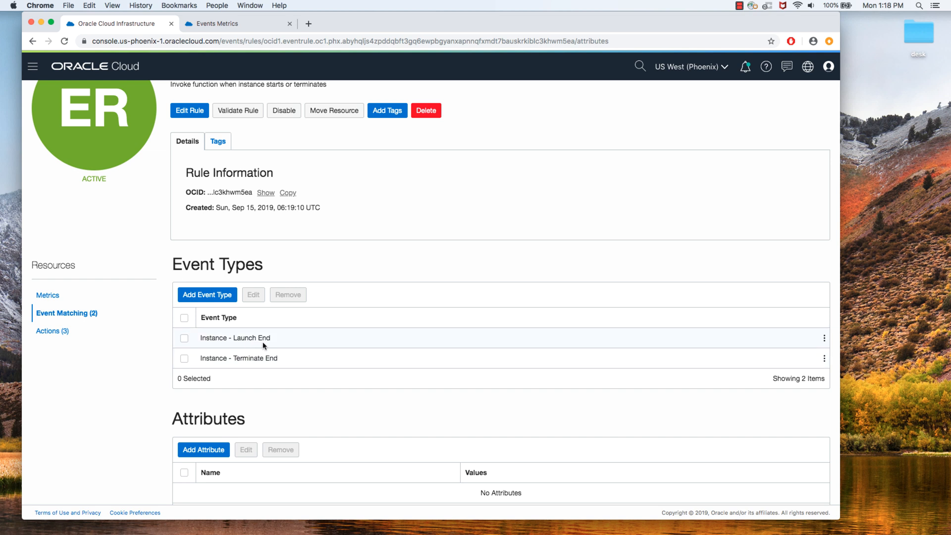
Review the FnDemo rule's enabled actions: demo-func function, FnDemo topic notification and FnStream streaming
left_click(49, 331)
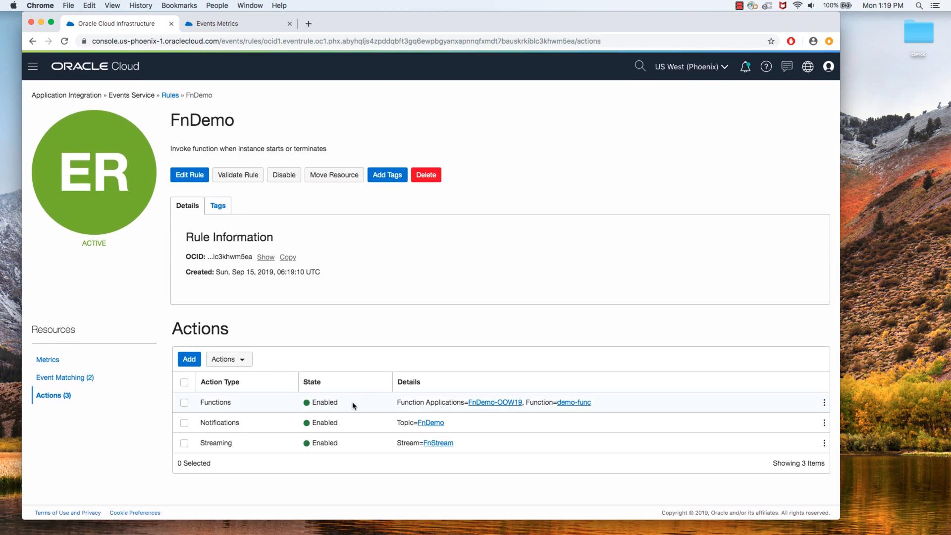
mouse_move(504, 402)
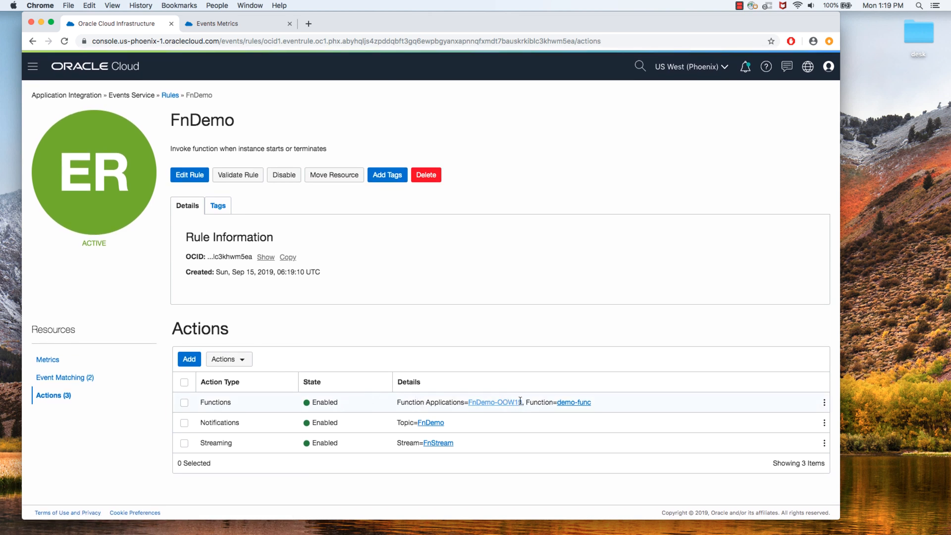
mouse_move(573, 403)
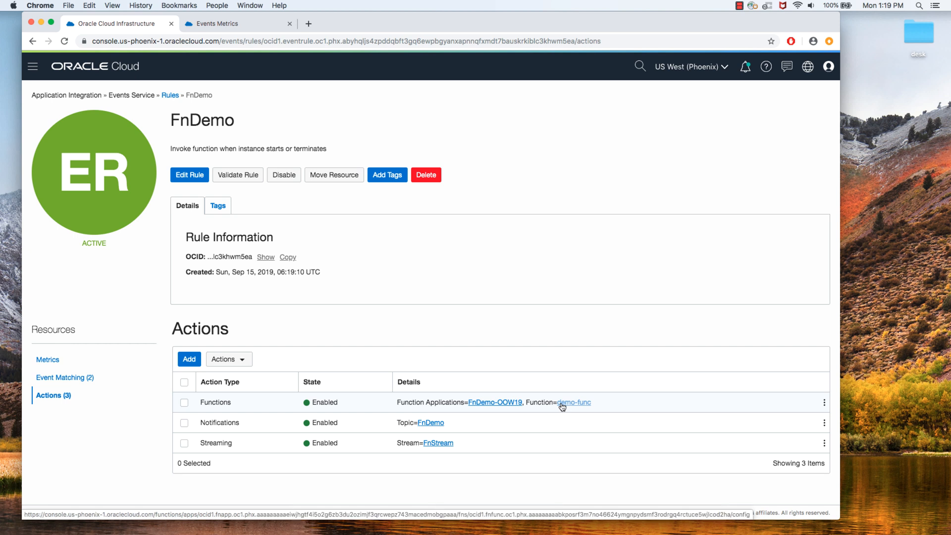
mouse_move(543, 406)
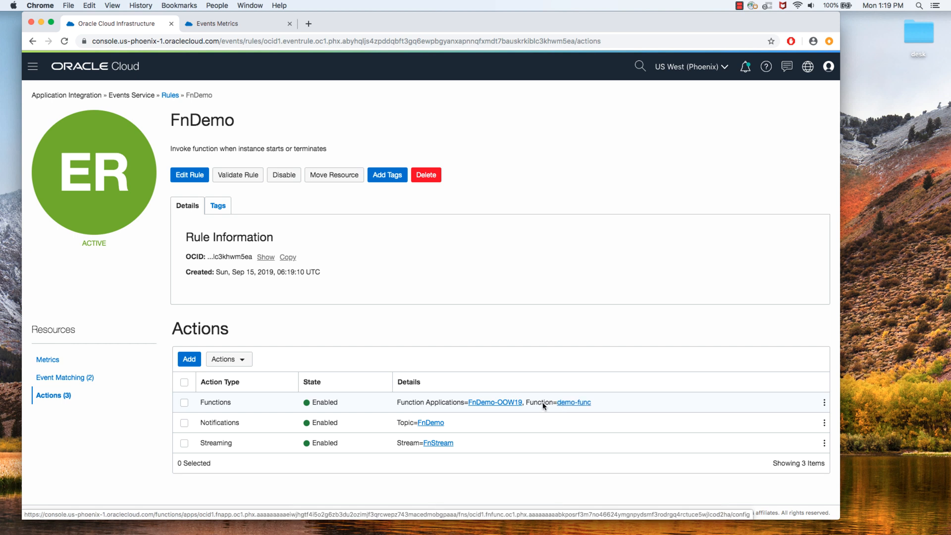
mouse_move(354, 422)
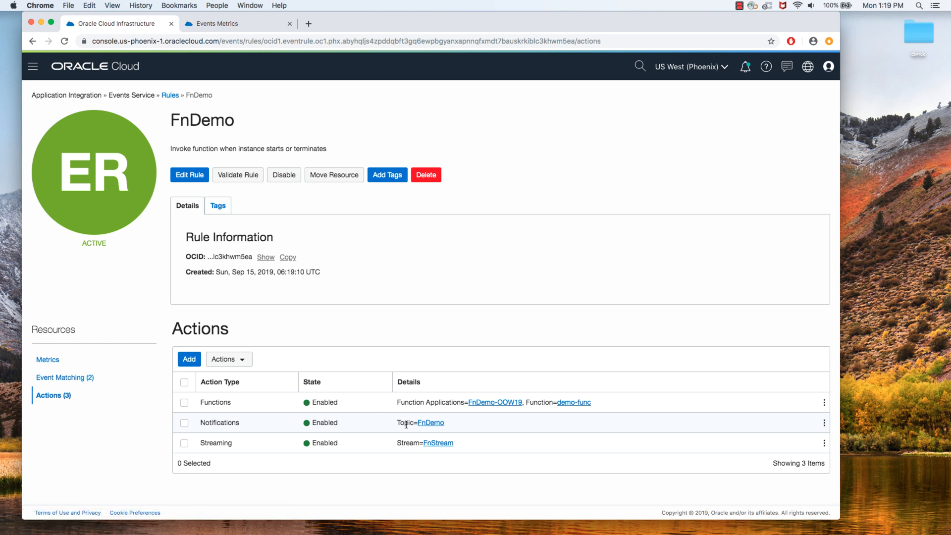
mouse_move(434, 455)
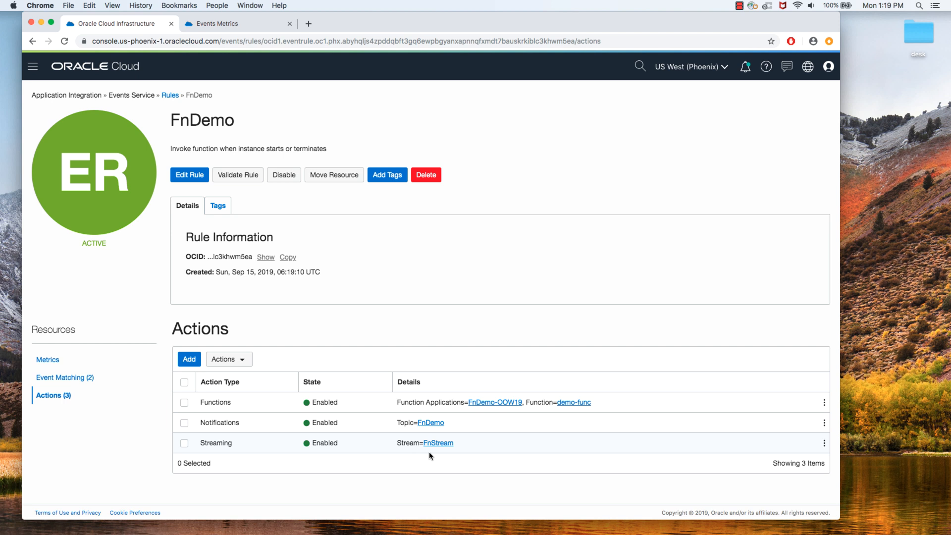
mouse_move(299, 443)
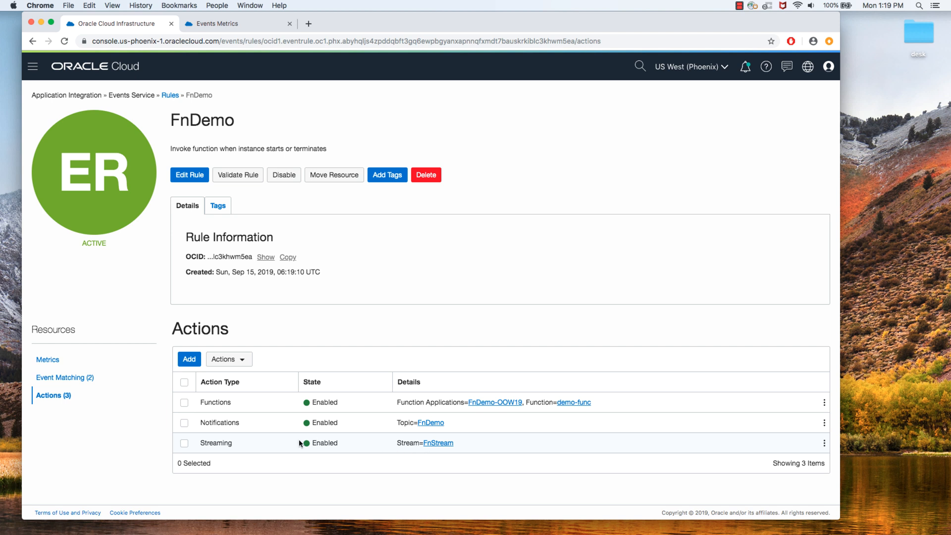
mouse_move(453, 479)
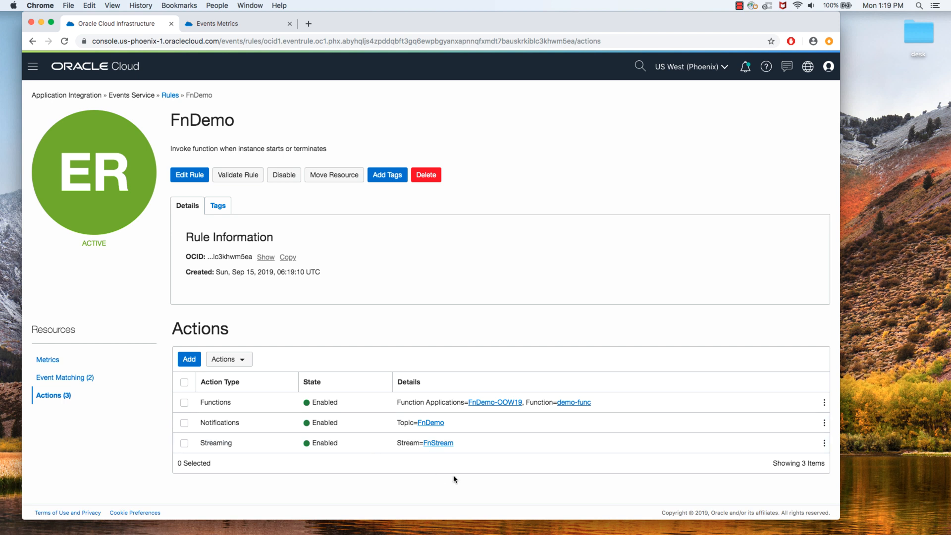
mouse_move(443, 469)
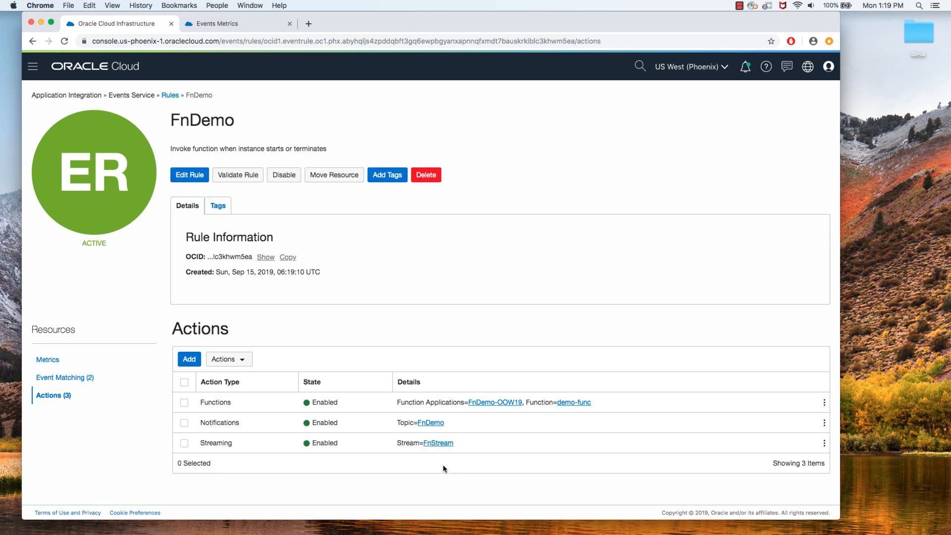
mouse_move(32, 67)
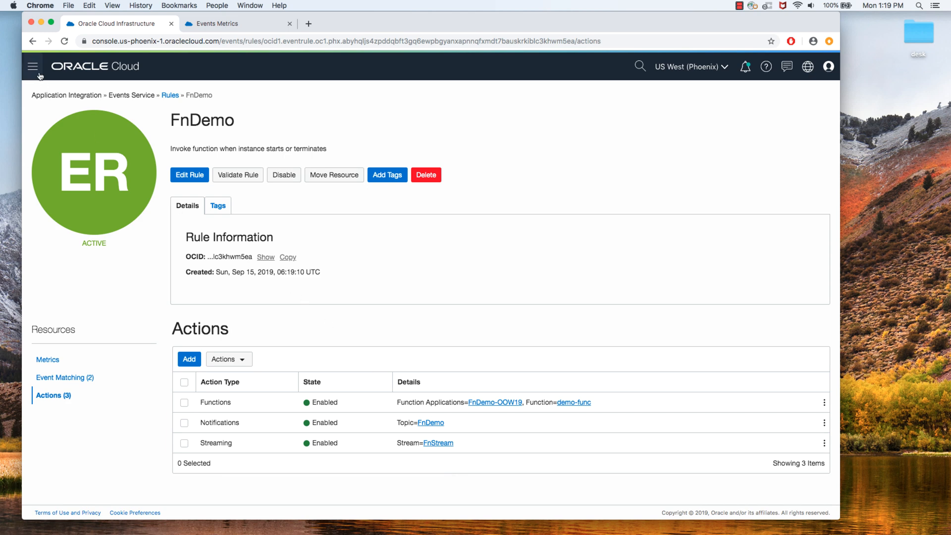
Start creating a new compute instance from the Compute Instances list
left_click(33, 67)
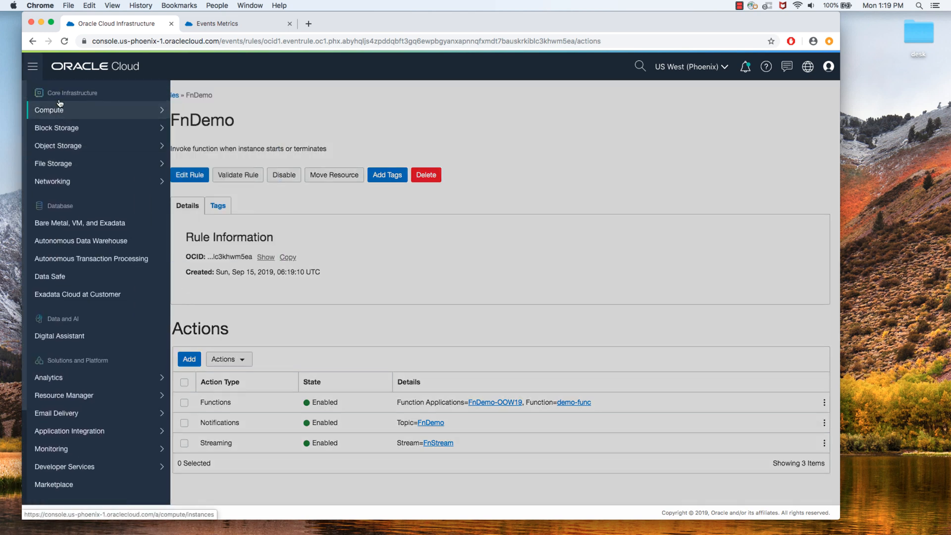
left_click(49, 109)
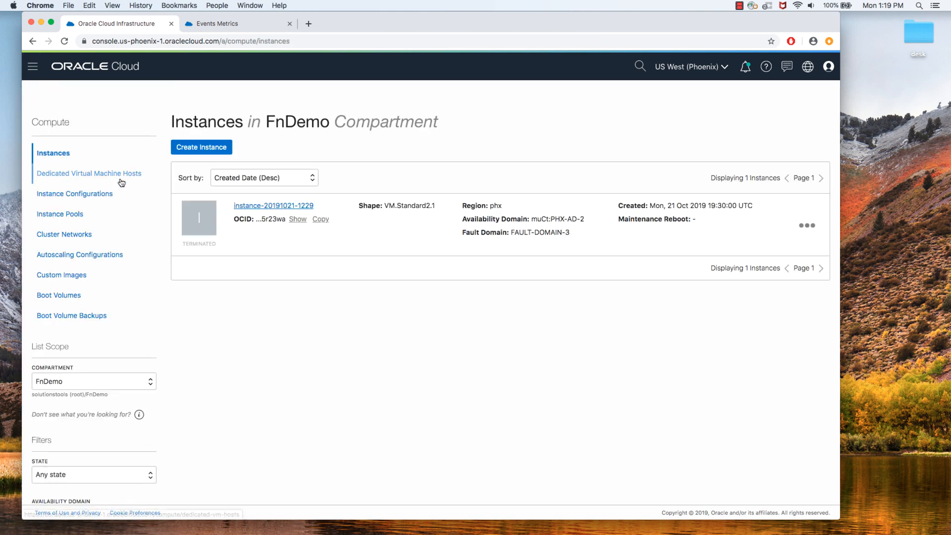
mouse_move(221, 238)
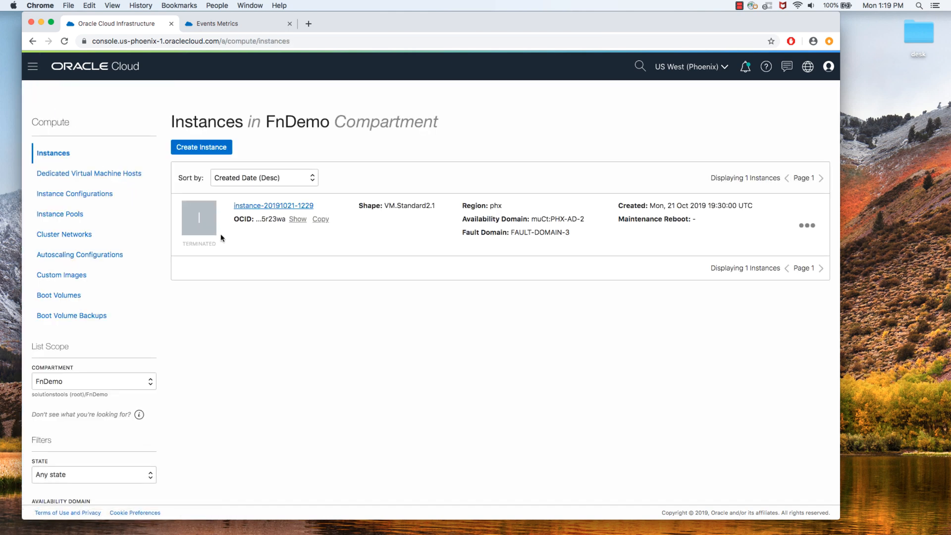
mouse_move(201, 147)
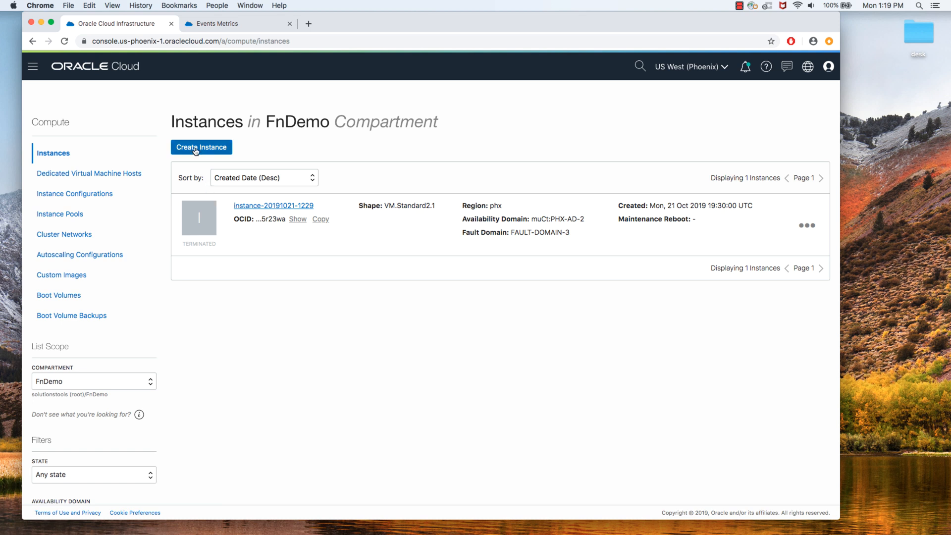
left_click(201, 146)
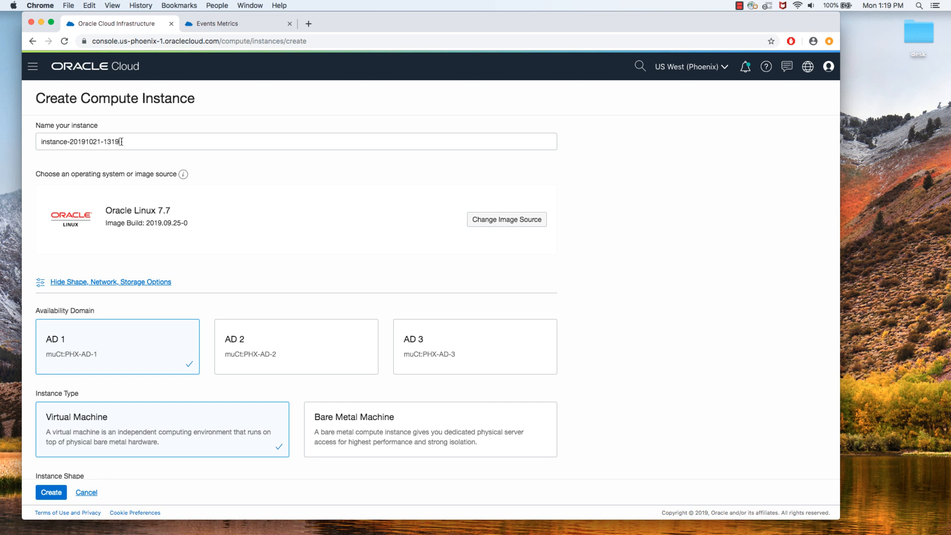
Place the instance in AD 2, attach the phx1.pub SSH key and submit its creation
double_click(111, 141)
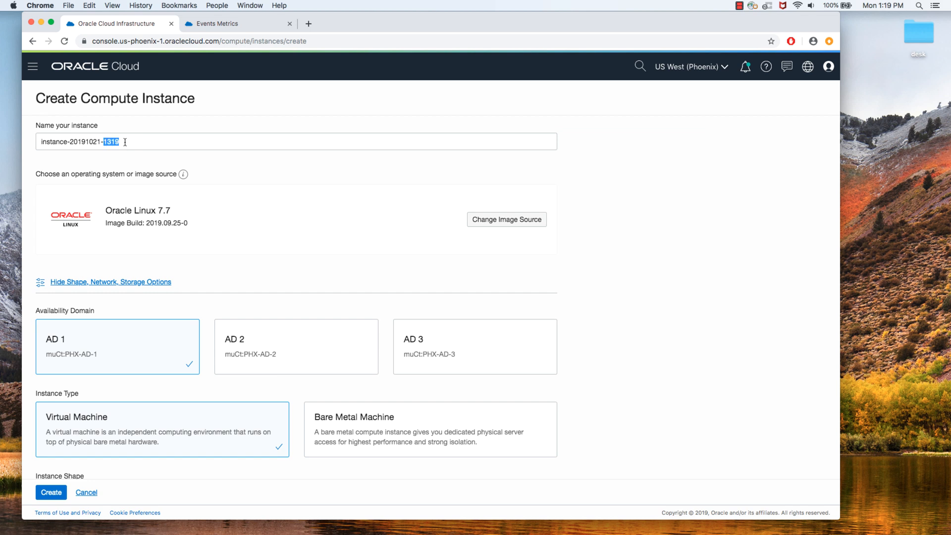
scroll("down", 3)
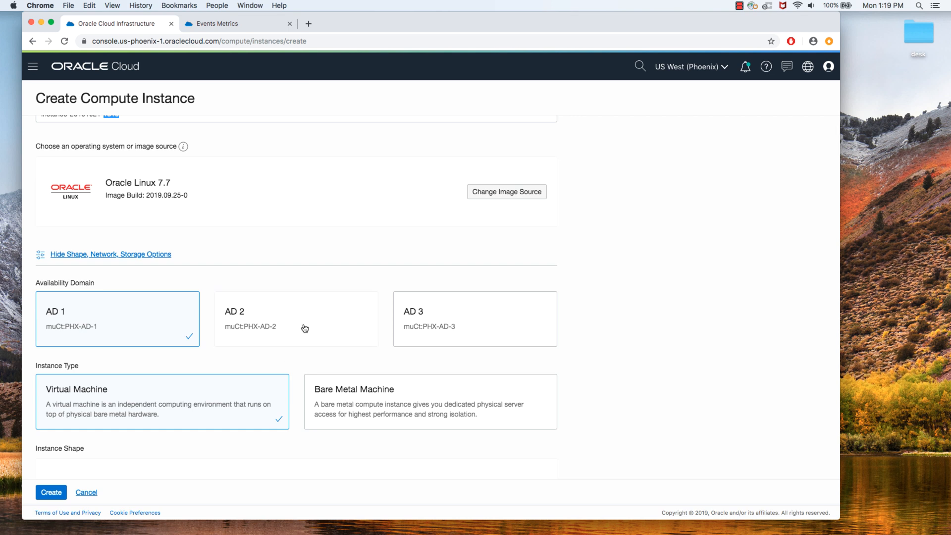
left_click(297, 319)
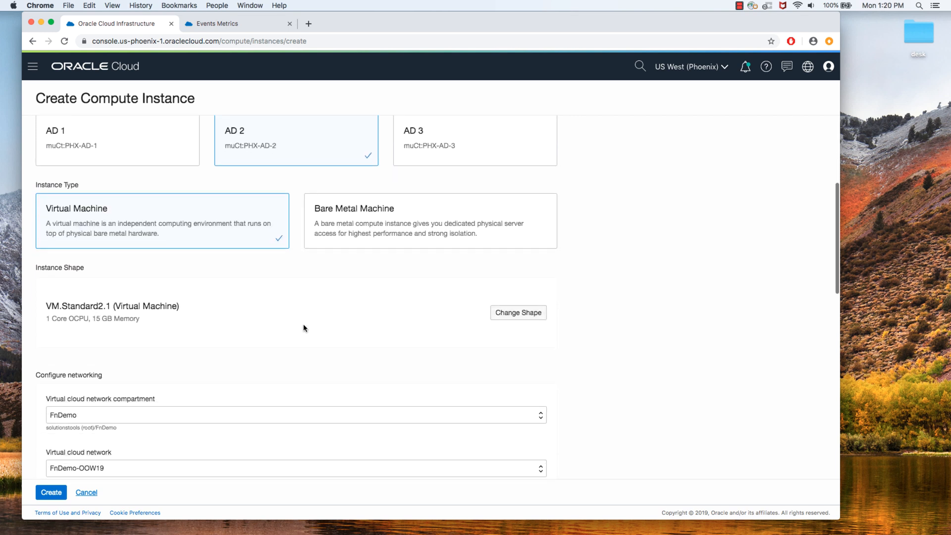
scroll("down", 3)
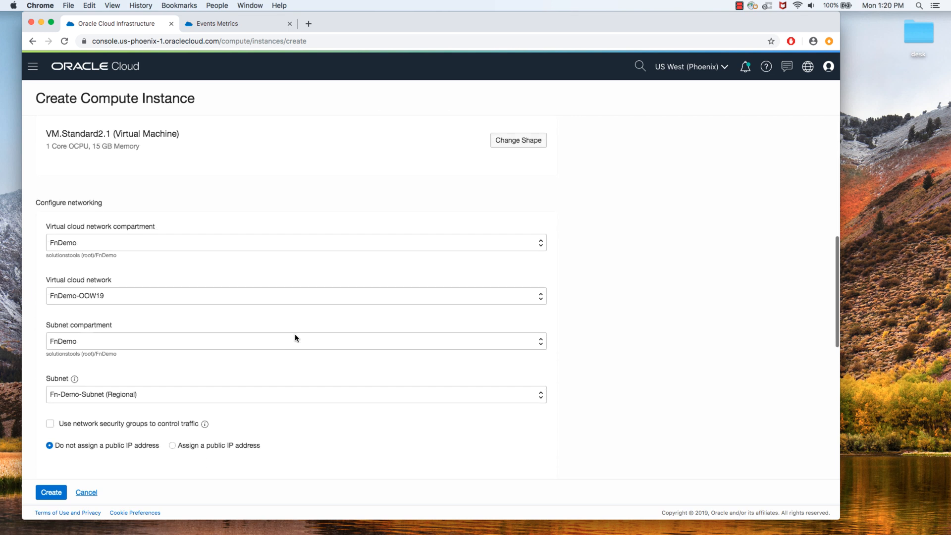
scroll("down", 3)
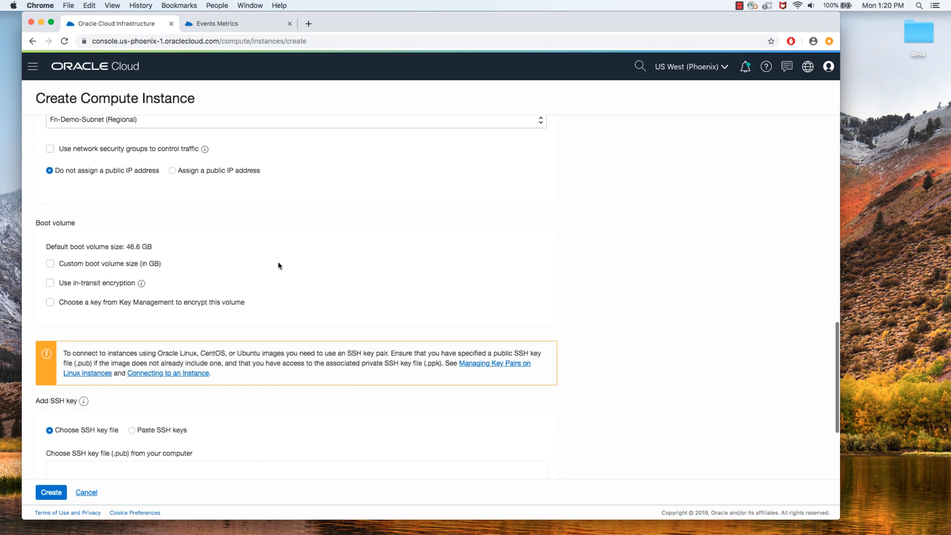
scroll("down", 3)
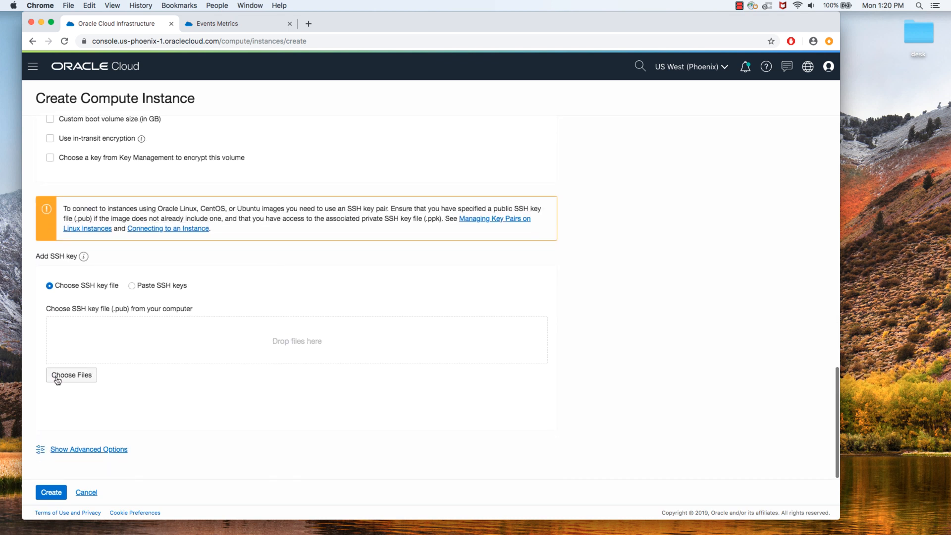
left_click(70, 375)
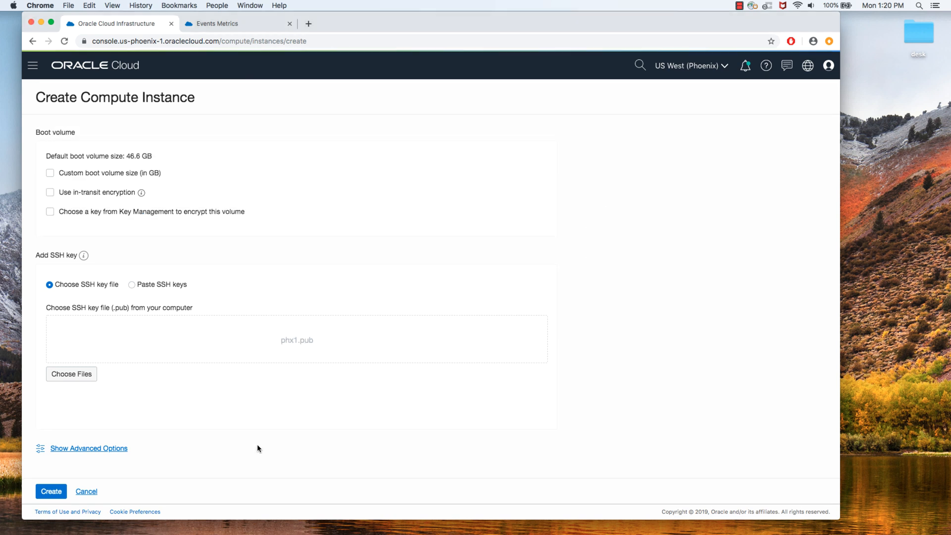
left_click(51, 491)
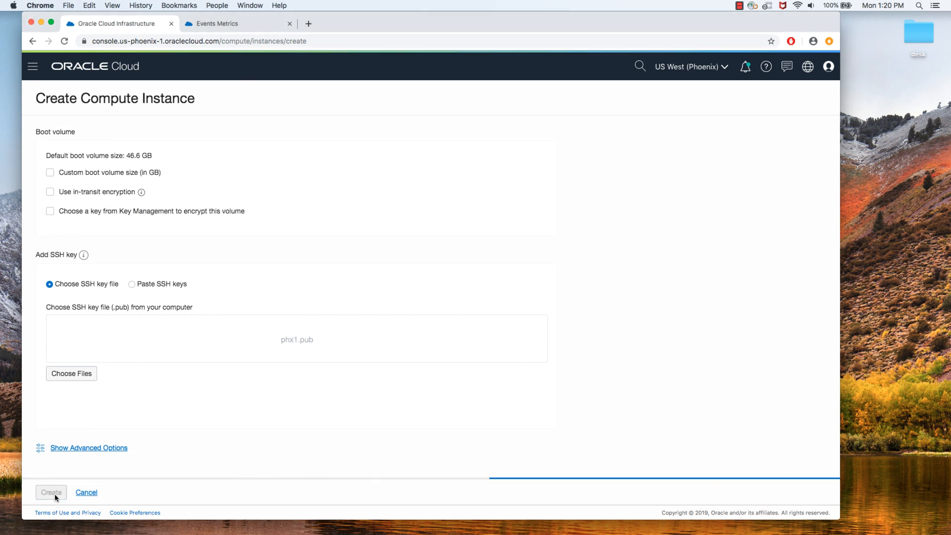
left_click(51, 492)
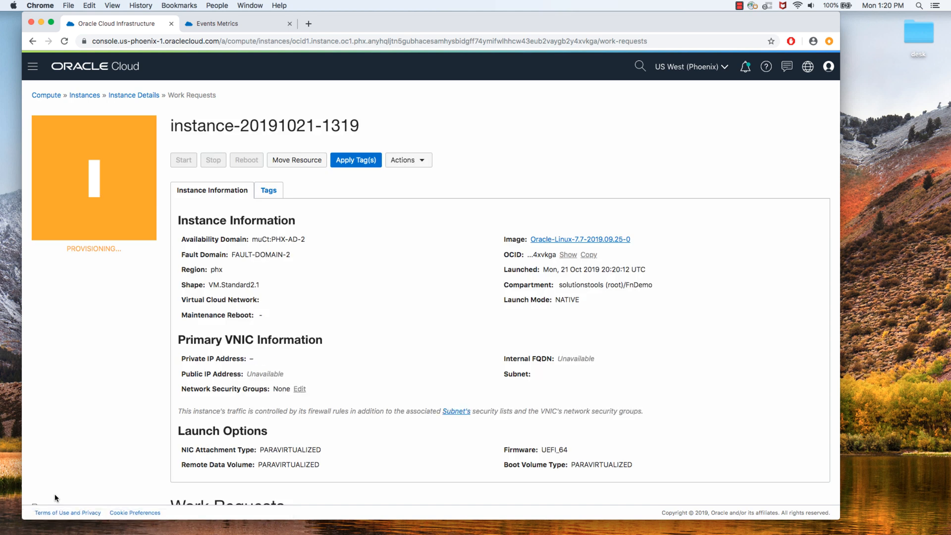
mouse_move(127, 312)
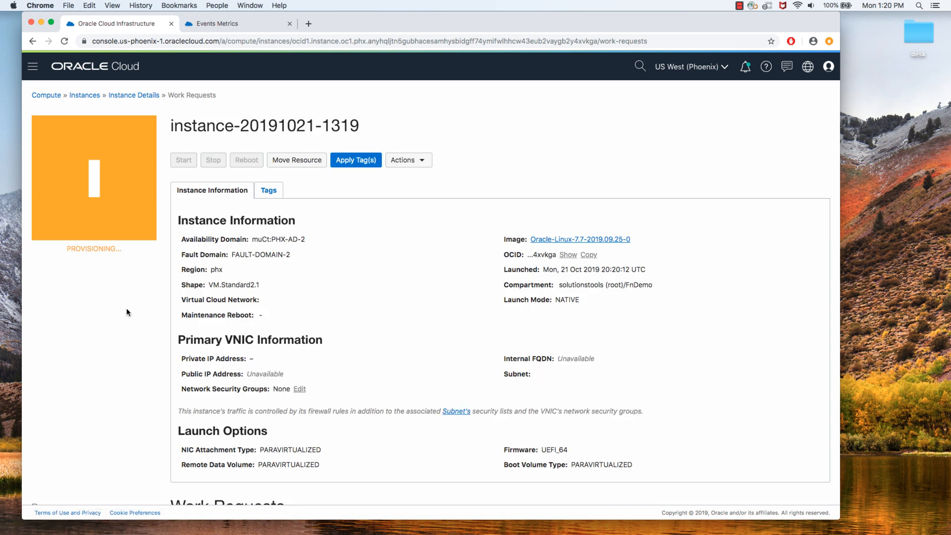
mouse_move(78, 109)
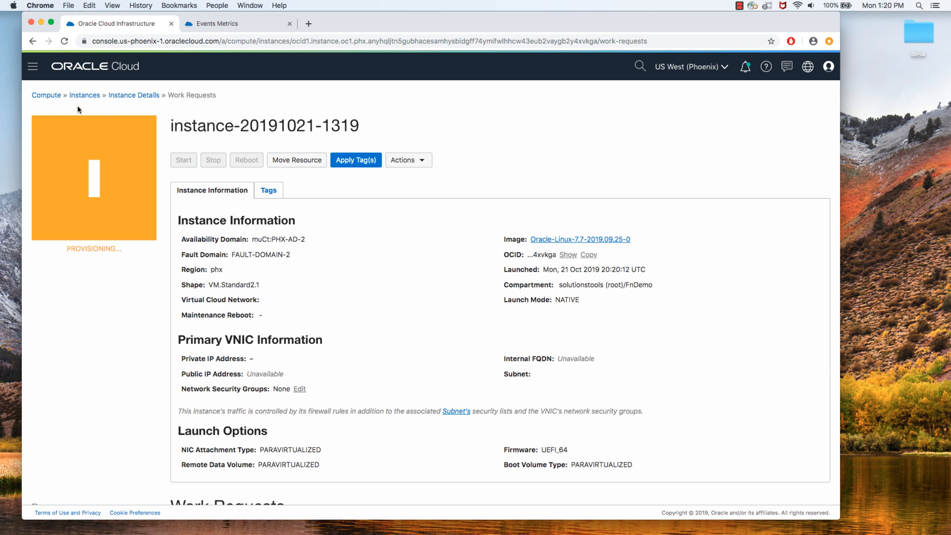
mouse_move(32, 67)
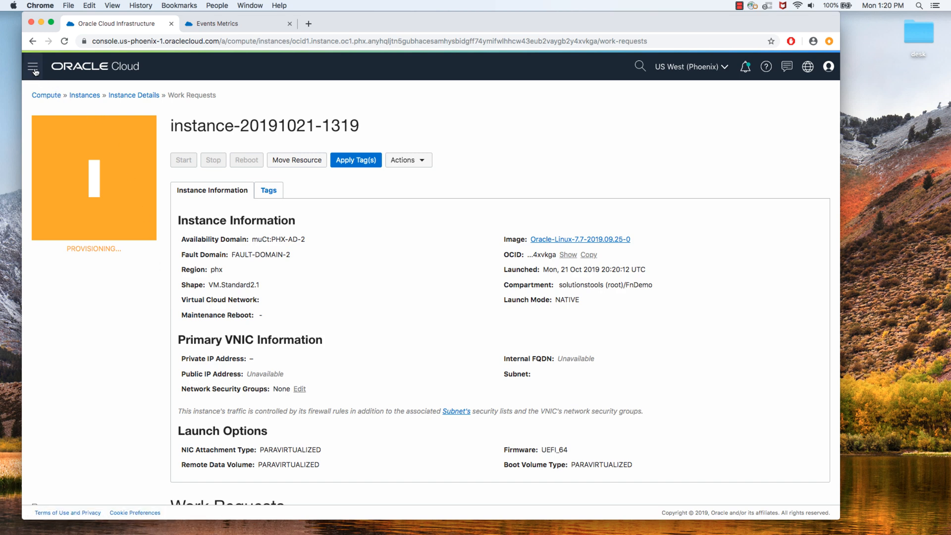
Navigate to the Functions applications list containing FnDemo-OOW19
left_click(33, 67)
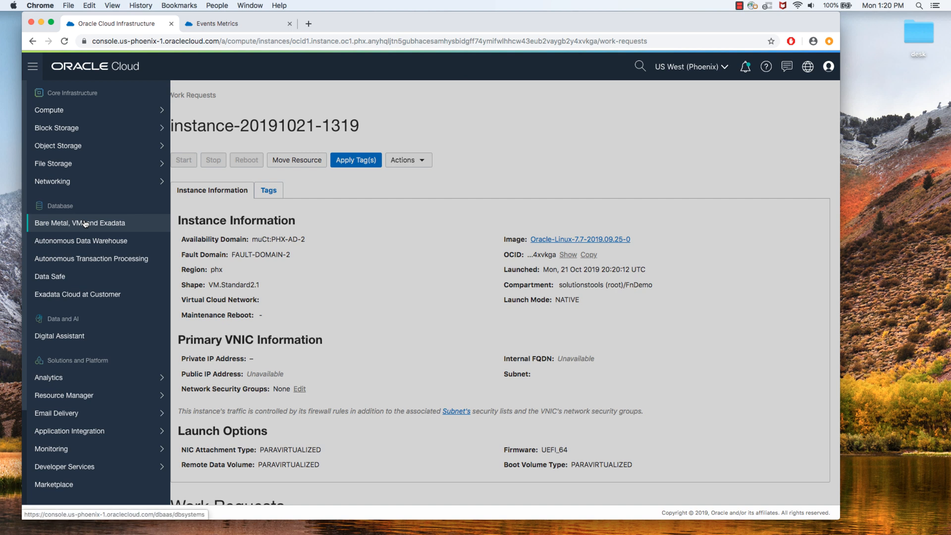
scroll("down", 3)
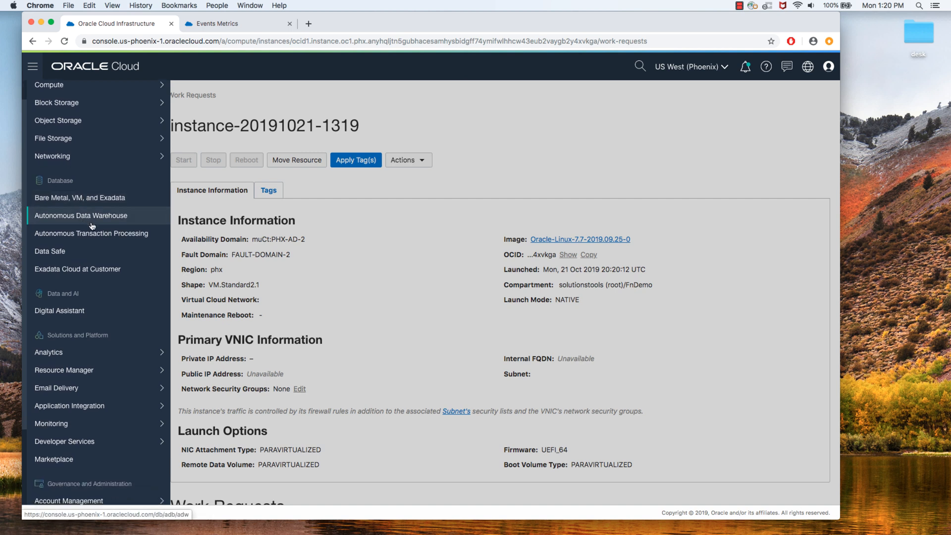
scroll("down", 3)
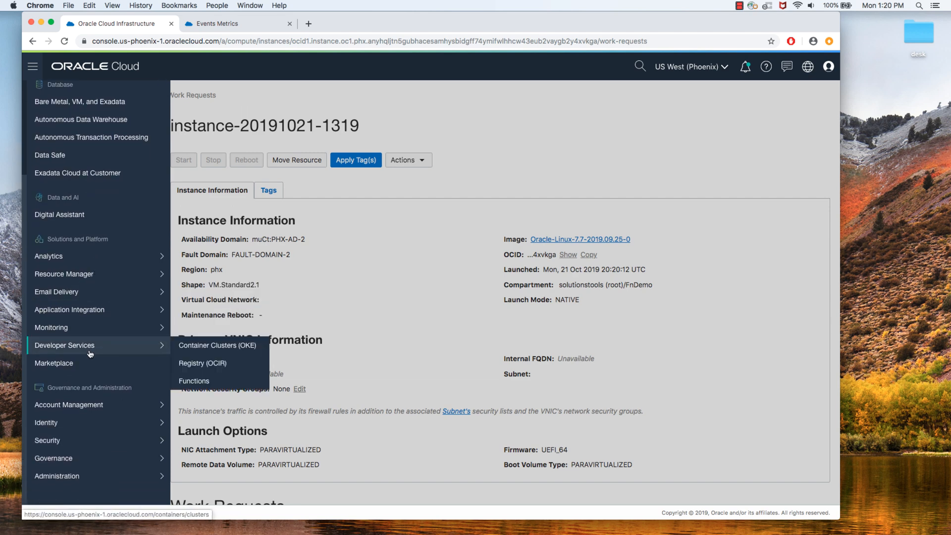
mouse_move(136, 354)
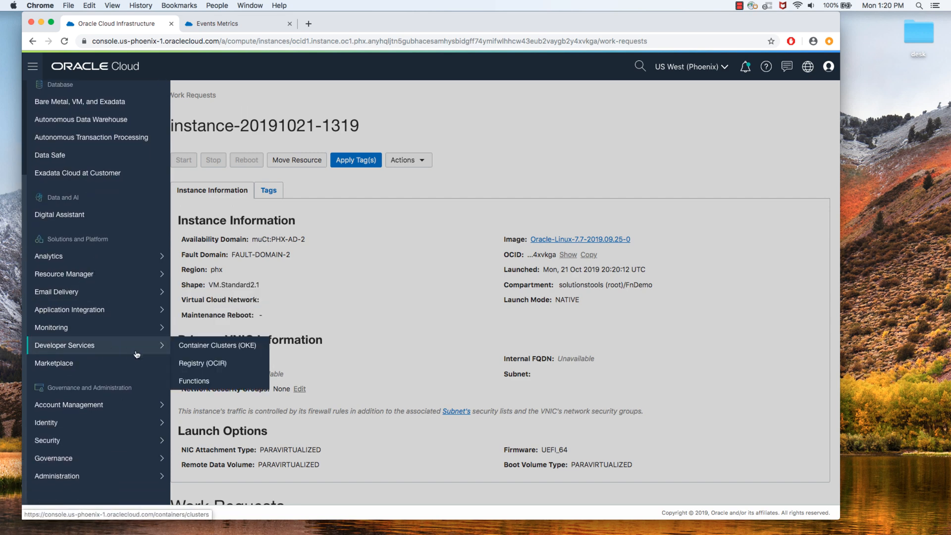
mouse_move(194, 381)
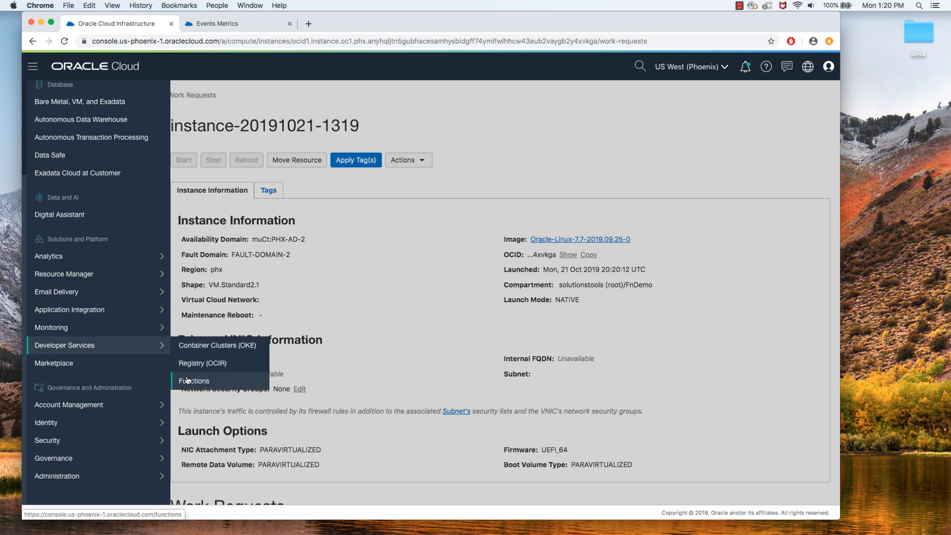
left_click(194, 381)
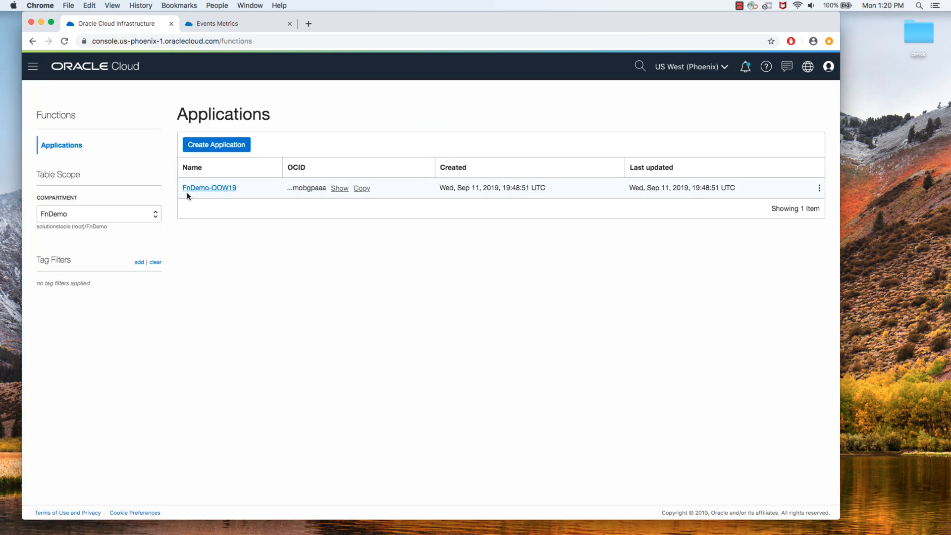
View the FnDemo-OOW19 application details listing its demo-func function
left_click(209, 187)
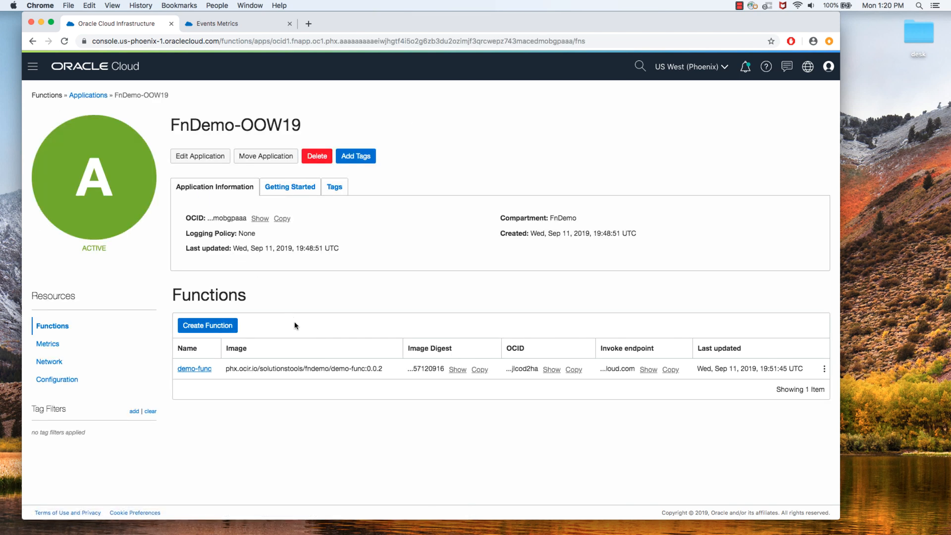
left_click(32, 67)
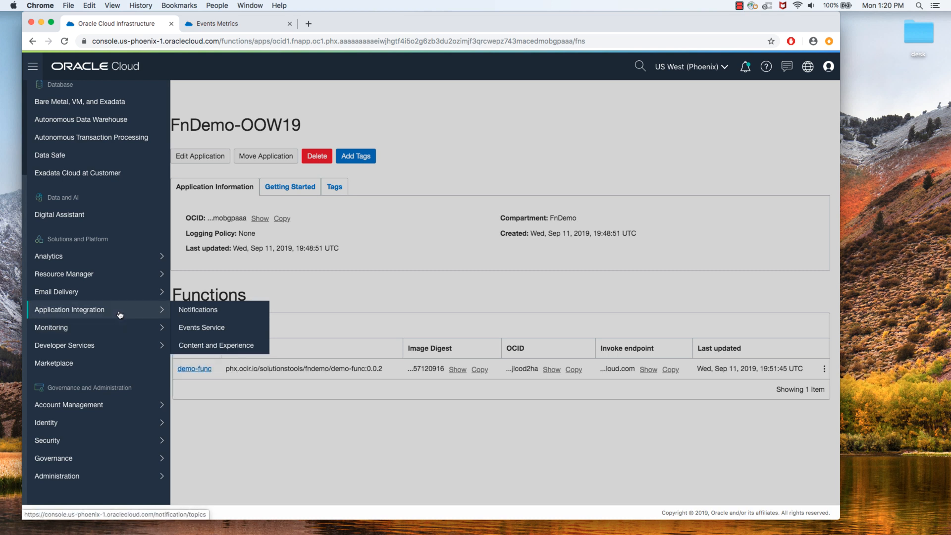
Inspect the FnDemo notification topic's metrics for published and delivered message spikes
left_click(198, 309)
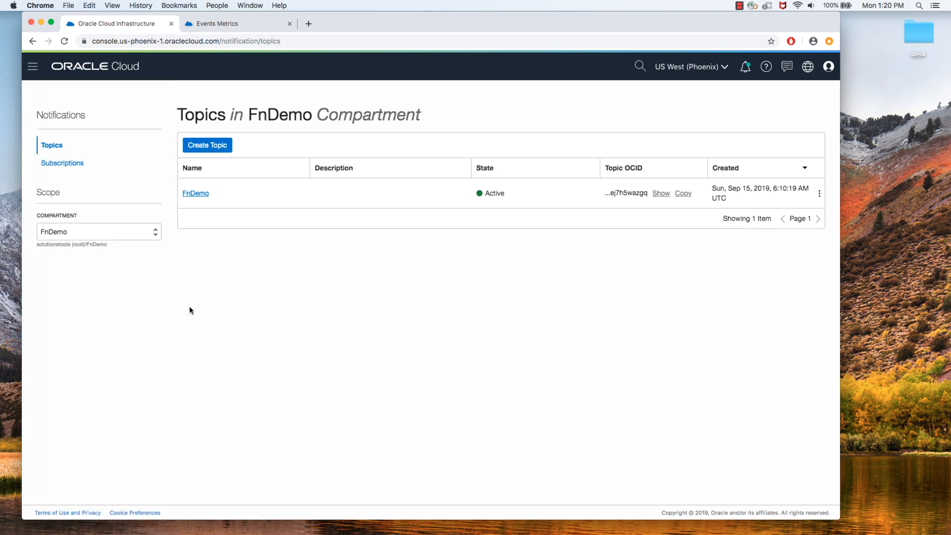
mouse_move(195, 192)
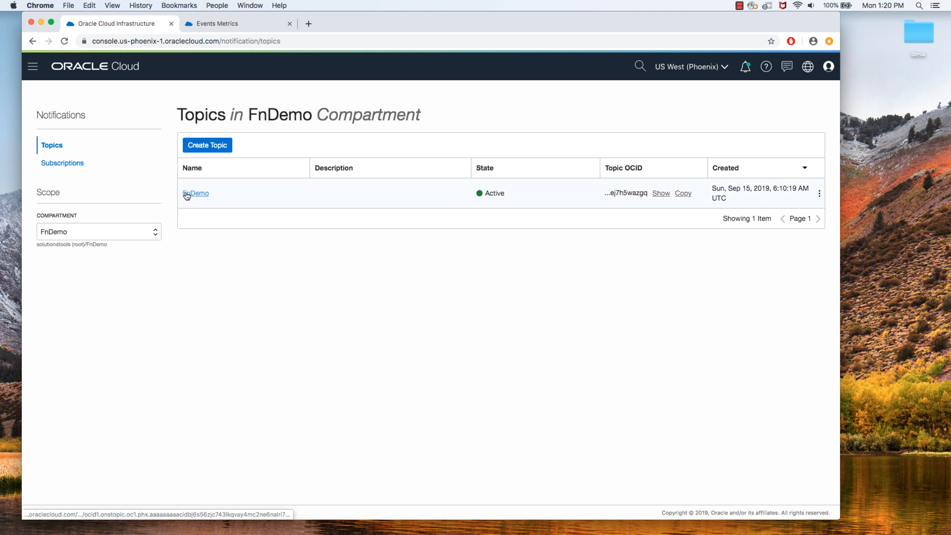
left_click(197, 193)
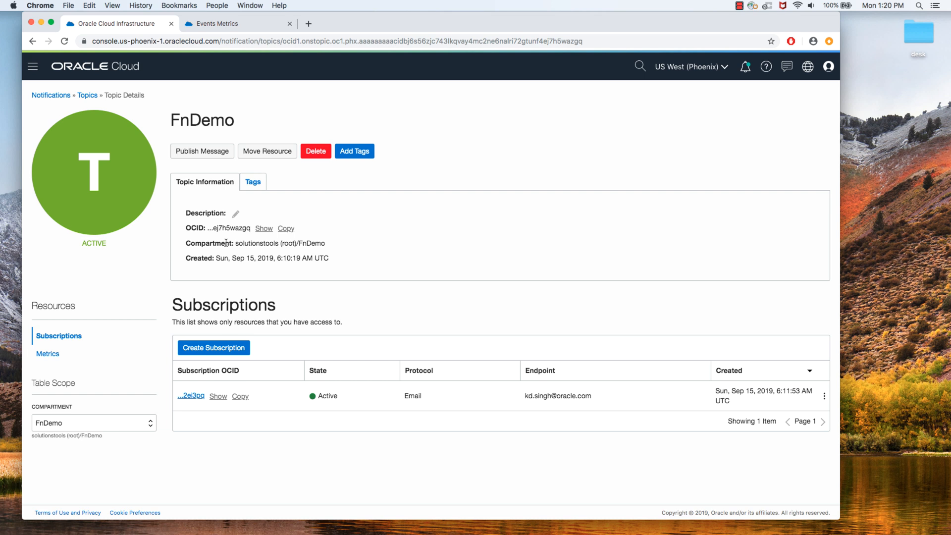
mouse_move(365, 400)
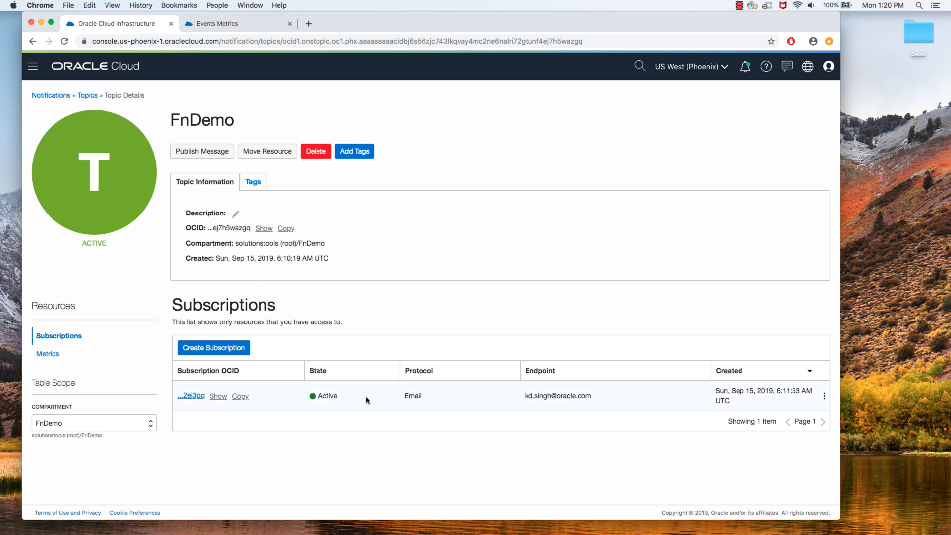
left_click(48, 354)
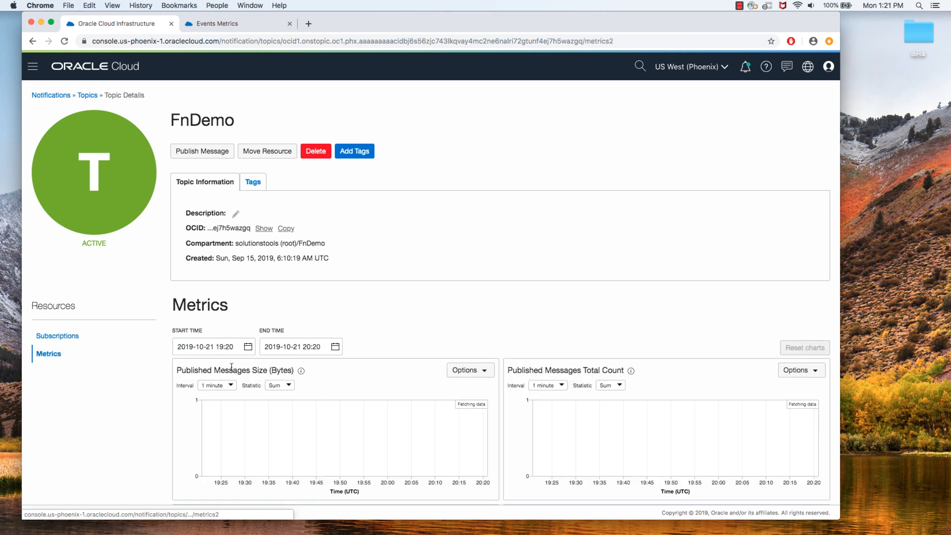
scroll("down", 3)
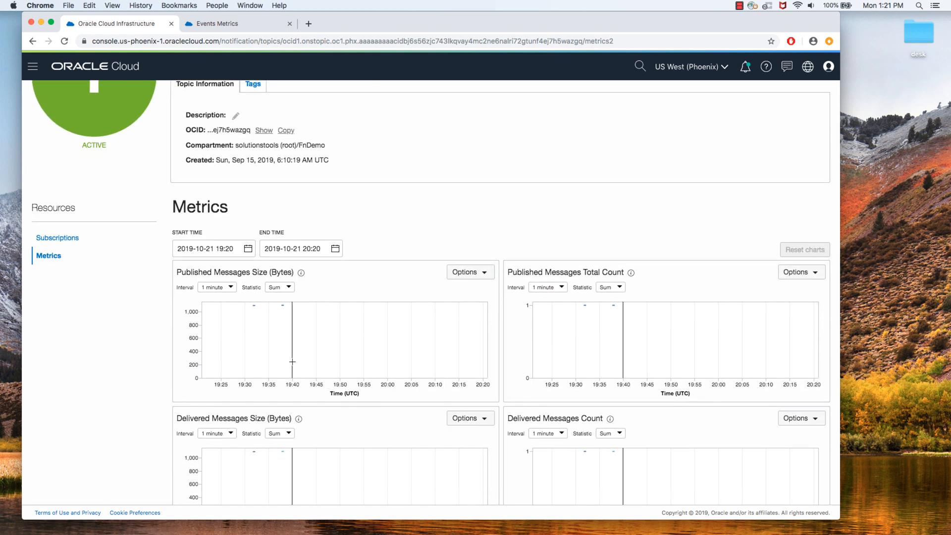
mouse_move(271, 313)
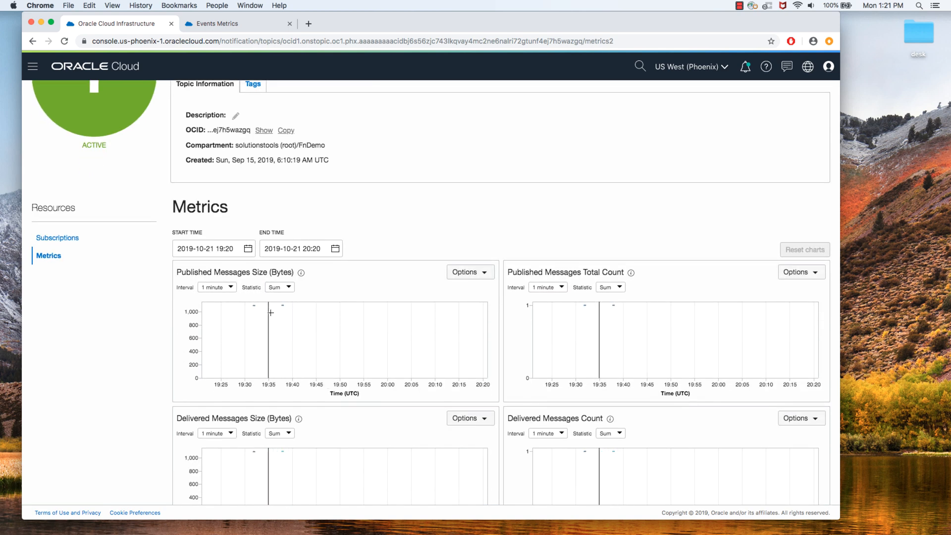
mouse_move(281, 316)
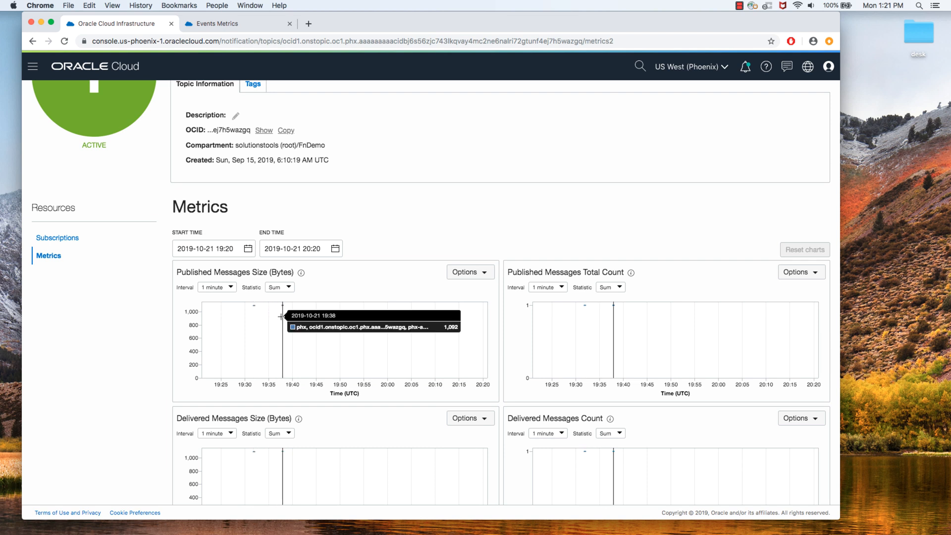
mouse_move(247, 315)
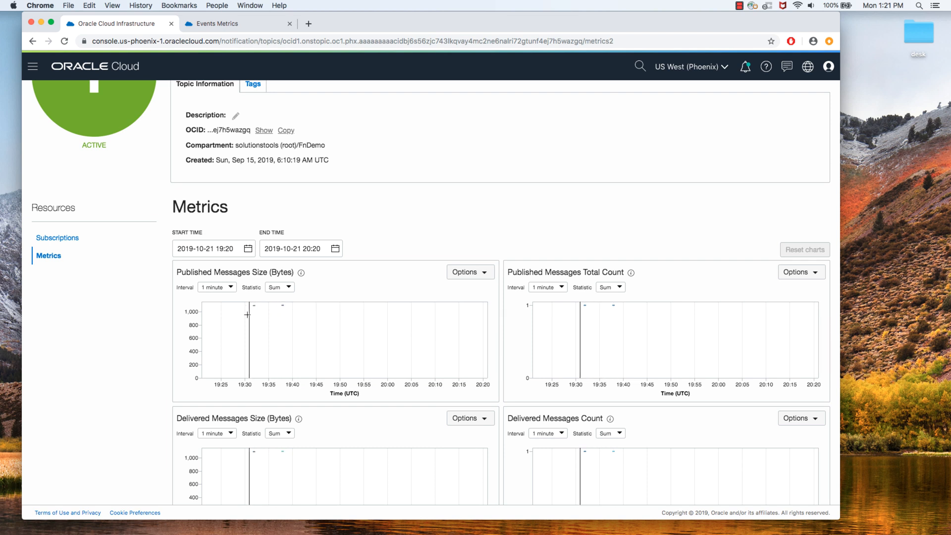
mouse_move(140, 346)
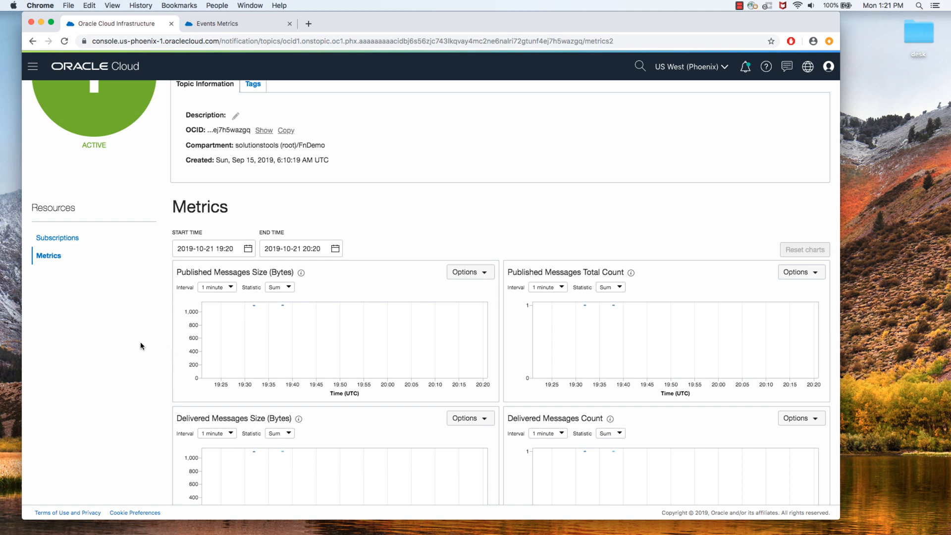
scroll("up", 3)
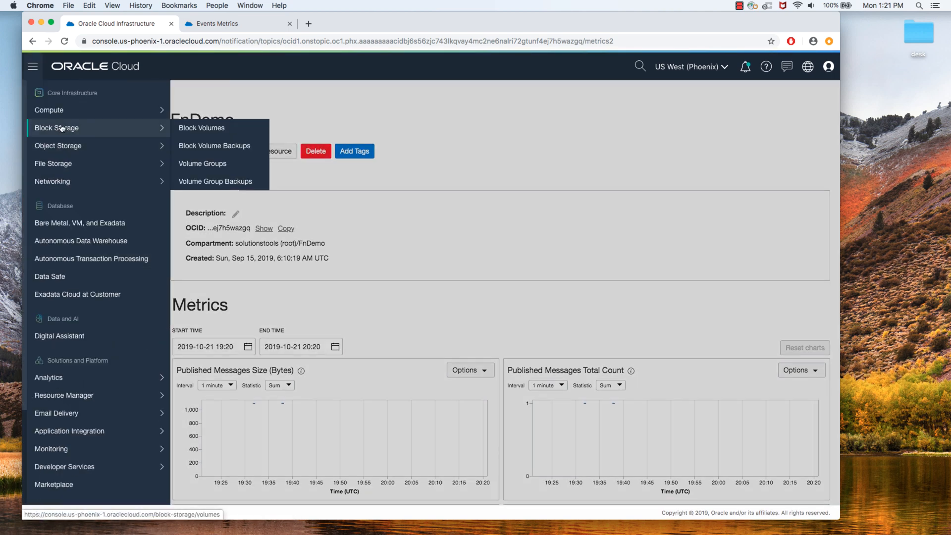
Confirm in Object Storage that the private event-demo bucket now exists, refreshing the bucket list
left_click(57, 145)
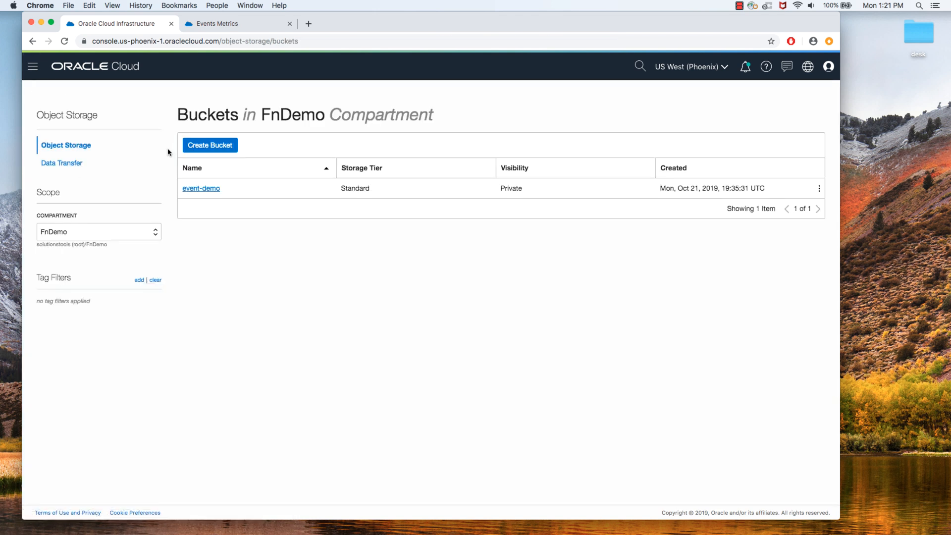
mouse_move(401, 137)
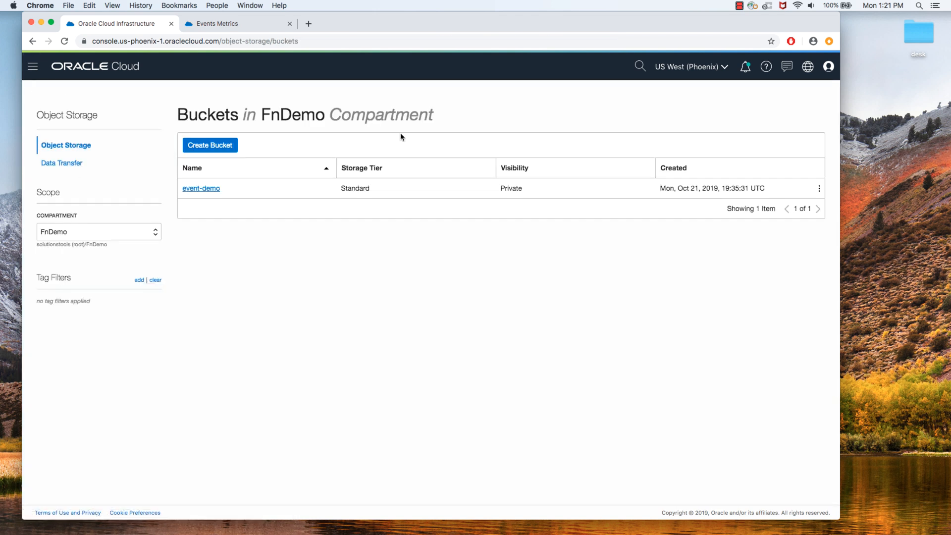
mouse_move(300, 118)
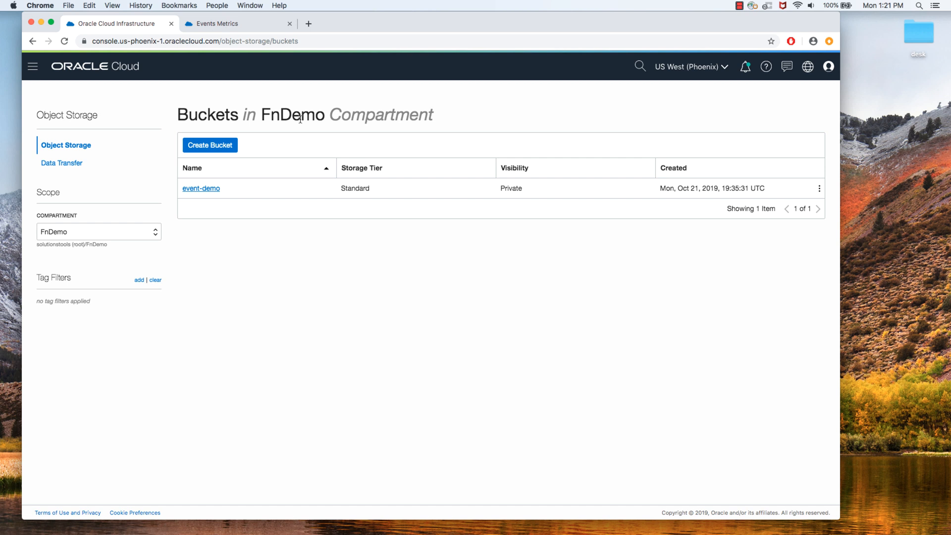
mouse_move(148, 87)
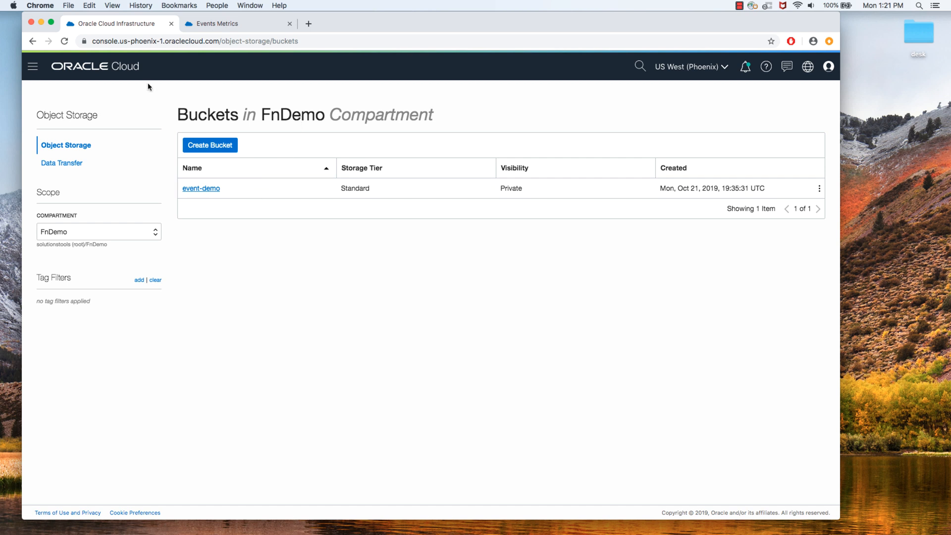
left_click(64, 41)
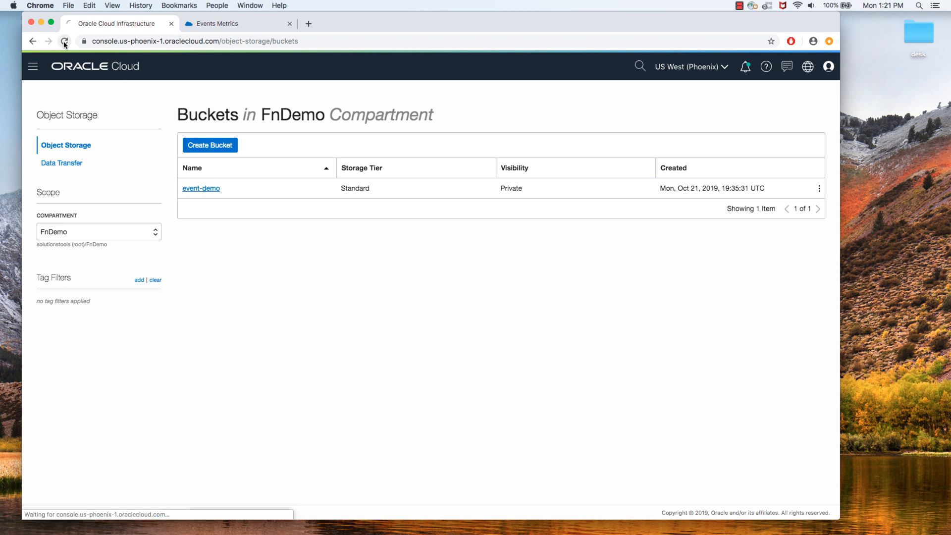
left_click(65, 42)
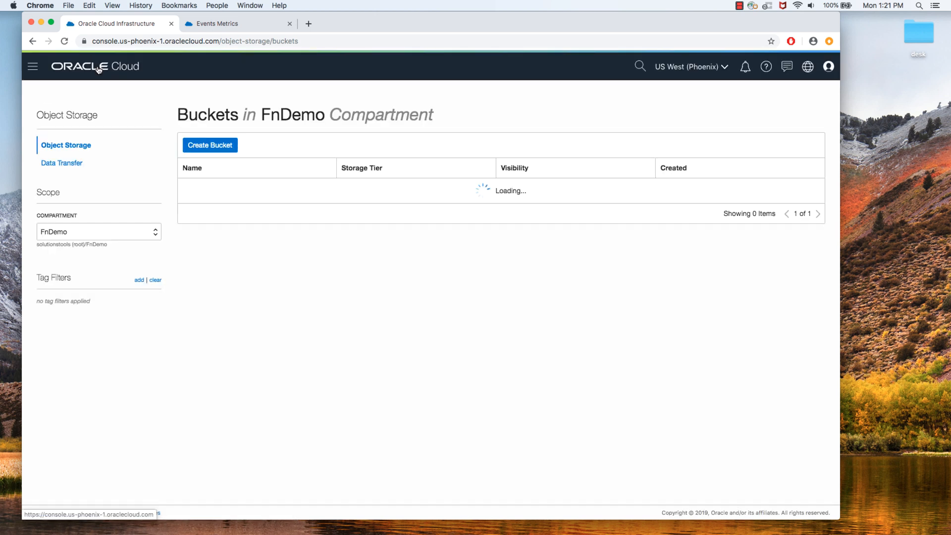
left_click(32, 67)
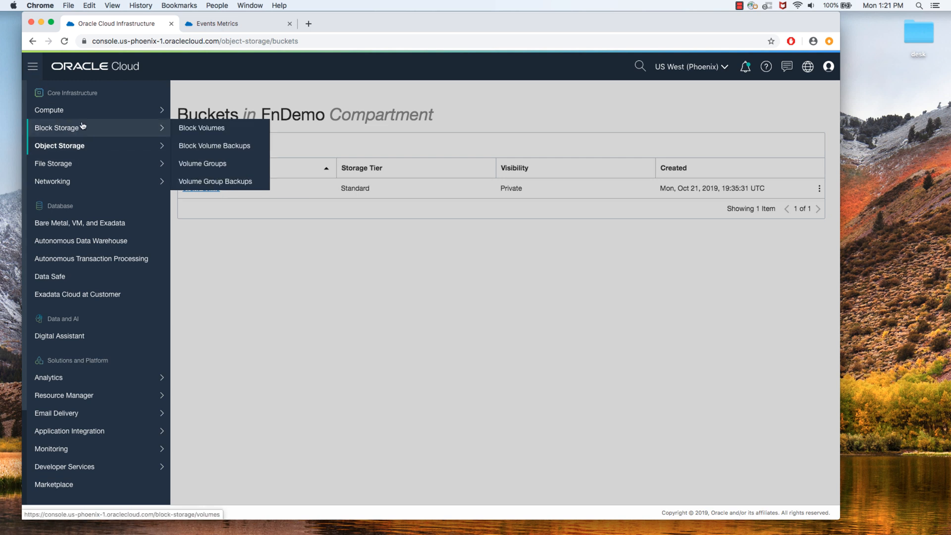
left_click(49, 110)
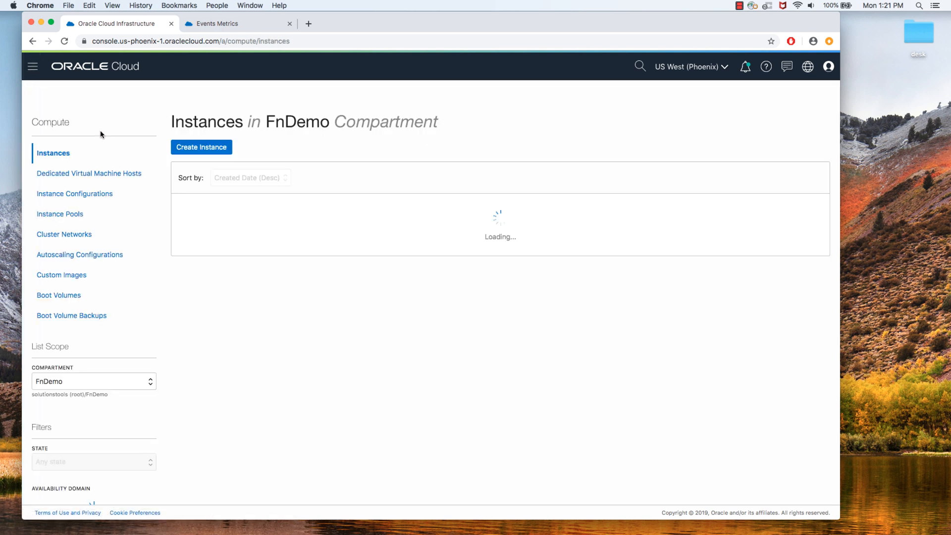
mouse_move(114, 156)
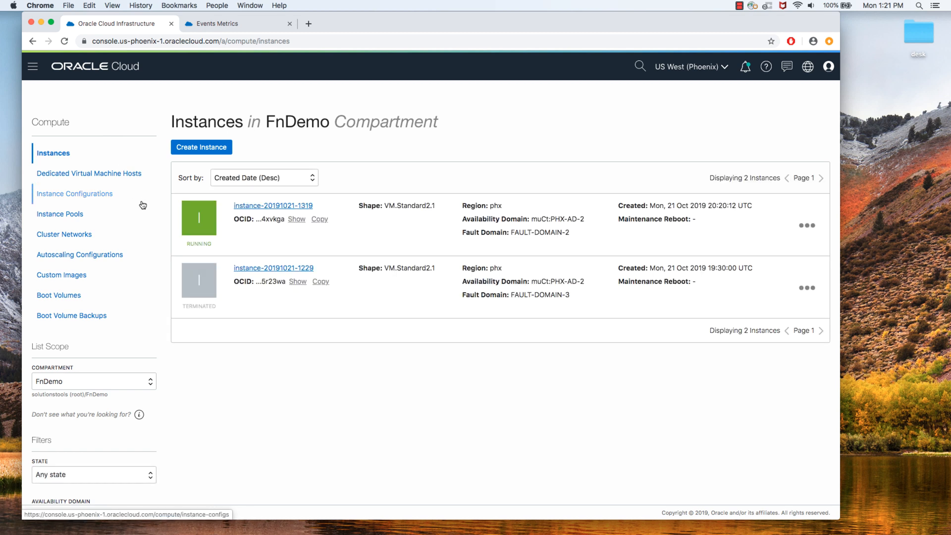
mouse_move(289, 219)
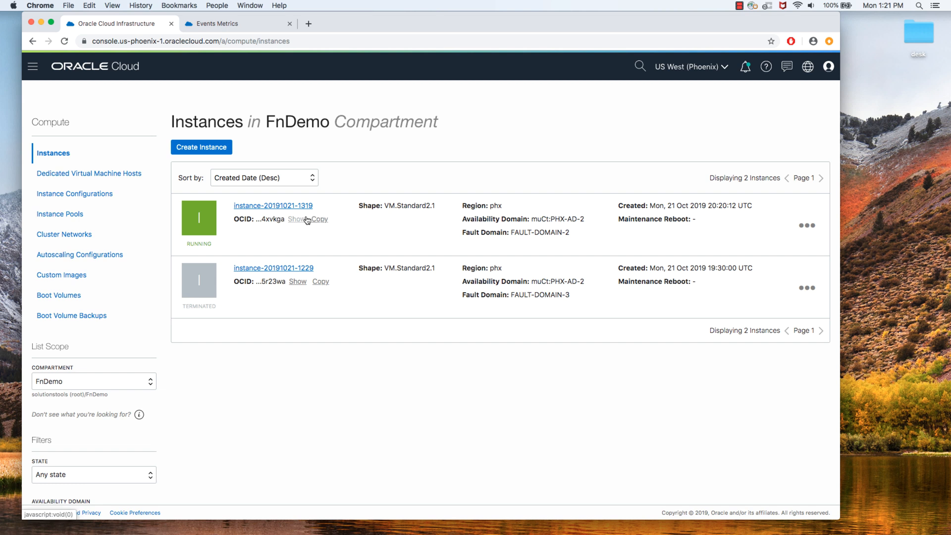
mouse_move(59, 295)
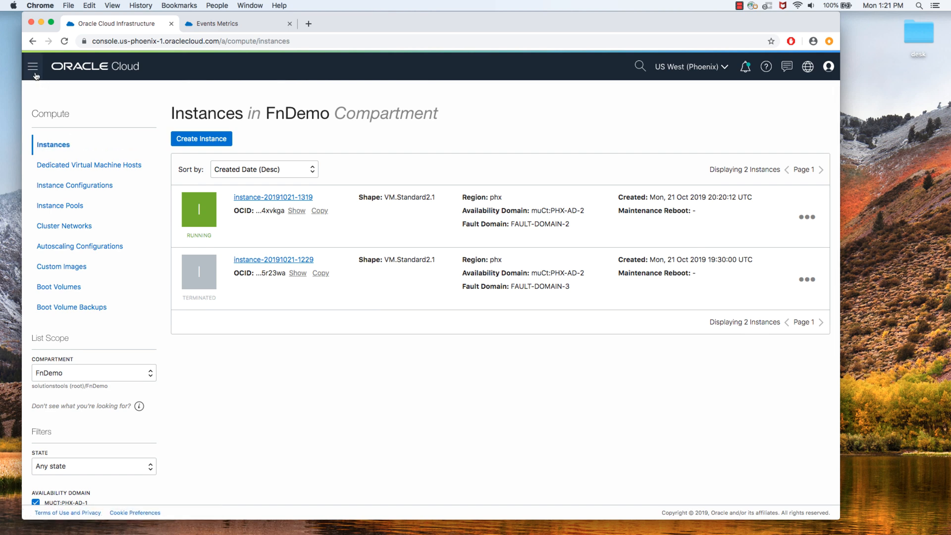
left_click(33, 67)
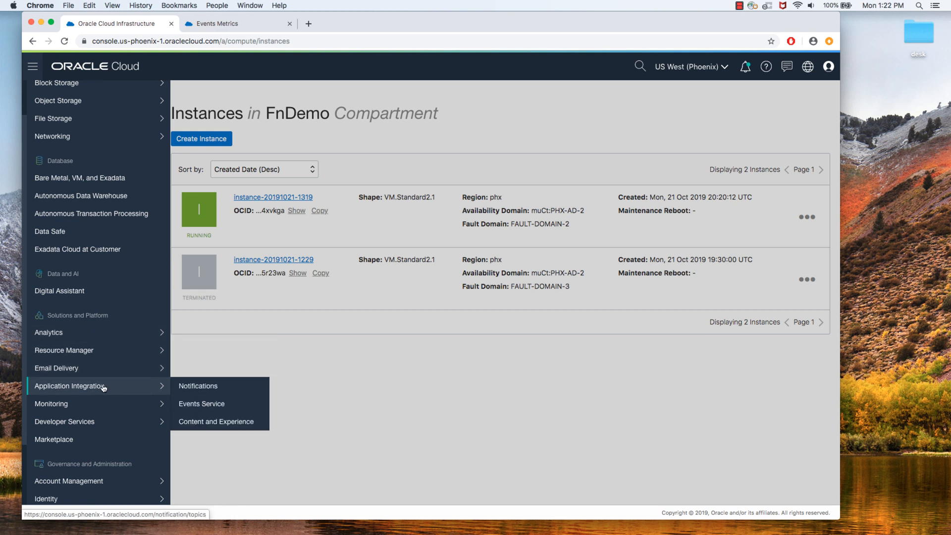
Verify the FnDemo rule's metrics show successful 20:22 deliveries to FAAS, ONS and OSS with no failures
left_click(202, 404)
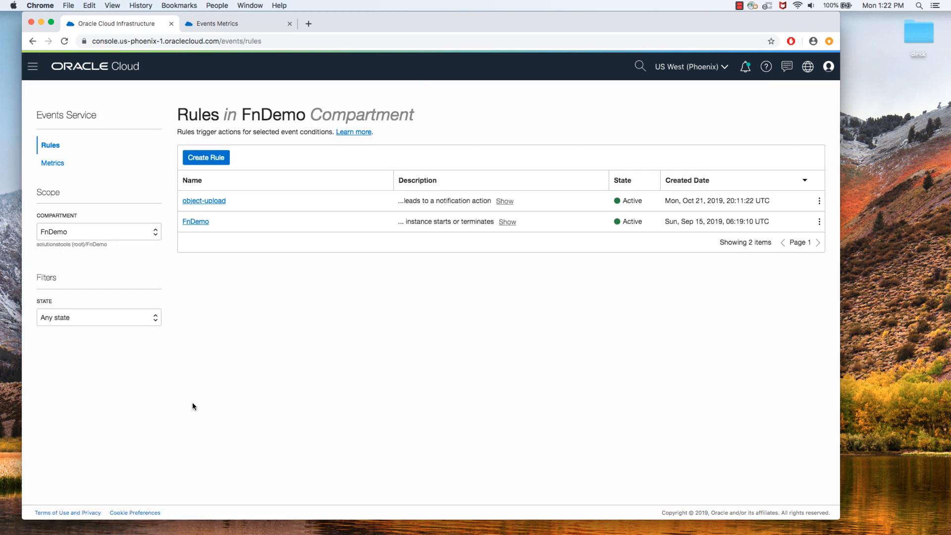
left_click(195, 221)
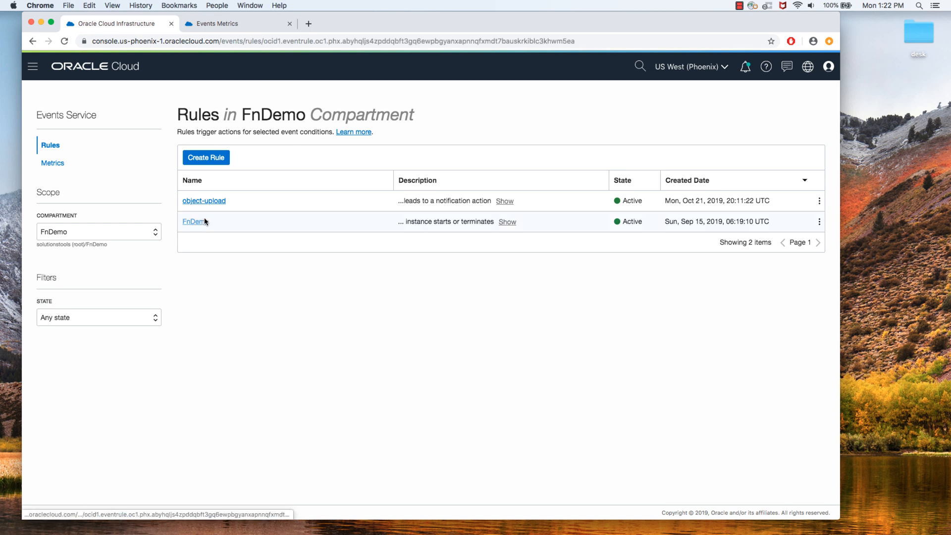
left_click(194, 221)
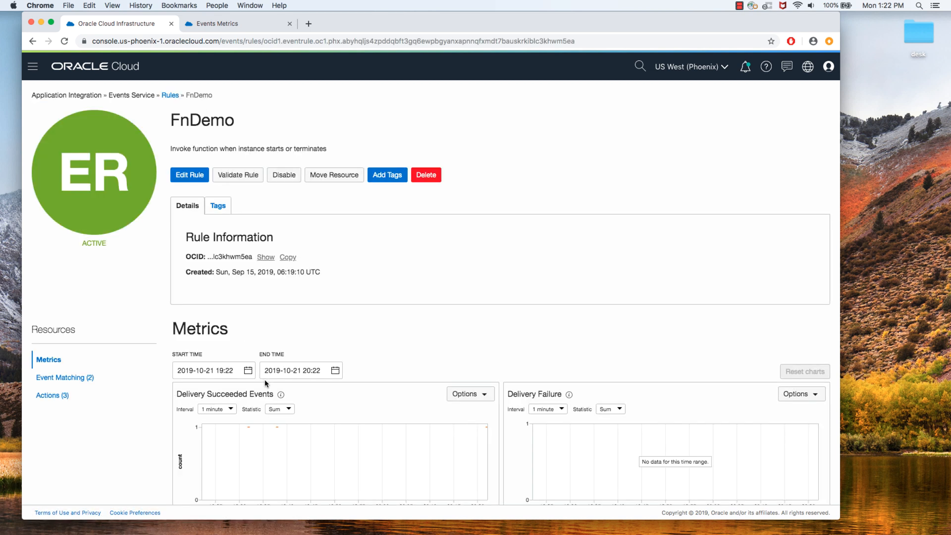
scroll("down", 3)
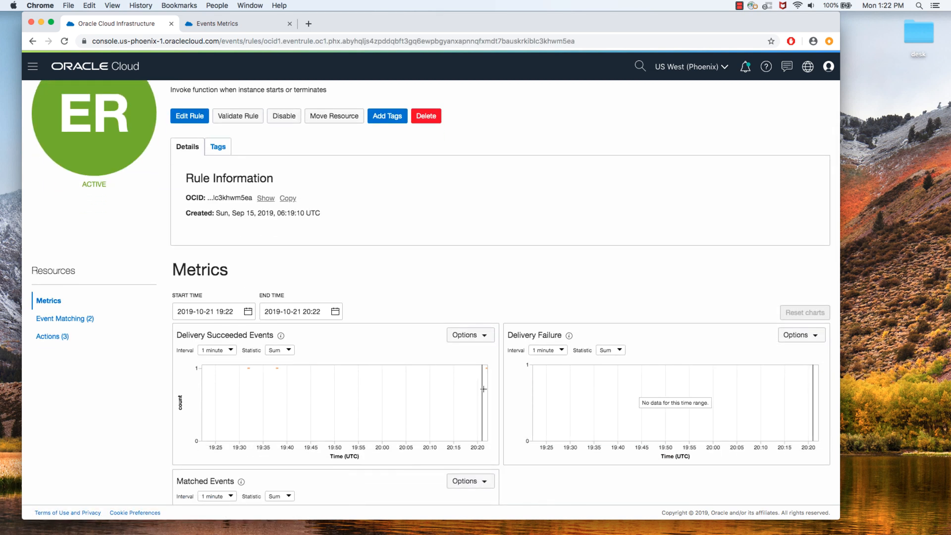
mouse_move(486, 389)
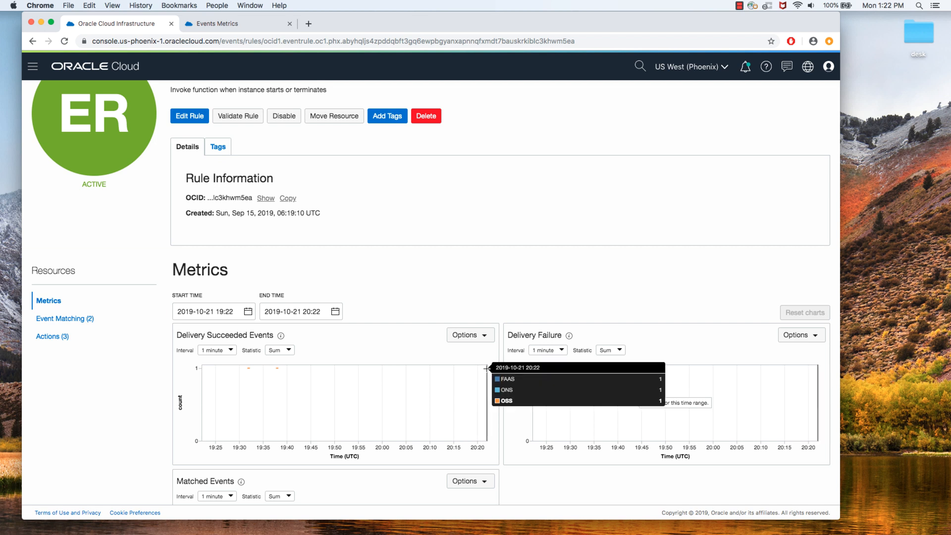
mouse_move(489, 377)
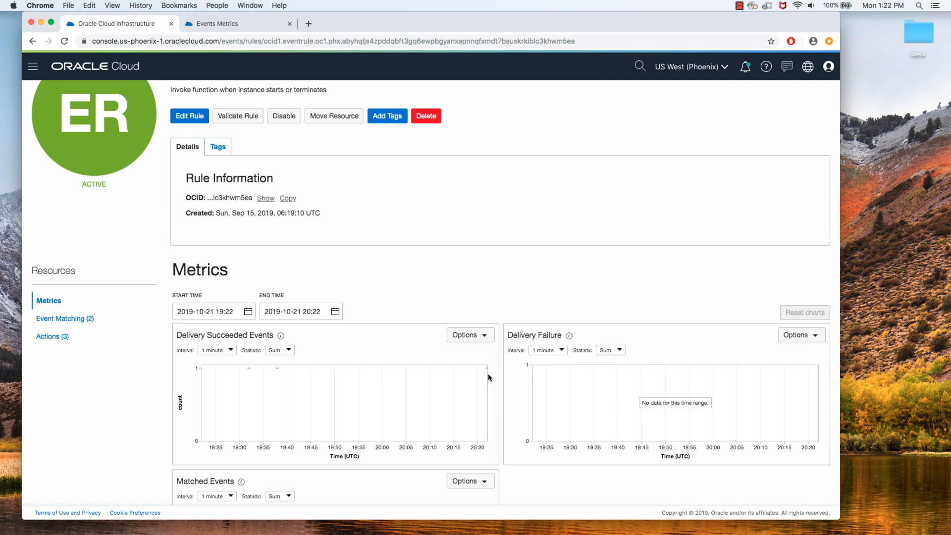
mouse_move(487, 370)
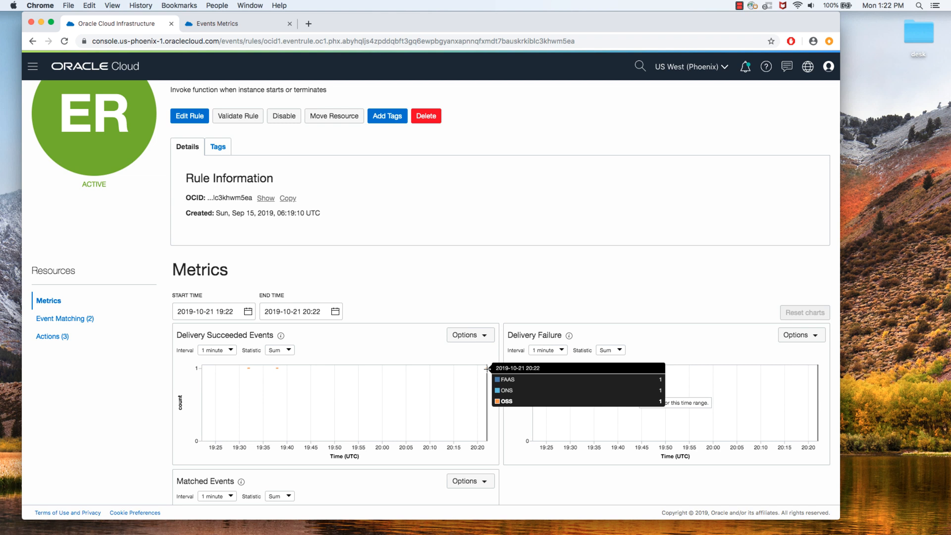
mouse_move(489, 372)
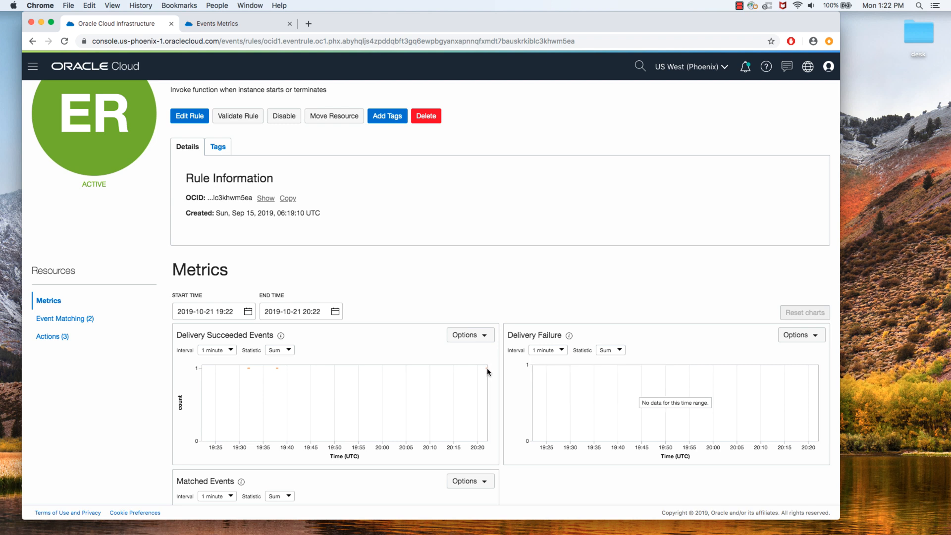
mouse_move(373, 340)
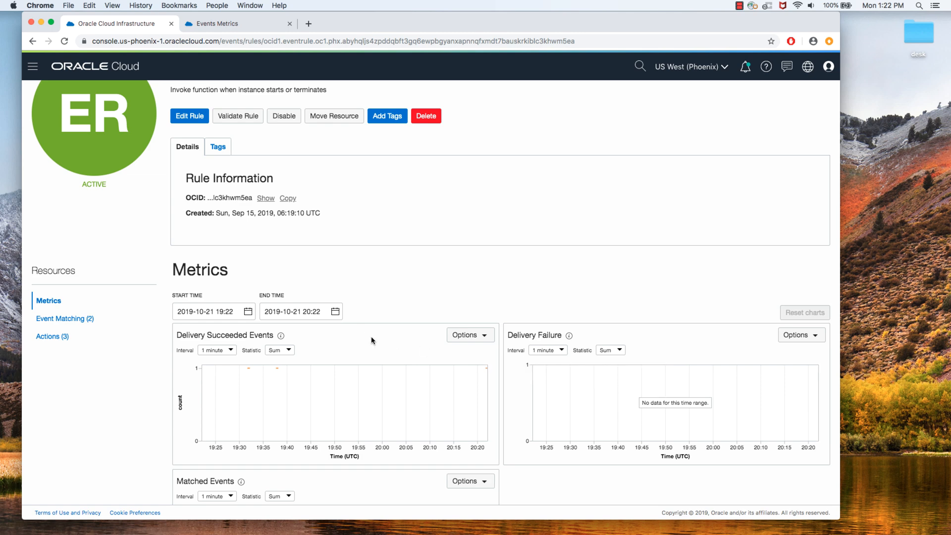
scroll("up", 3)
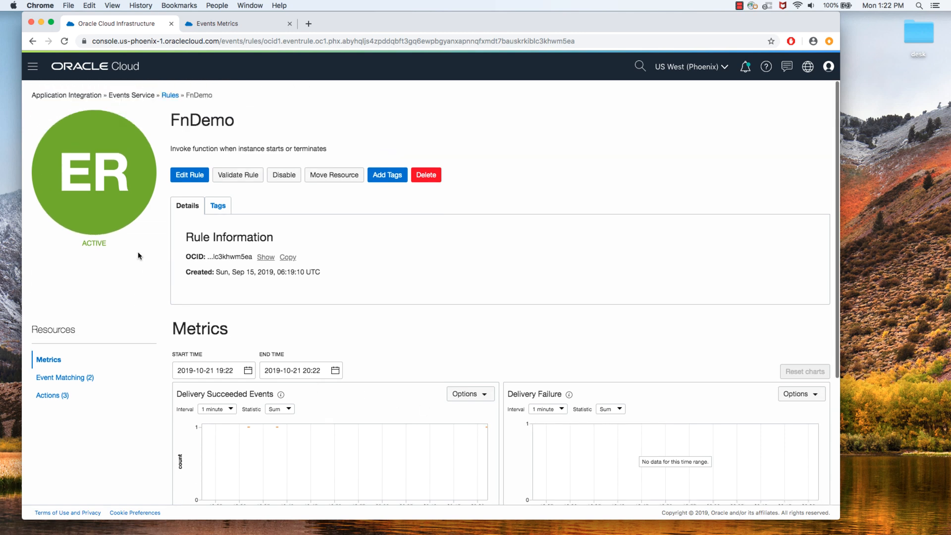
left_click(32, 67)
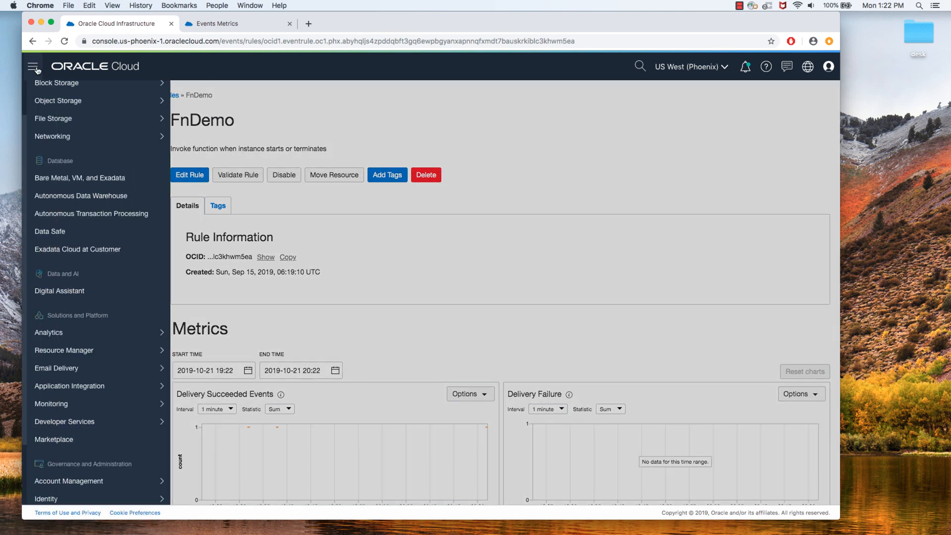
scroll("up", 3)
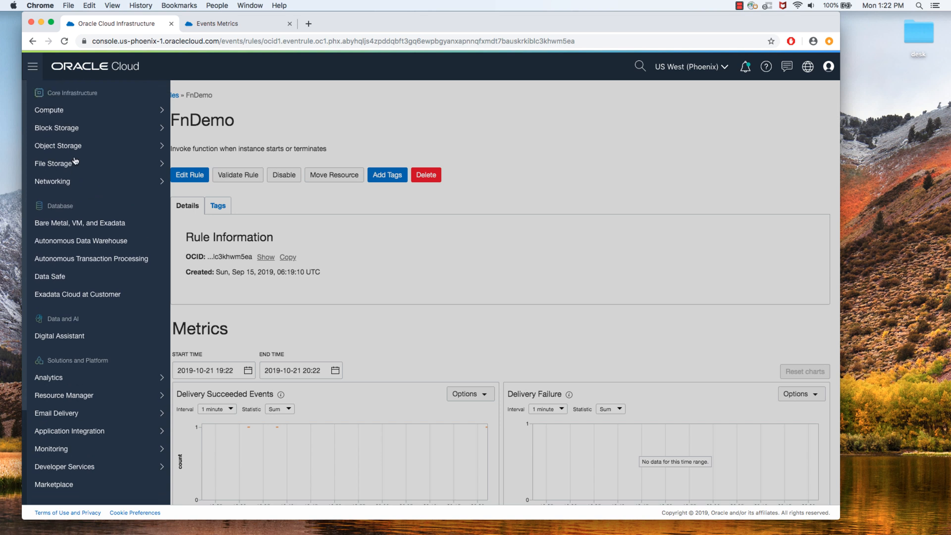
left_click(59, 145)
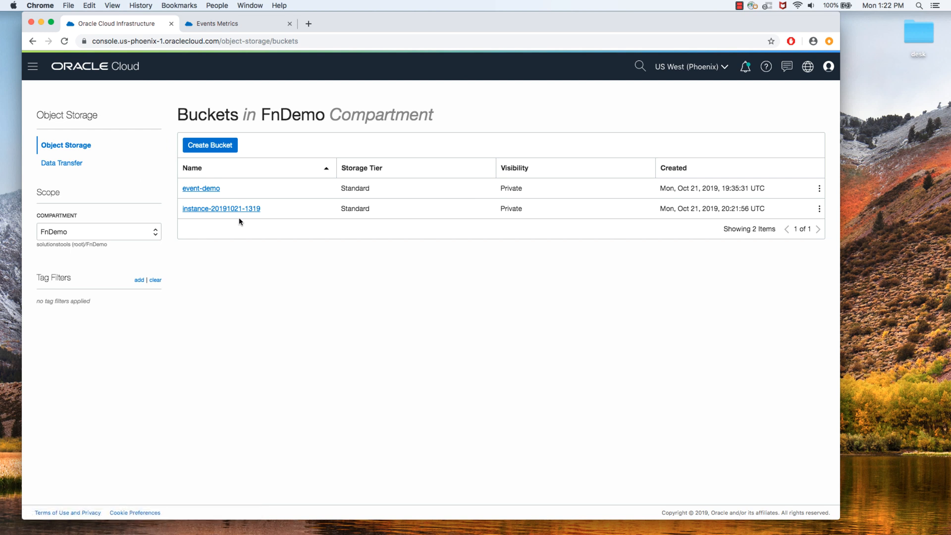
mouse_move(273, 213)
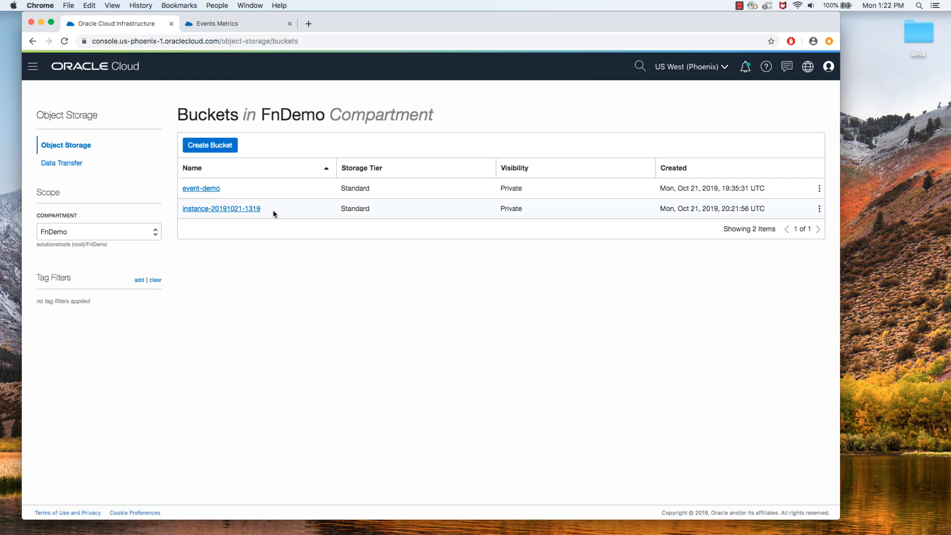
mouse_move(265, 210)
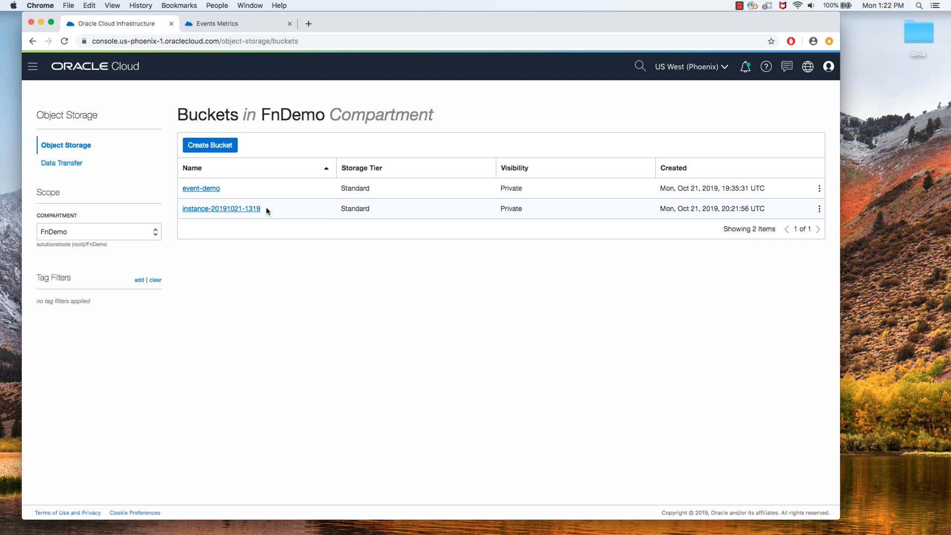
mouse_move(246, 216)
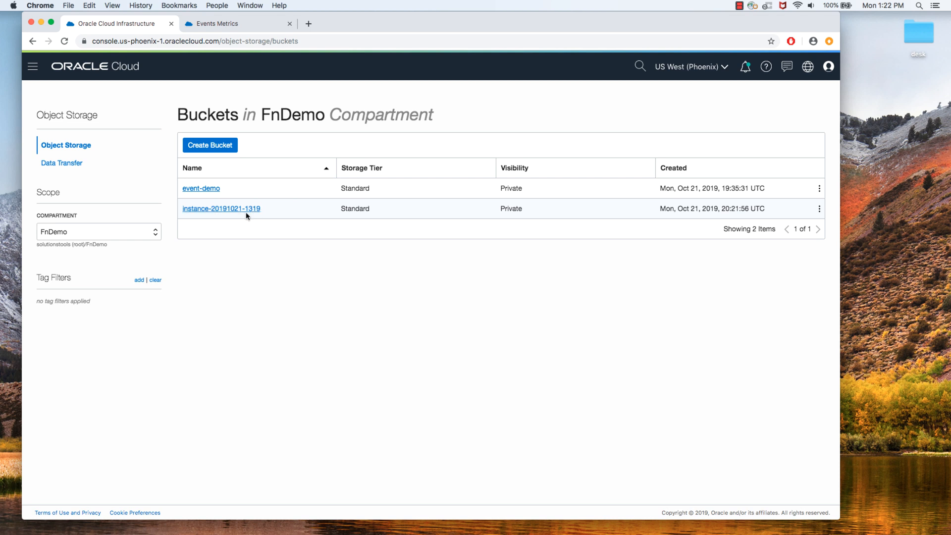
mouse_move(260, 216)
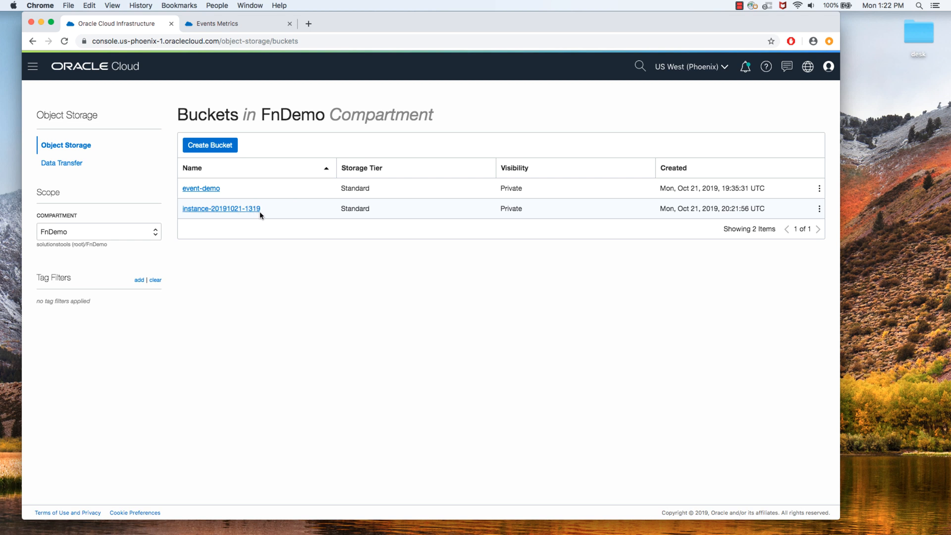
mouse_move(32, 67)
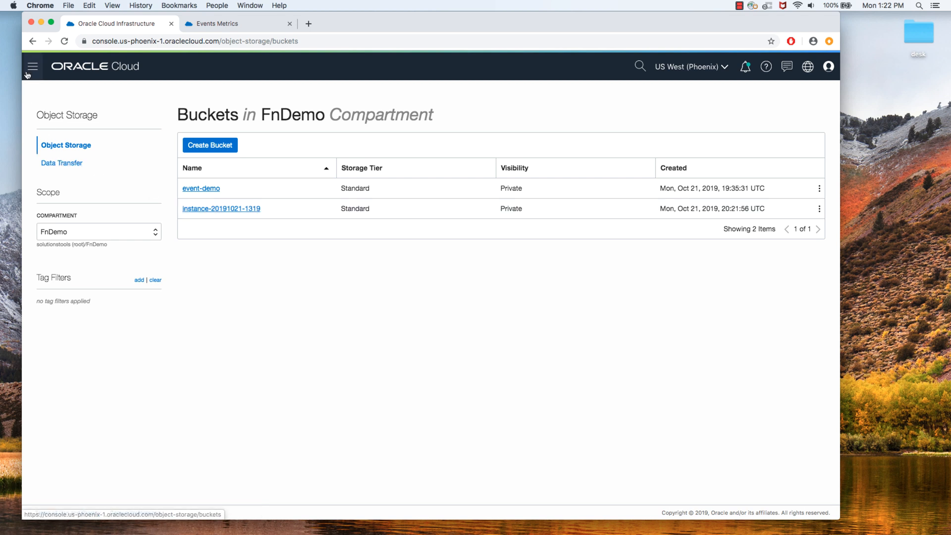
Navigate via Application Integration > Notifications to the FnDemo topic and show its Metrics charts
left_click(32, 66)
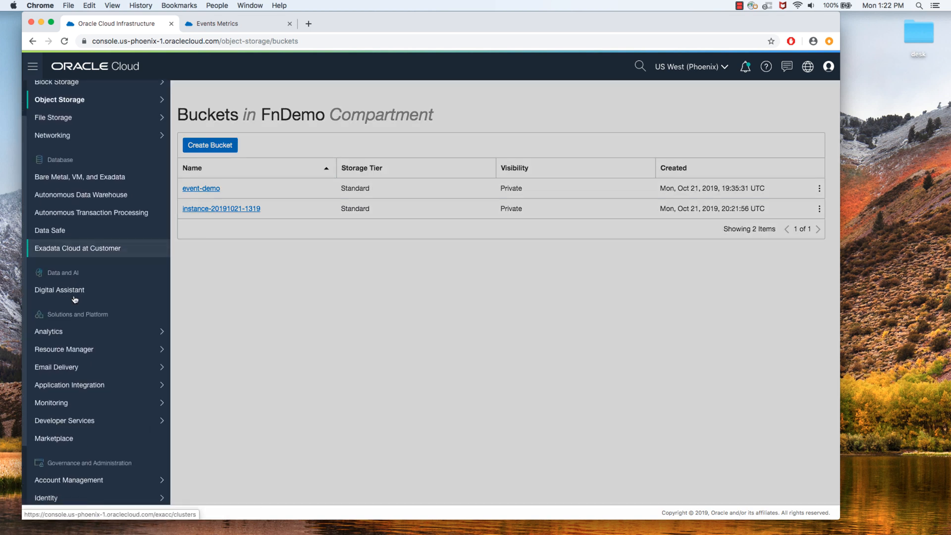
left_click(56, 292)
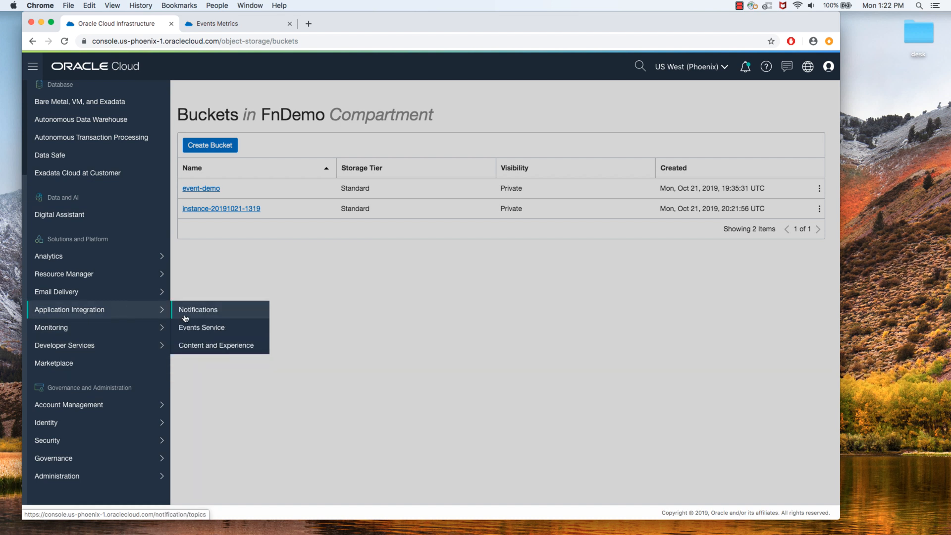
left_click(198, 309)
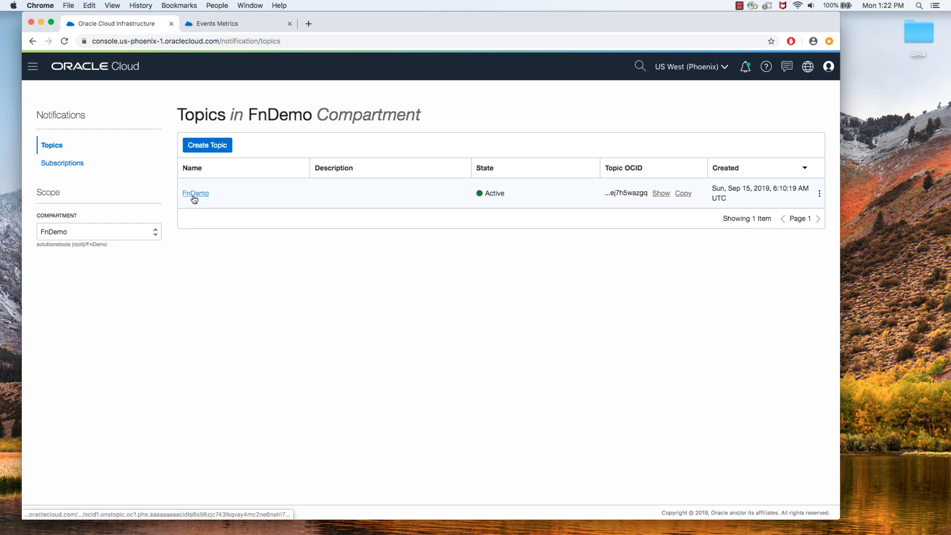
left_click(195, 193)
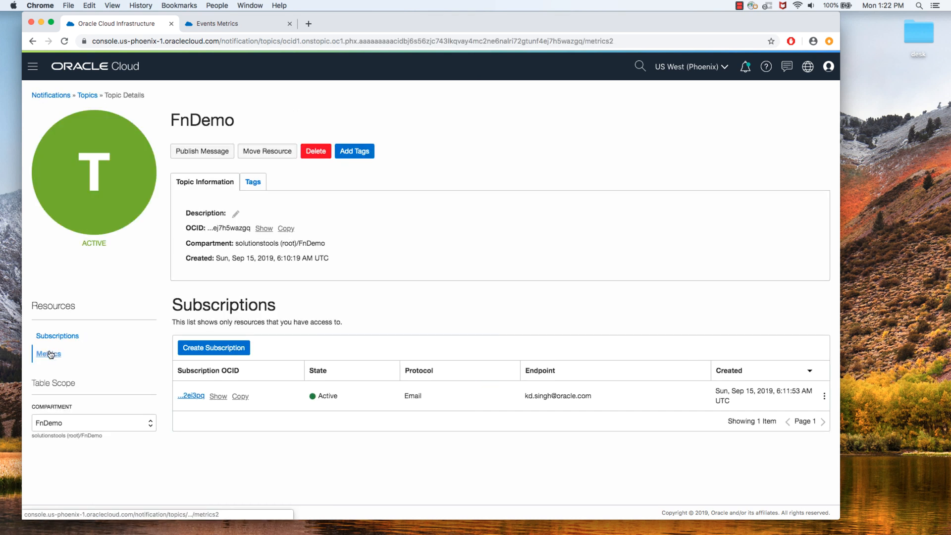
left_click(48, 354)
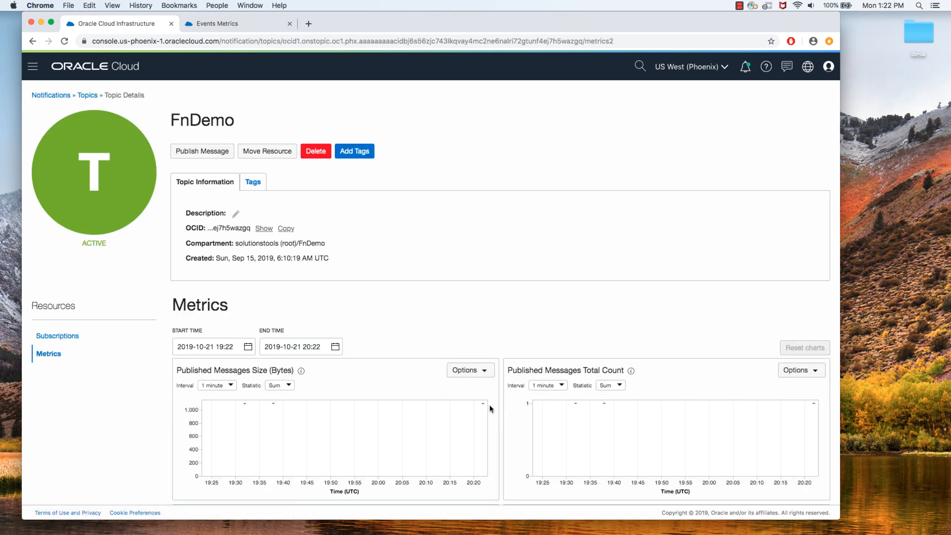
mouse_move(484, 404)
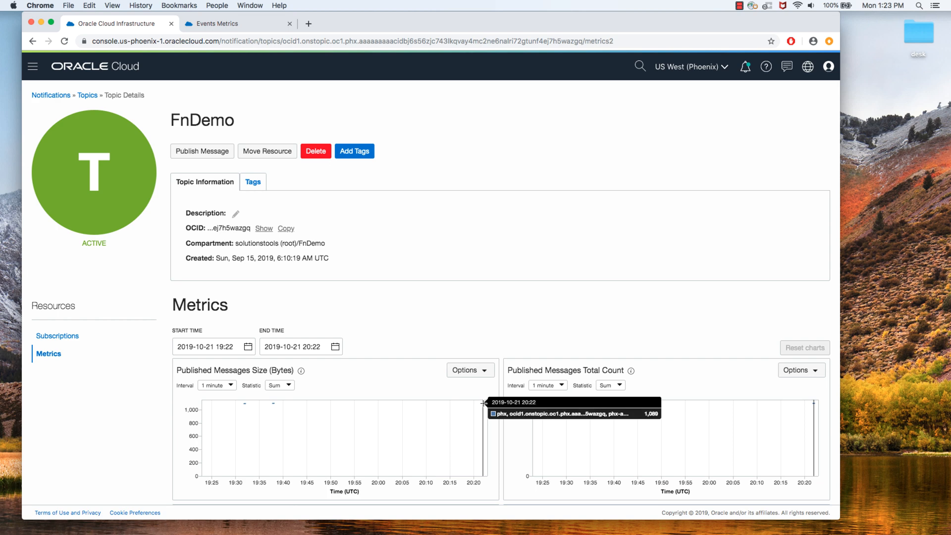
mouse_move(458, 406)
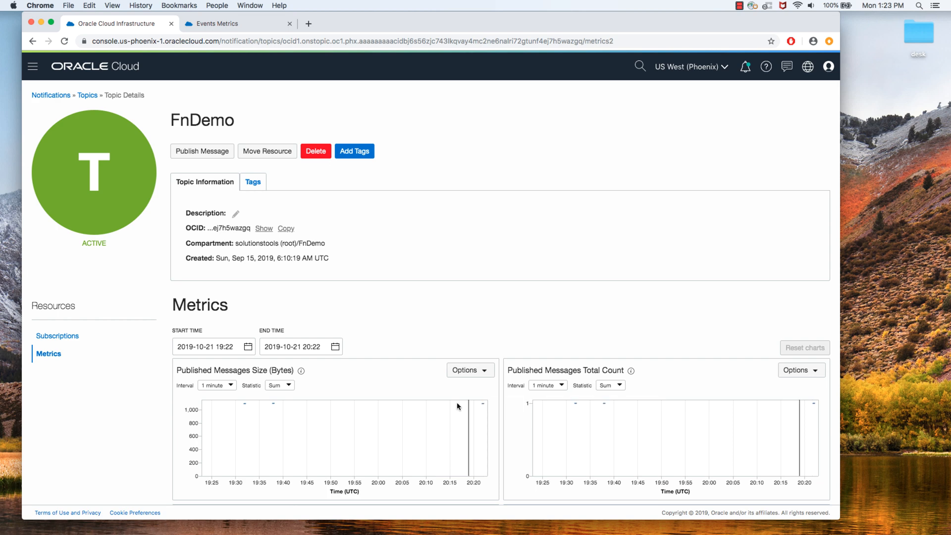
Show the FnStream stream's produce monitoring charts with the 20:22 put-message spike, then return to Recent Messages
left_click(32, 66)
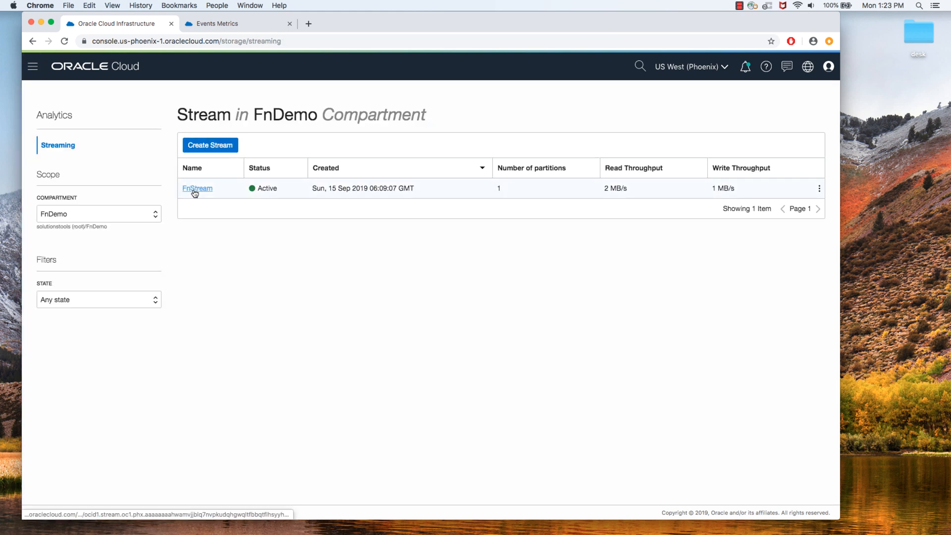
left_click(197, 189)
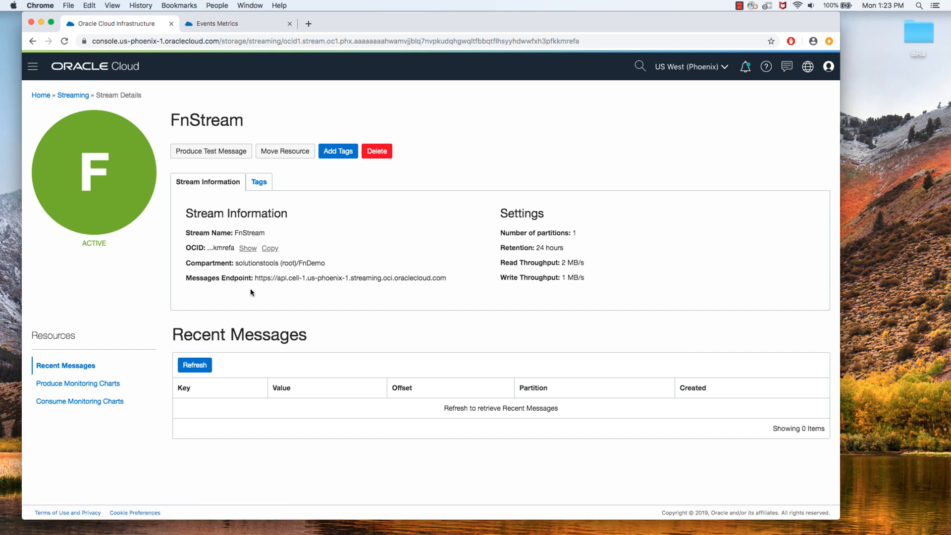
mouse_move(292, 288)
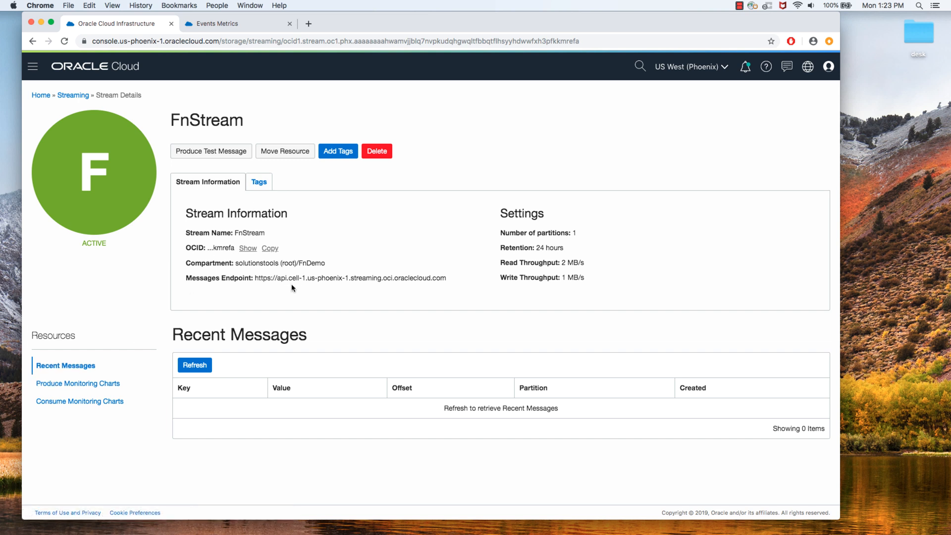
mouse_move(151, 351)
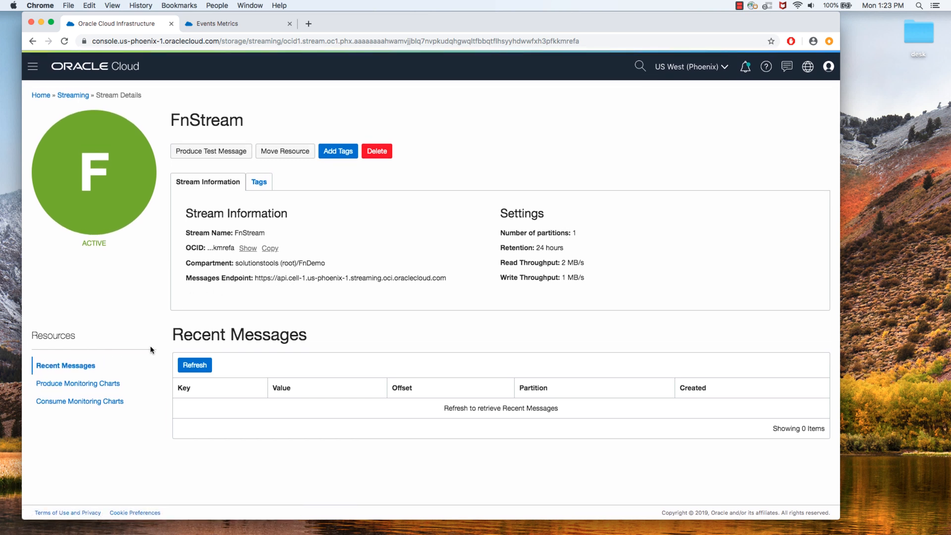
left_click(78, 383)
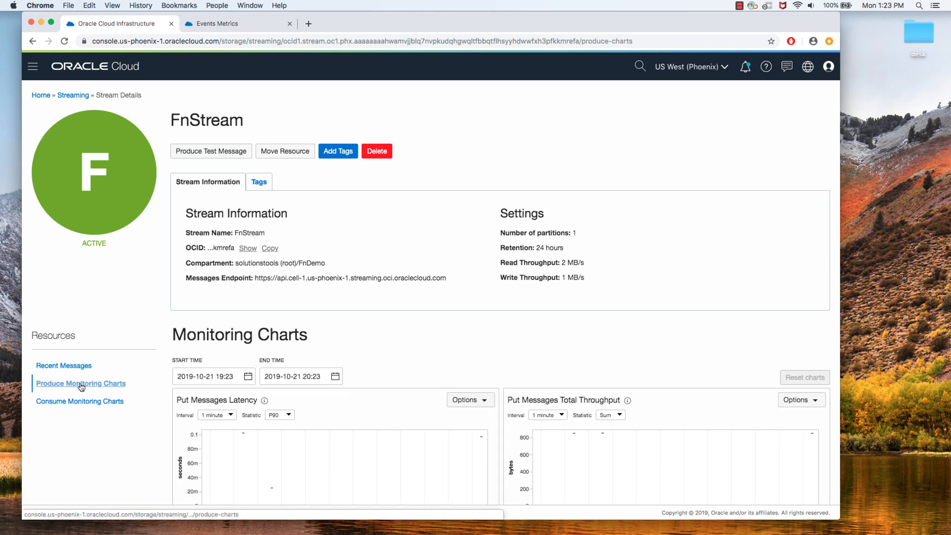
scroll("down", 3)
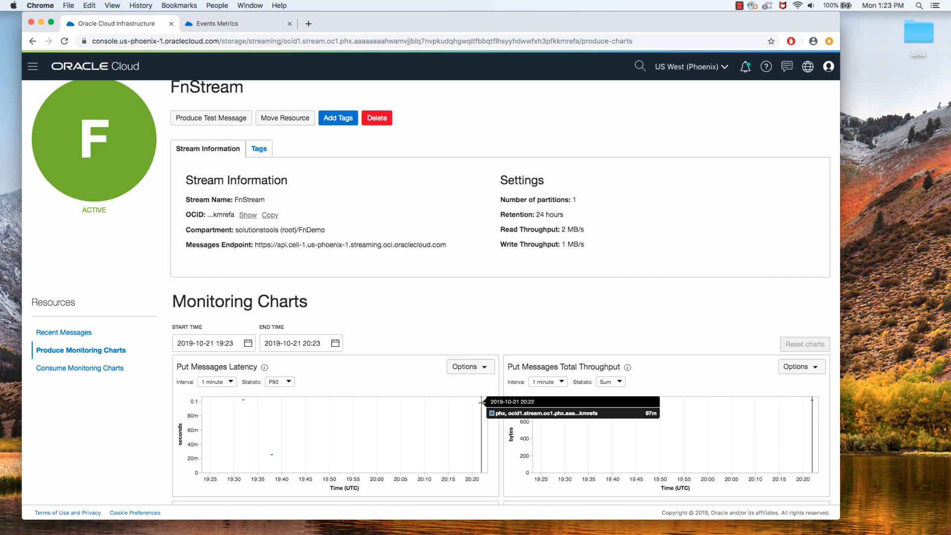
mouse_move(478, 419)
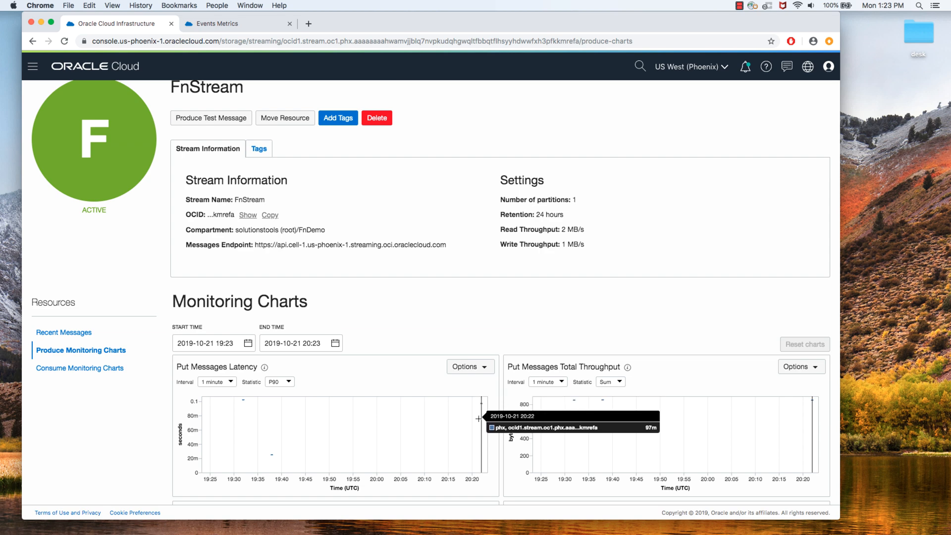
left_click(64, 332)
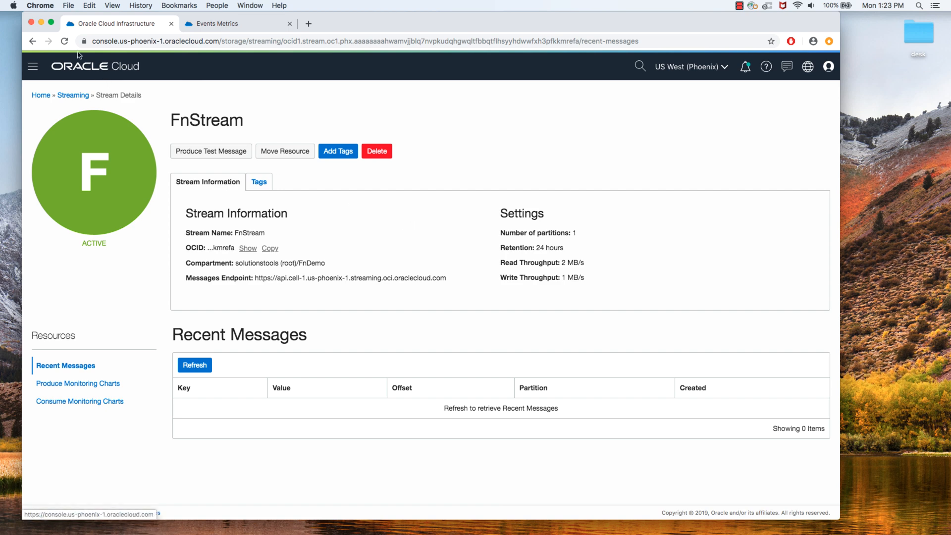
left_click(194, 365)
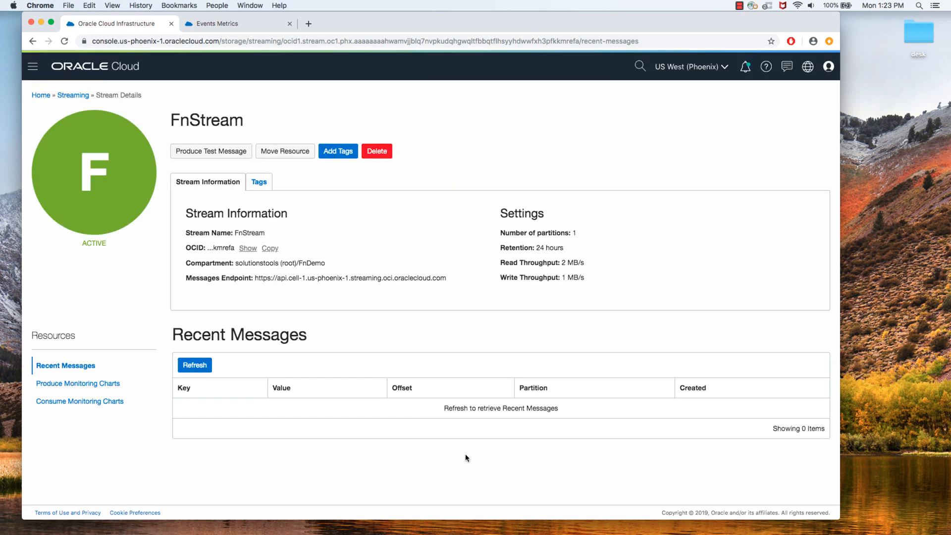
mouse_move(79, 401)
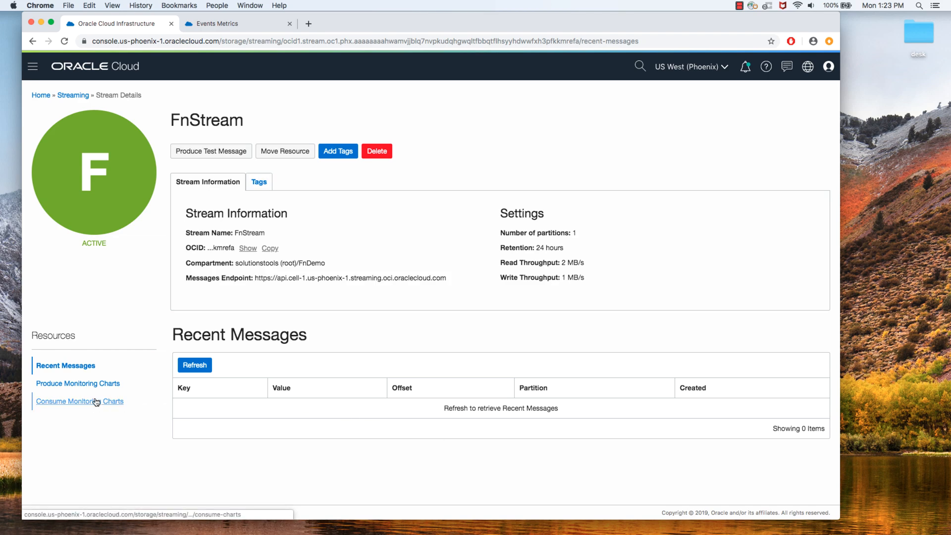
mouse_move(103, 104)
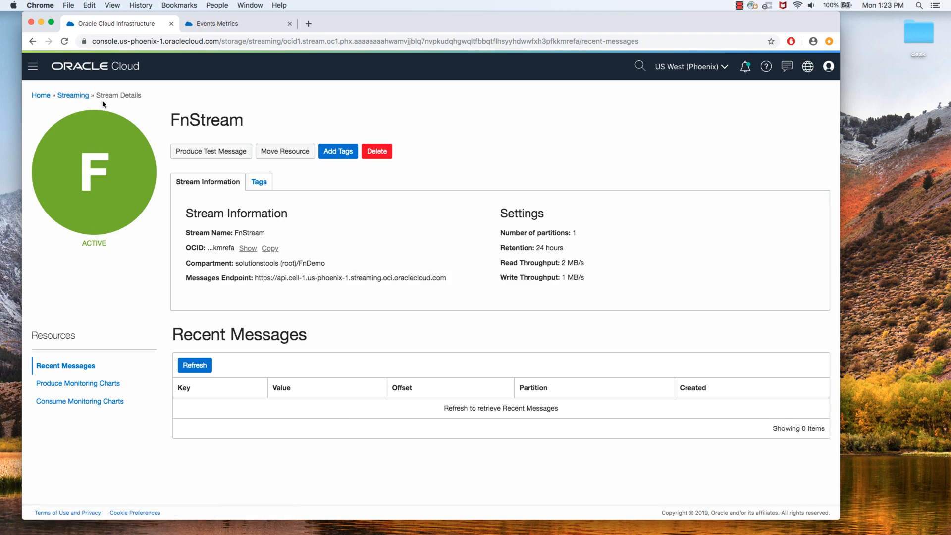